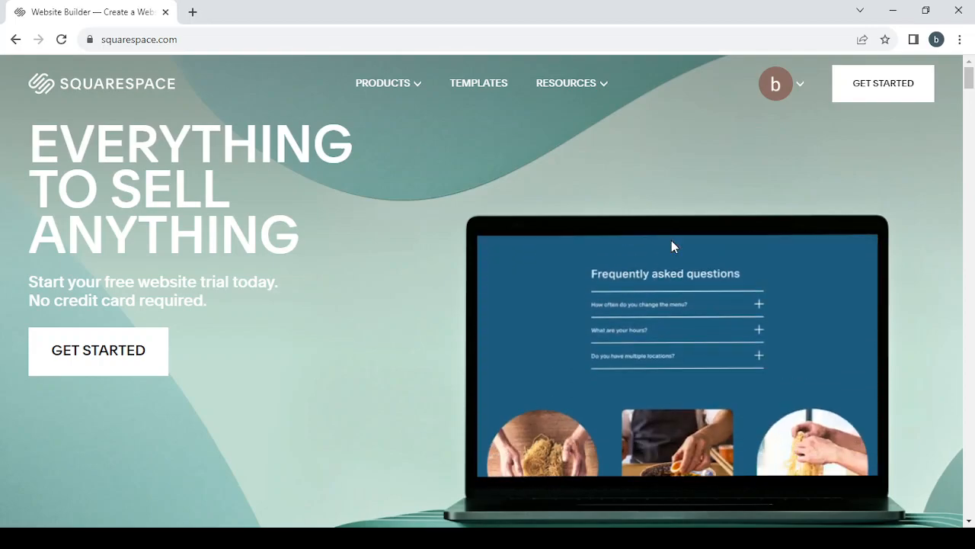
Start creating a new website and show the template gallery with its Type and Topic filters
{"action": "left_click", "coordinate": [884, 82]}
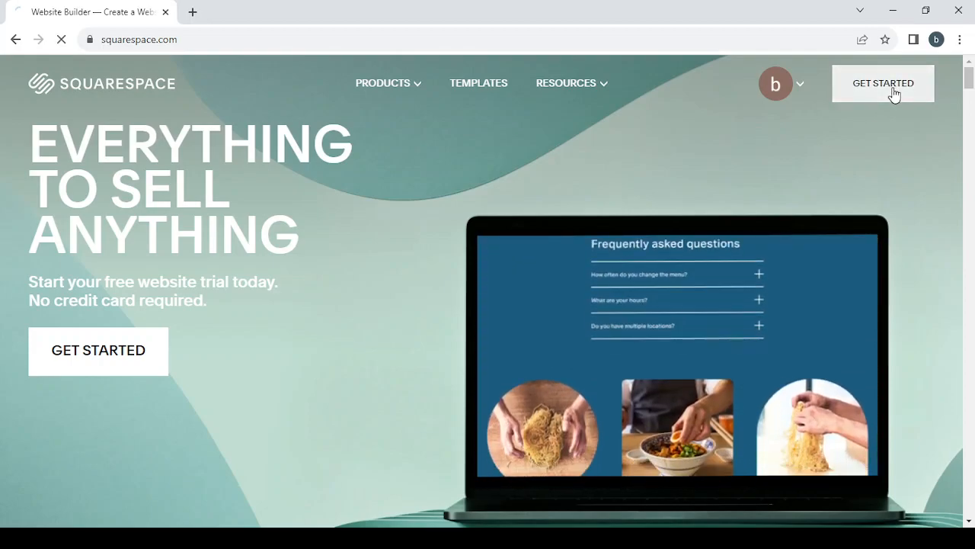
{"action": "left_click", "coordinate": [479, 83]}
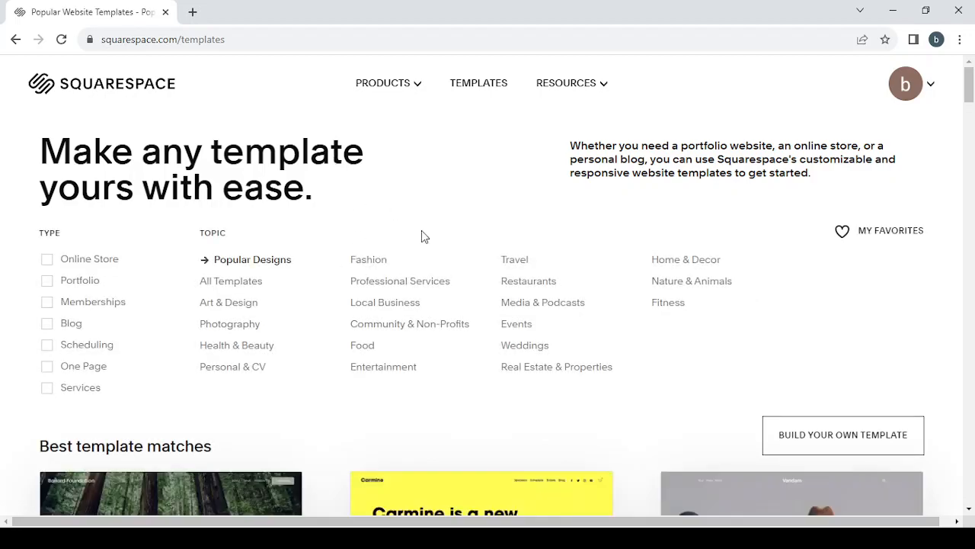
{"action": "mouse_move", "coordinate": [129, 232]}
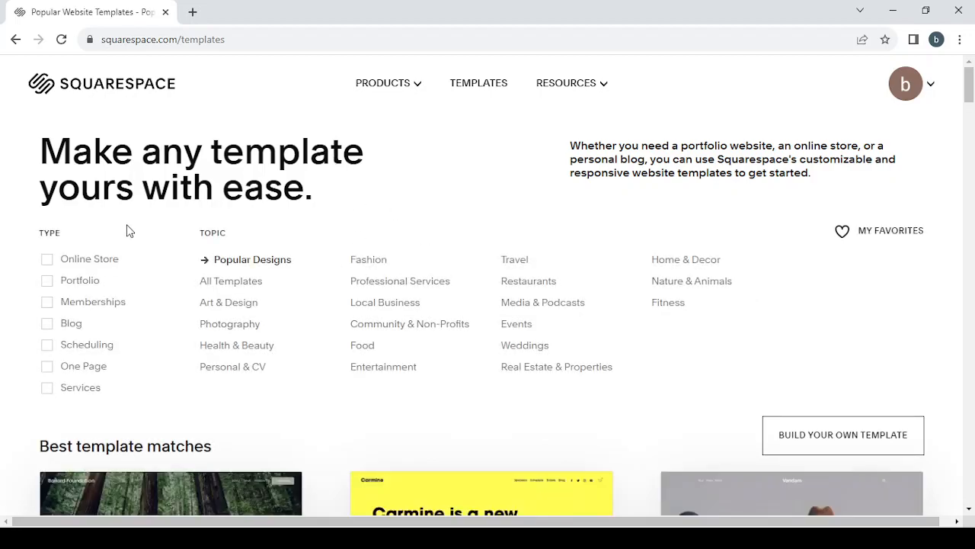
{"action": "mouse_move", "coordinate": [366, 275]}
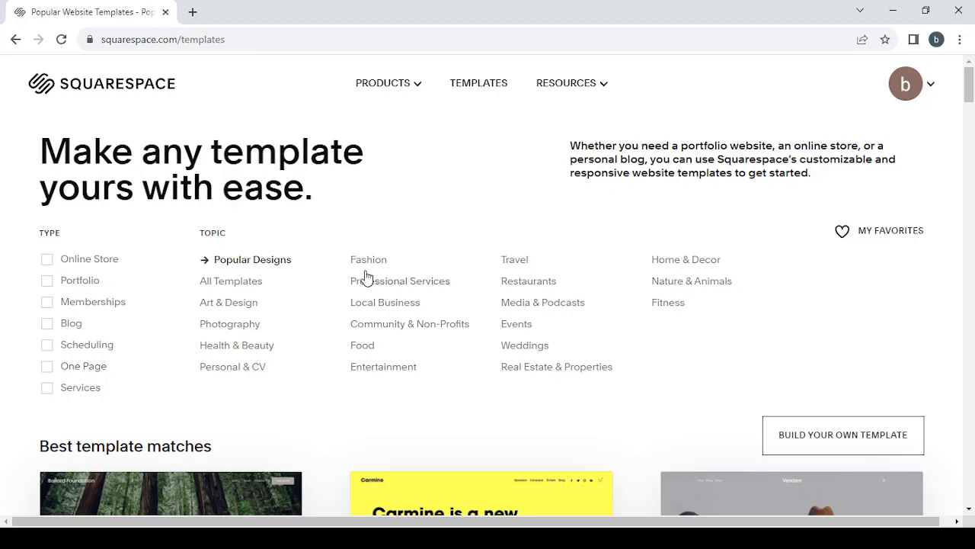
{"action": "mouse_move", "coordinate": [363, 406]}
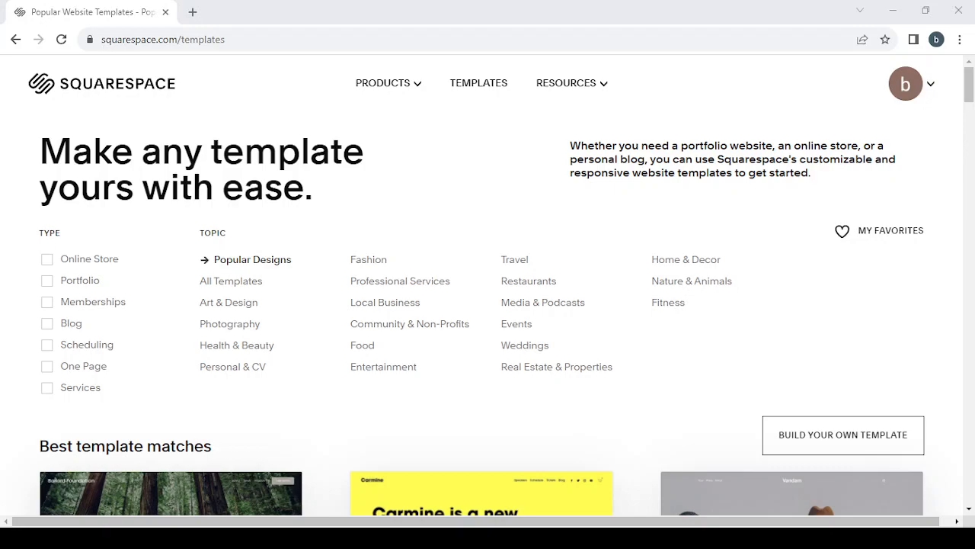
{"action": "mouse_move", "coordinate": [140, 208]}
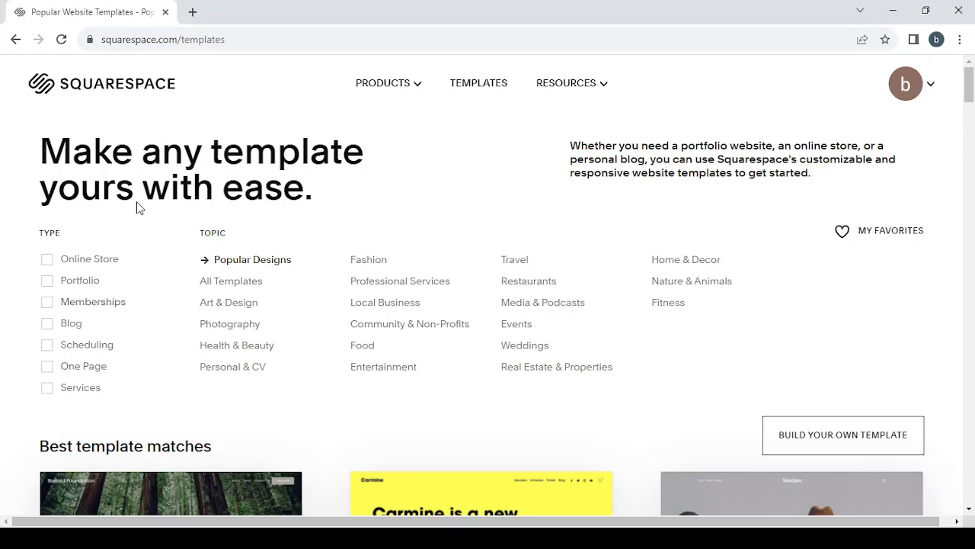
{"action": "mouse_move", "coordinate": [265, 289]}
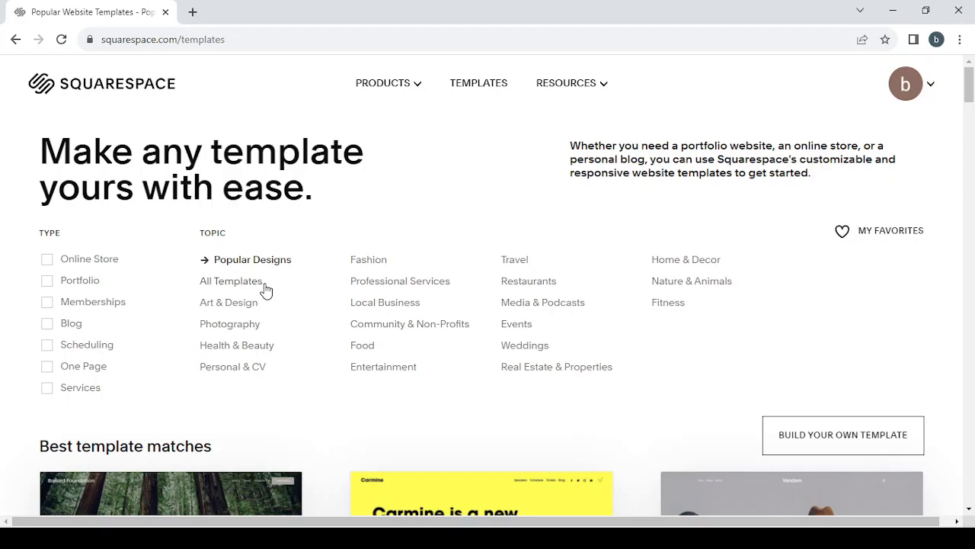
{"action": "mouse_move", "coordinate": [206, 308]}
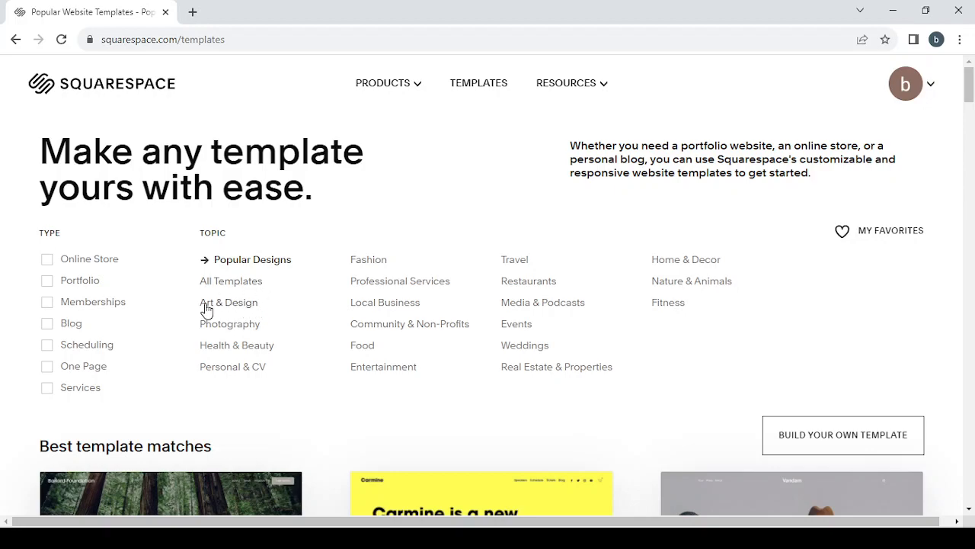
{"action": "mouse_move", "coordinate": [284, 332]}
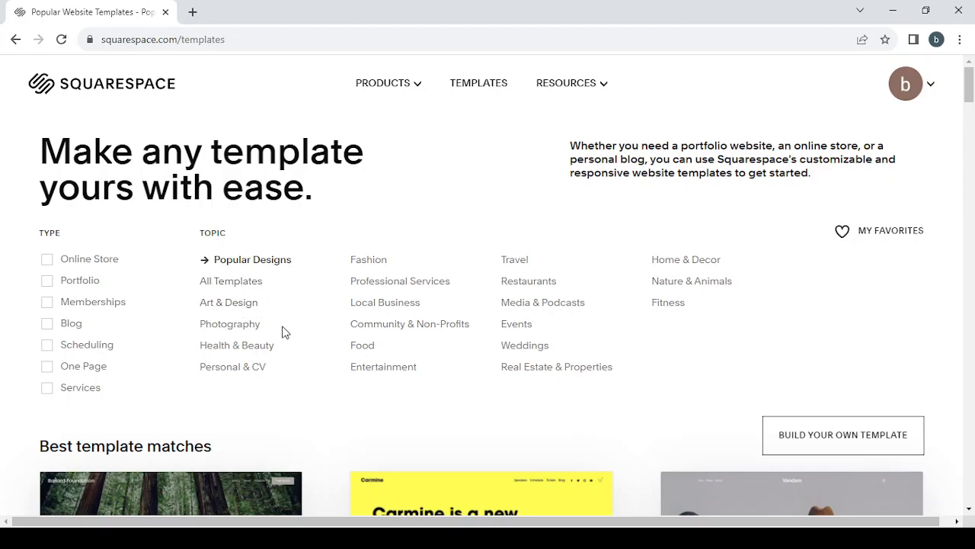
{"action": "mouse_move", "coordinate": [332, 390]}
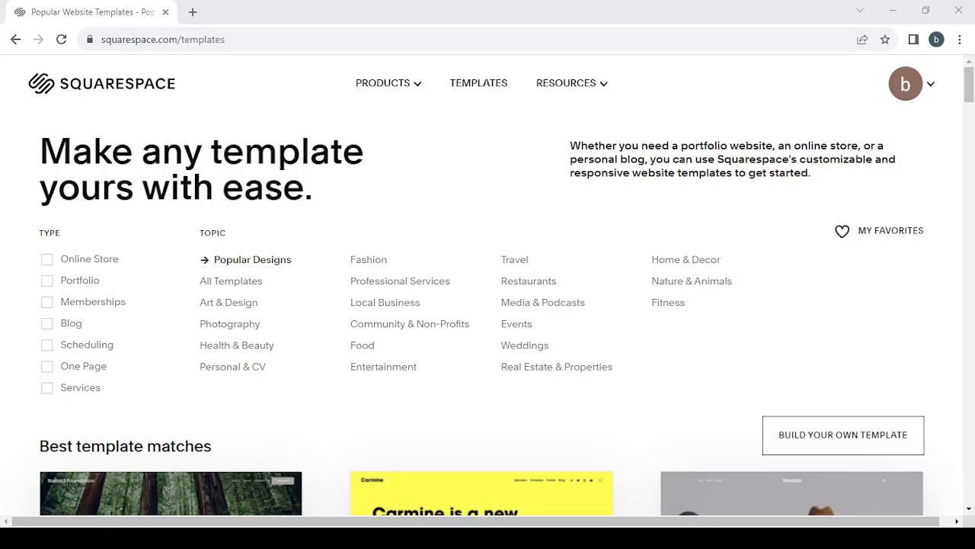
{"action": "mouse_move", "coordinate": [460, 416]}
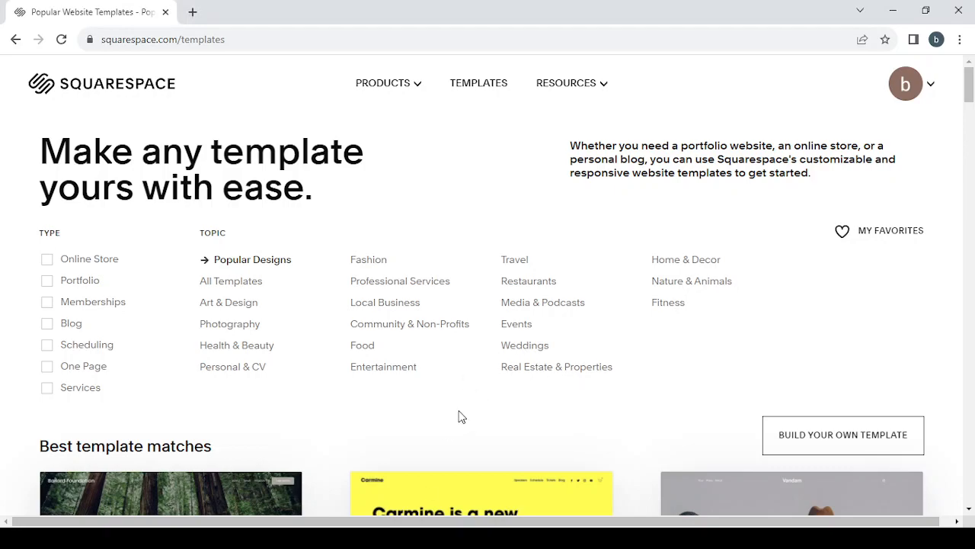
{"action": "mouse_move", "coordinate": [353, 350]}
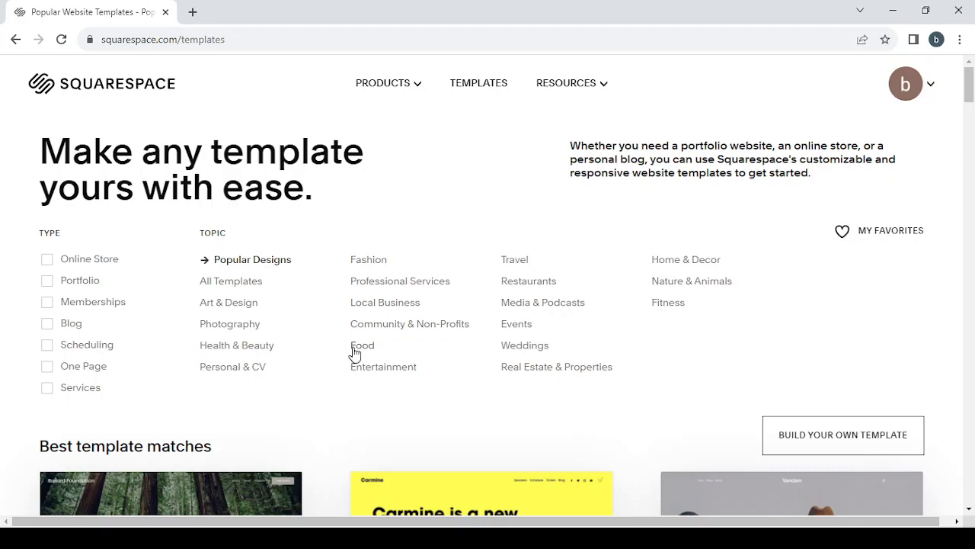
{"action": "mouse_move", "coordinate": [405, 349]}
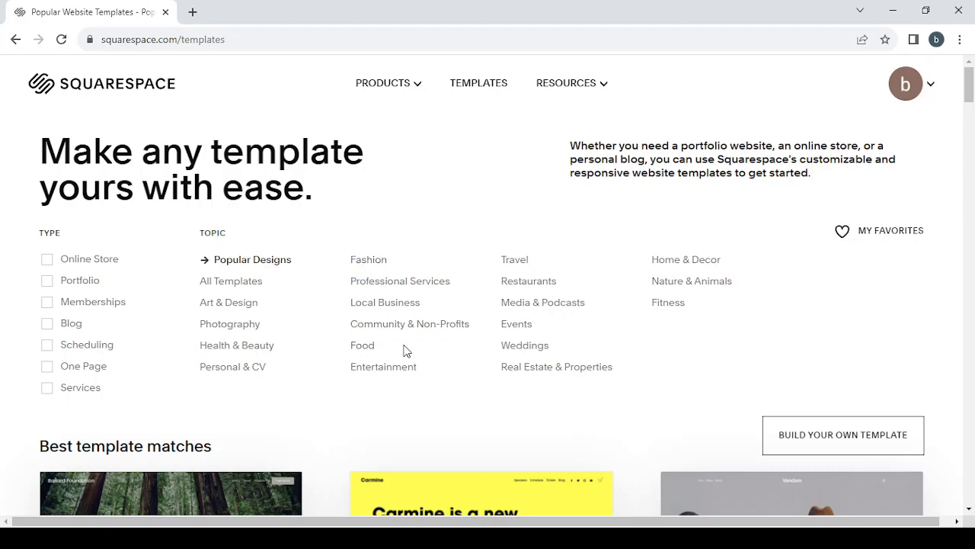
{"action": "mouse_move", "coordinate": [341, 351]}
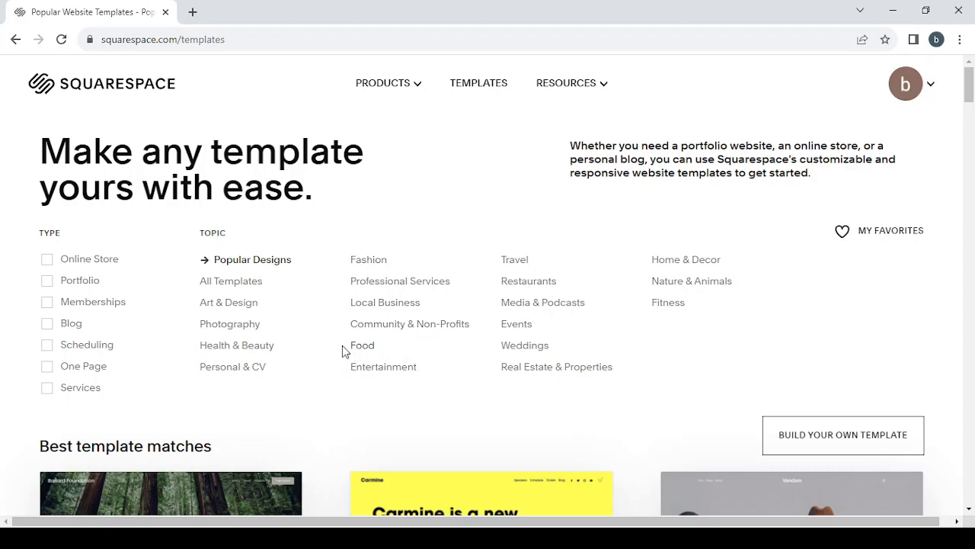
{"action": "mouse_move", "coordinate": [405, 337]}
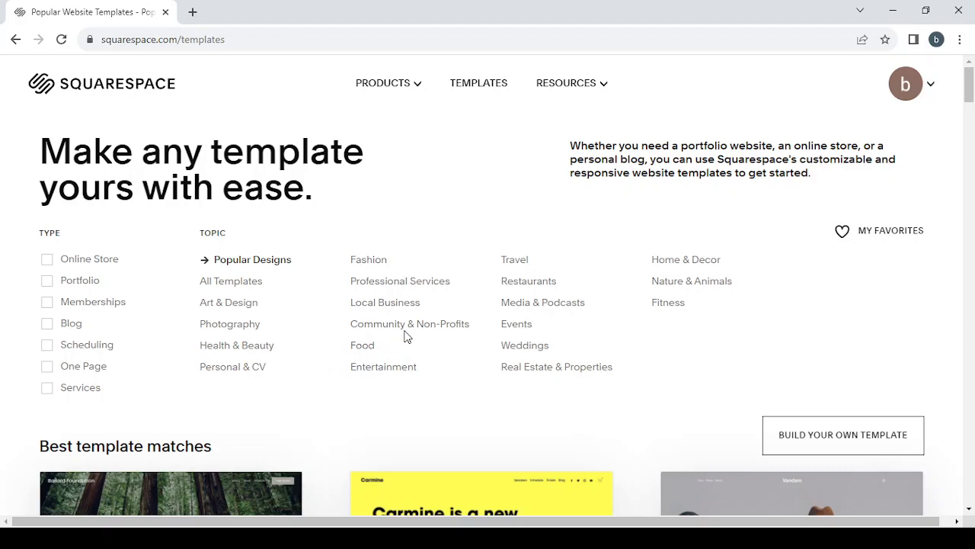
Filter the gallery to Food templates and browse through the listing
{"action": "left_click", "coordinate": [363, 344]}
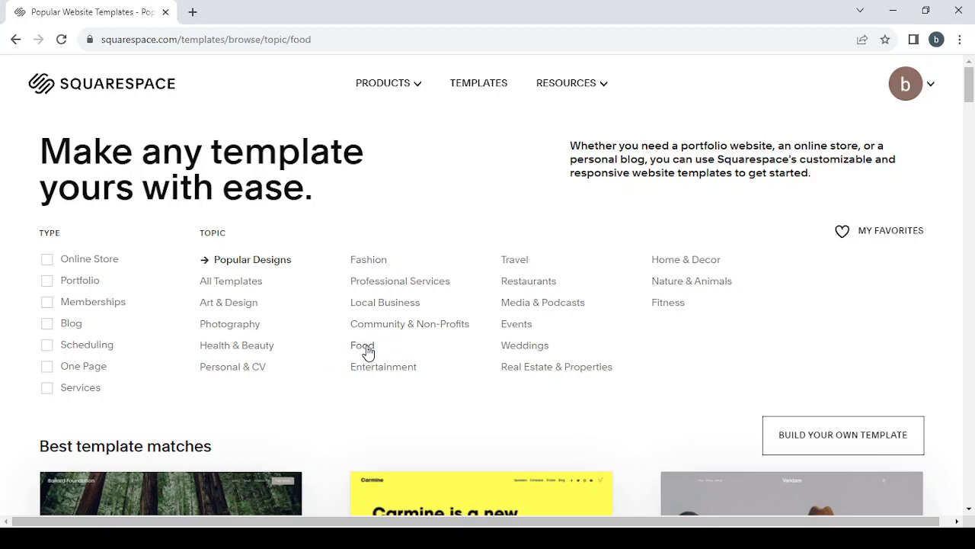
{"action": "left_click", "coordinate": [362, 344]}
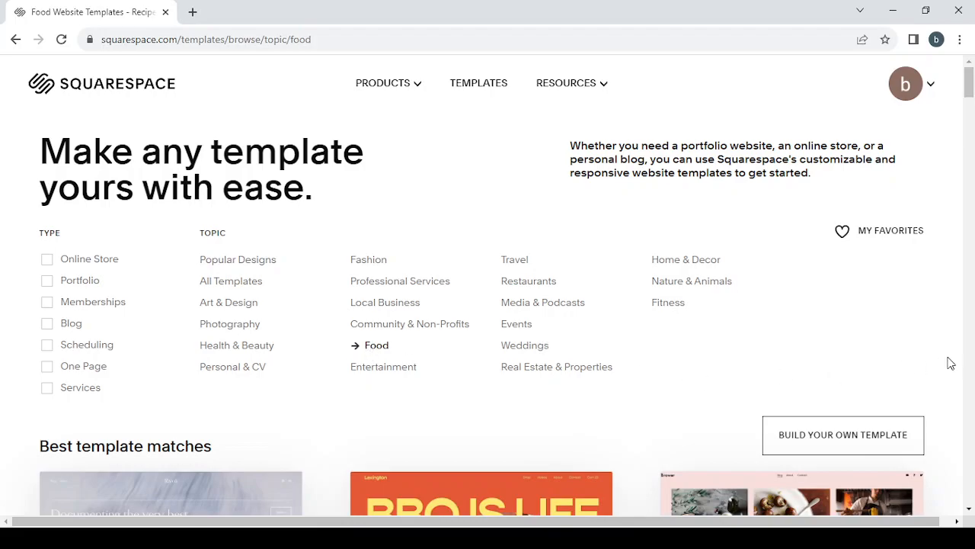
{"action": "scroll", "scroll_direction": "down", "scroll_amount": 3}
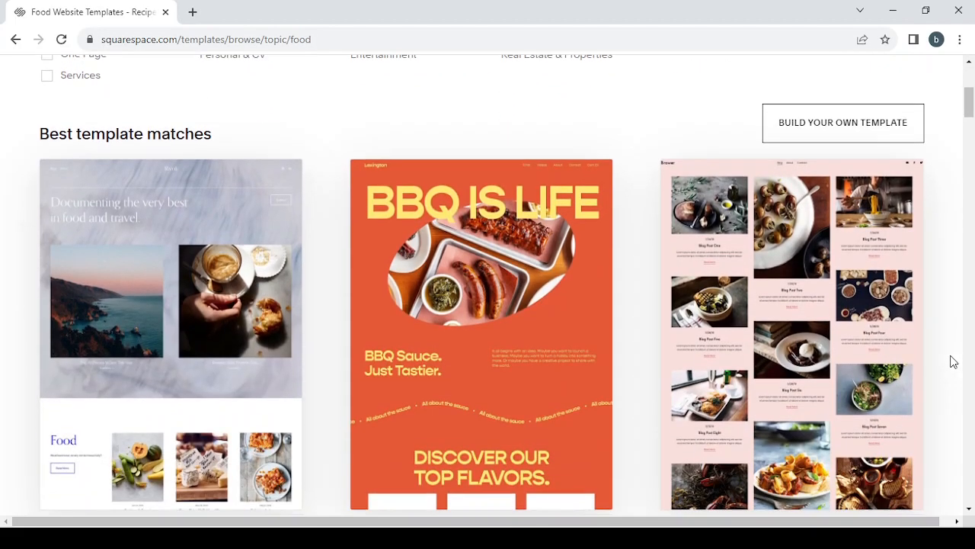
{"action": "scroll", "scroll_direction": "down", "scroll_amount": 3}
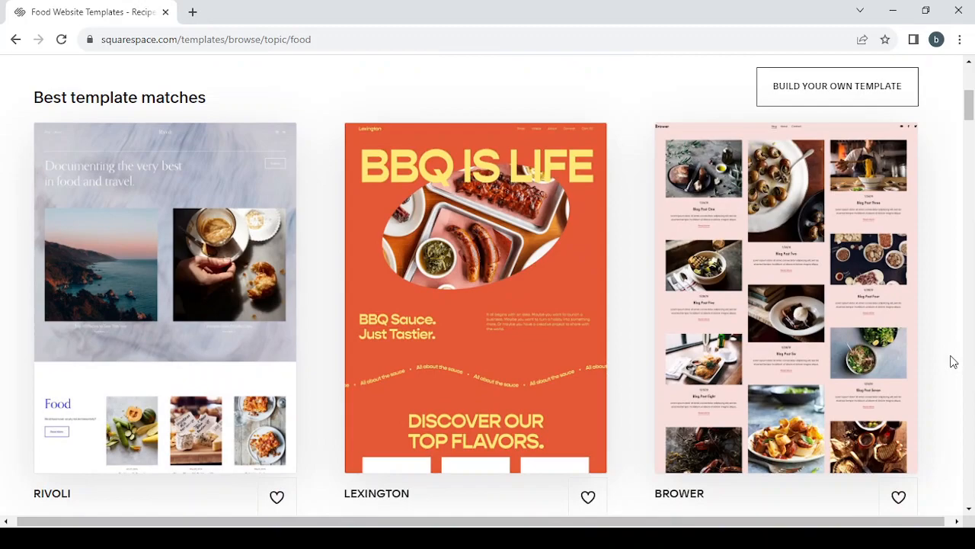
{"action": "scroll", "scroll_direction": "down", "scroll_amount": 3}
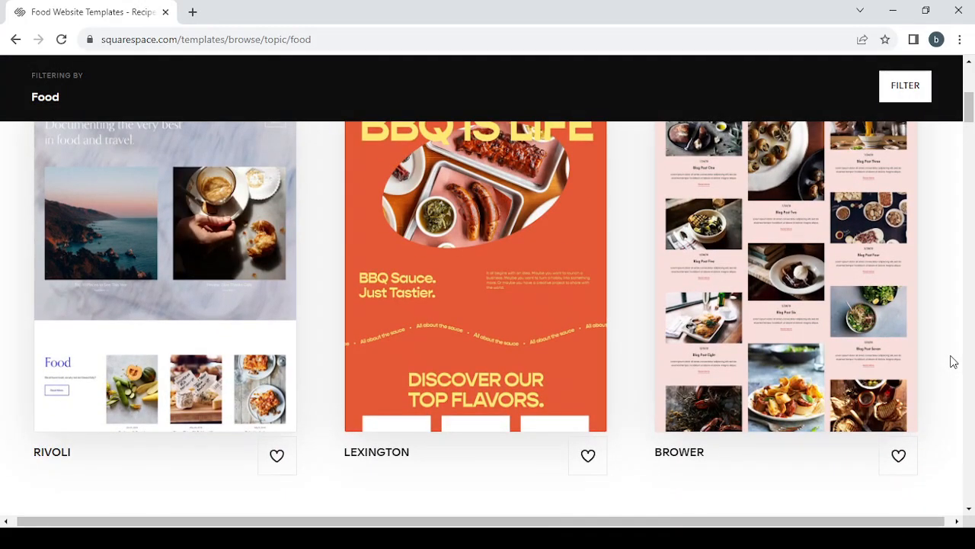
{"action": "scroll", "scroll_direction": "down", "scroll_amount": 3}
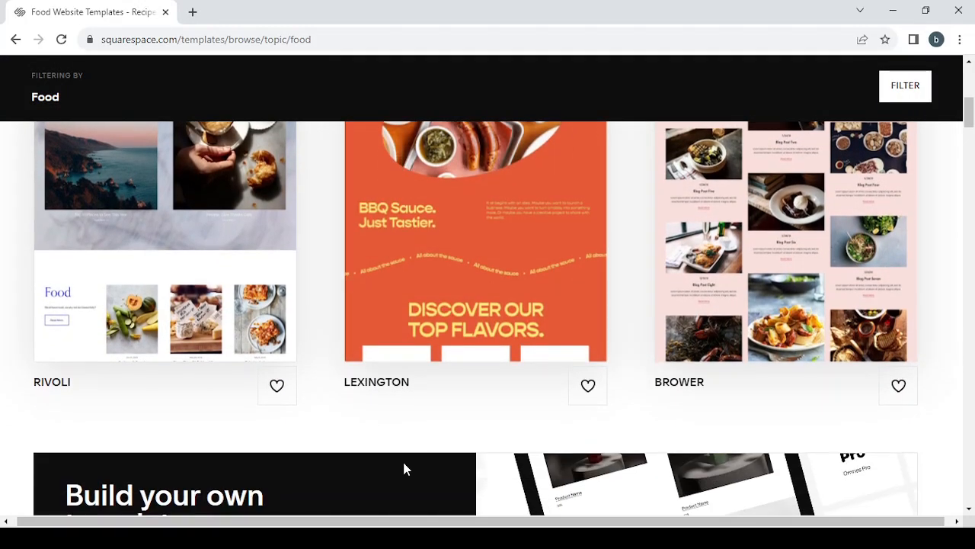
{"action": "scroll", "scroll_direction": "up", "scroll_amount": 3}
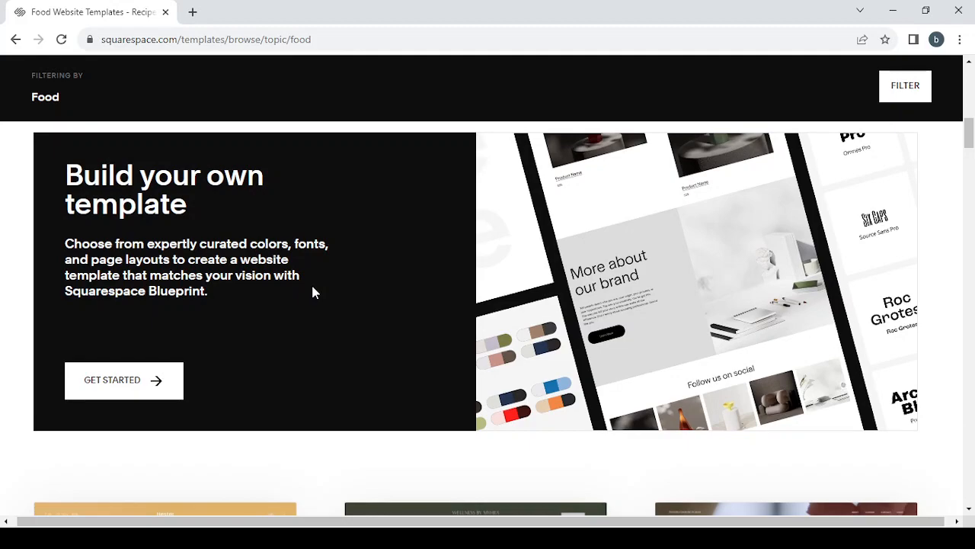
{"action": "mouse_move", "coordinate": [670, 272]}
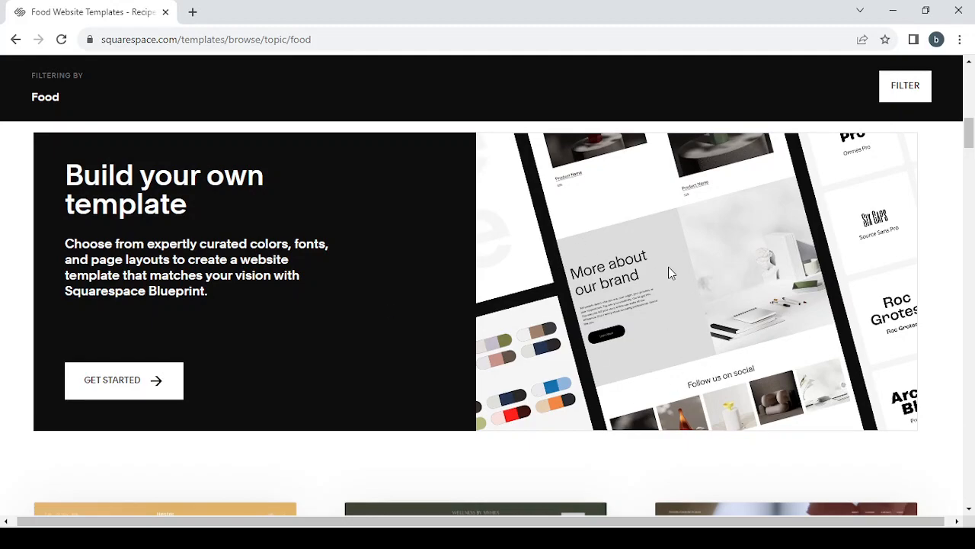
{"action": "mouse_move", "coordinate": [937, 259]}
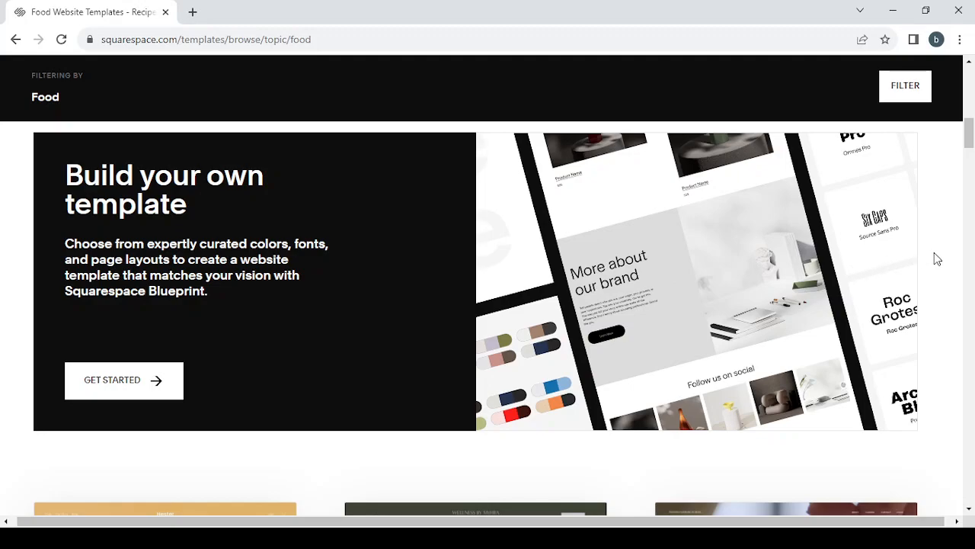
{"action": "scroll", "scroll_direction": "down", "scroll_amount": 3}
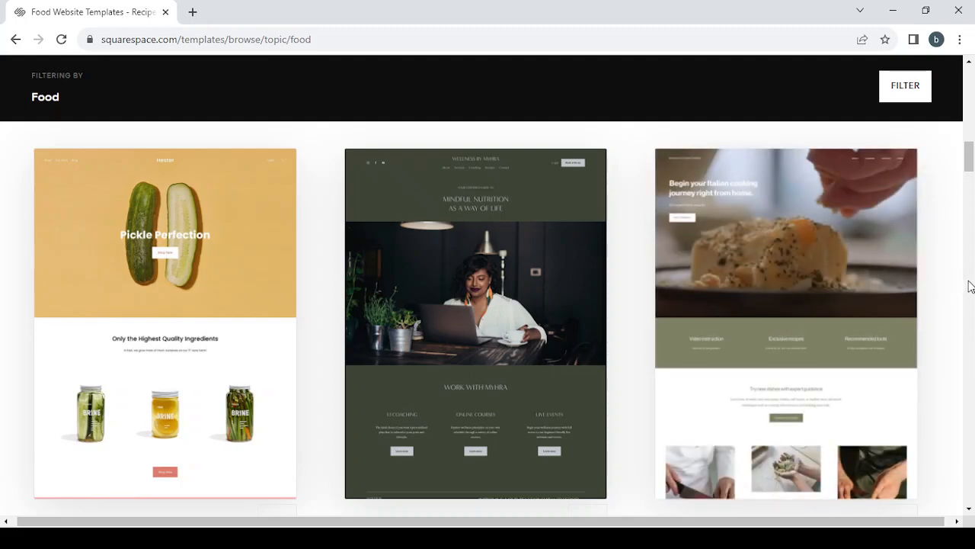
{"action": "scroll", "scroll_direction": "down", "scroll_amount": 3}
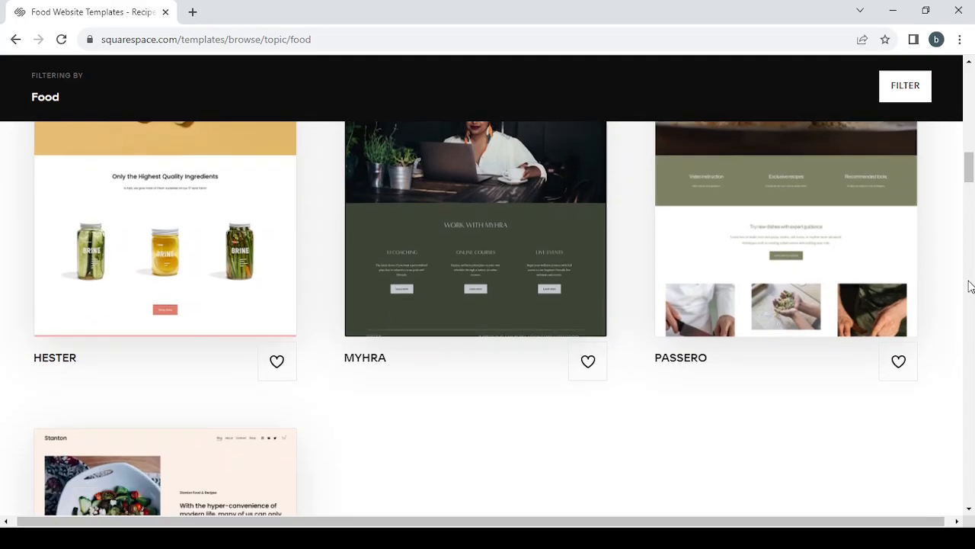
{"action": "scroll", "scroll_direction": "up", "scroll_amount": 3}
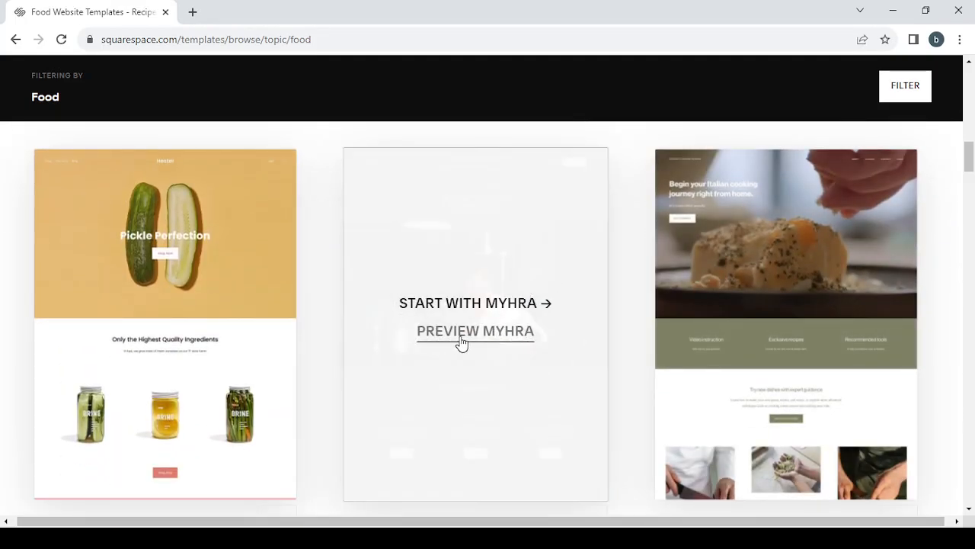
Preview the Myhra template from the Food listing
{"action": "left_click", "coordinate": [475, 330]}
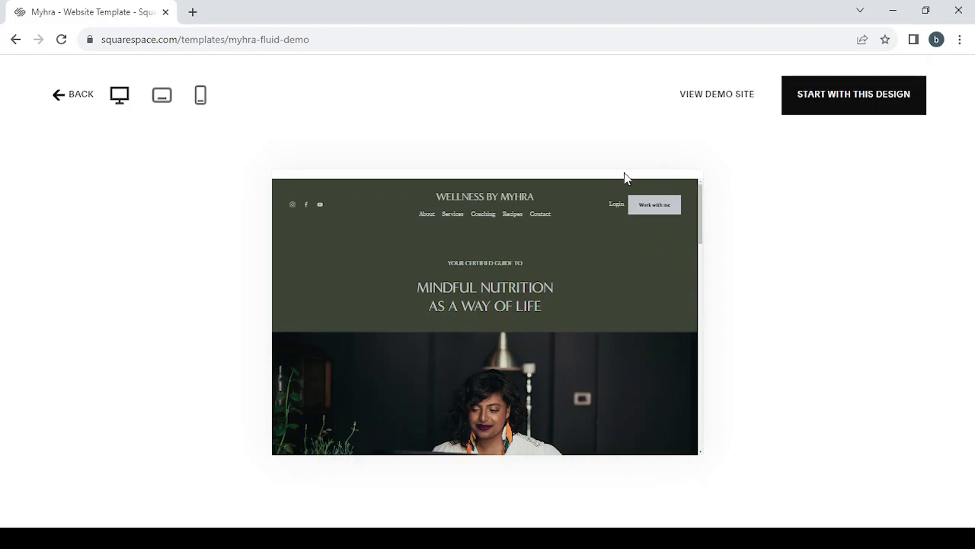
View Myhra's live demo site, scrolling through nutrition, coaching, recipes and signup sections and back up
{"action": "left_click", "coordinate": [716, 95]}
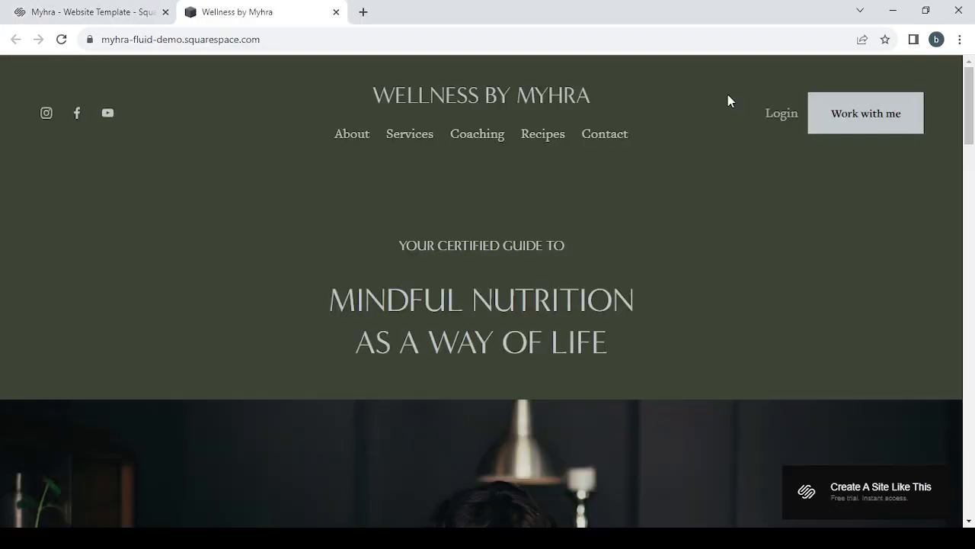
{"action": "mouse_move", "coordinate": [396, 318]}
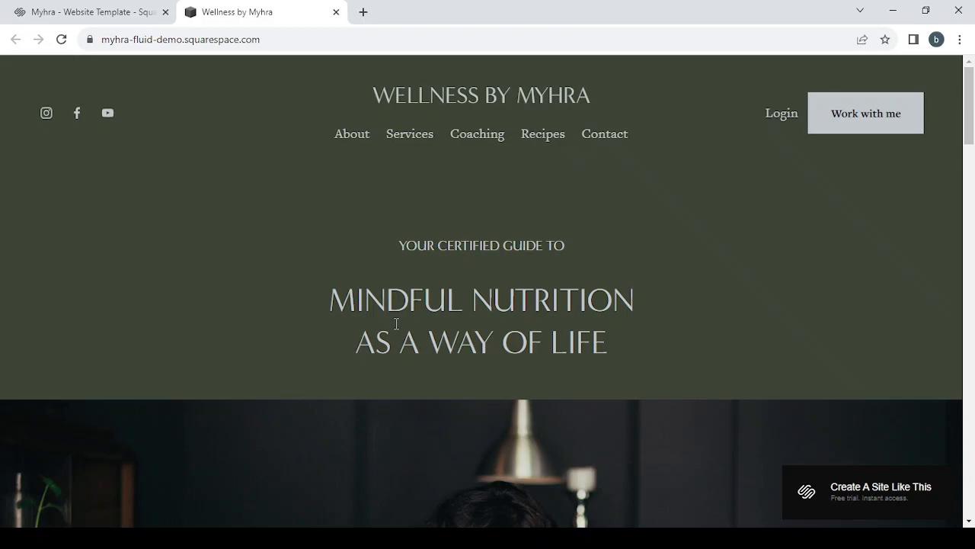
{"action": "mouse_move", "coordinate": [647, 340]}
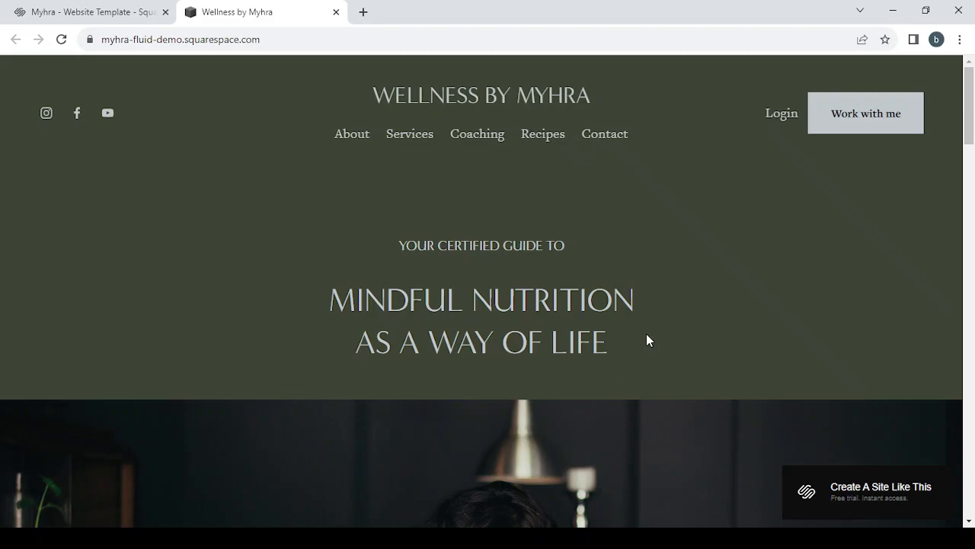
{"action": "scroll", "scroll_direction": "down", "scroll_amount": 3}
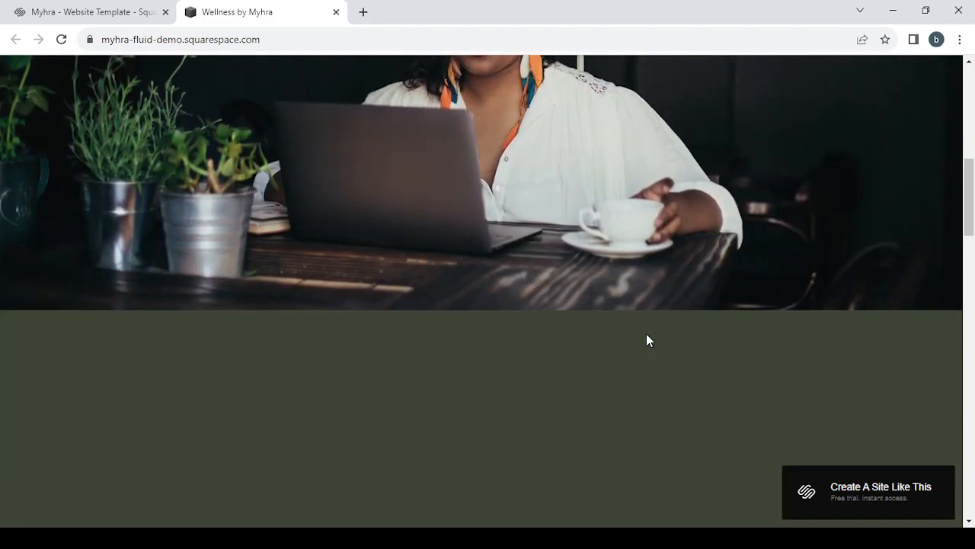
{"action": "scroll", "scroll_direction": "down", "scroll_amount": 3}
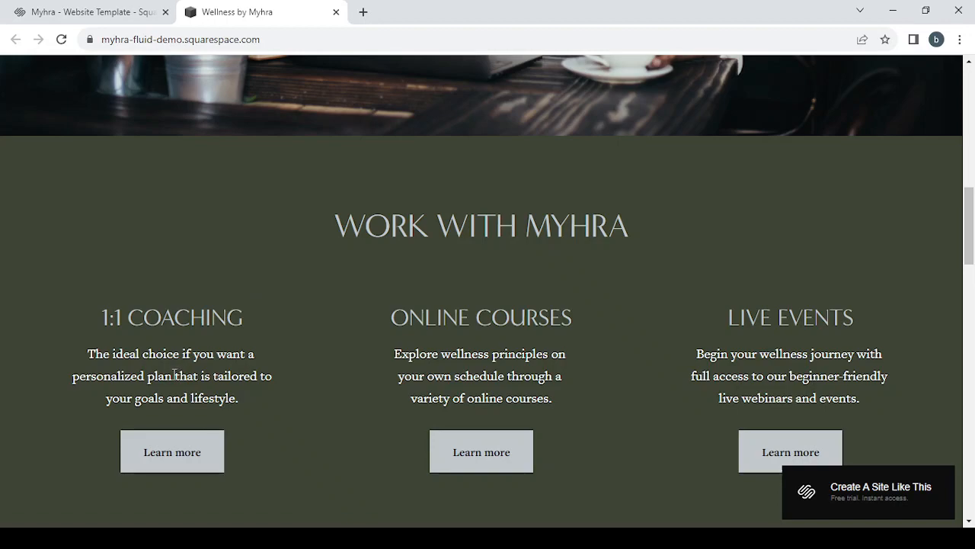
{"action": "mouse_move", "coordinate": [174, 375]}
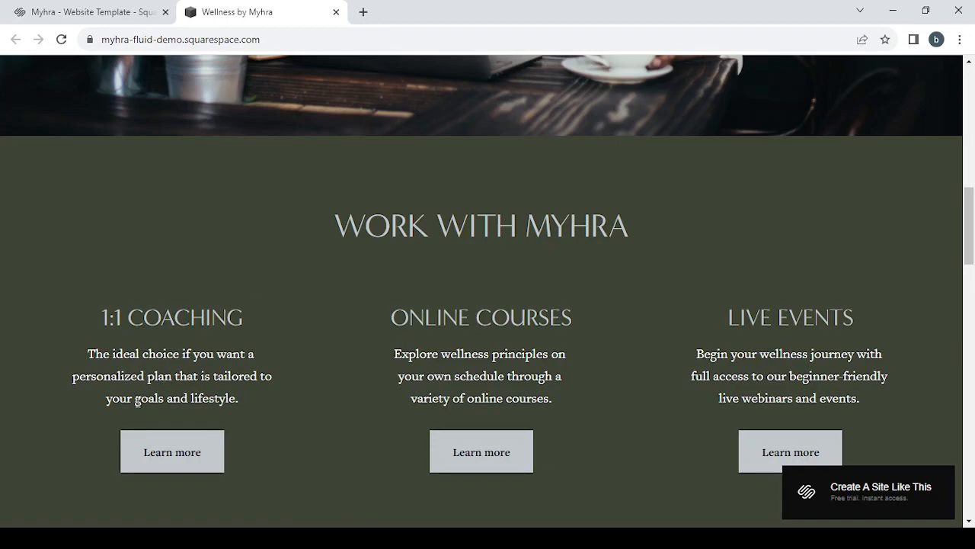
{"action": "mouse_move", "coordinate": [360, 311]}
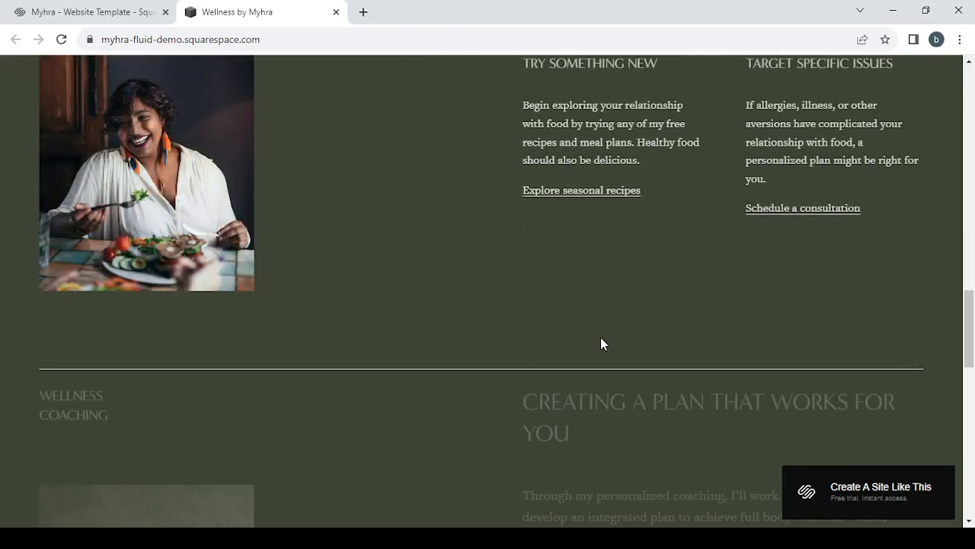
{"action": "scroll", "scroll_direction": "up", "scroll_amount": 3}
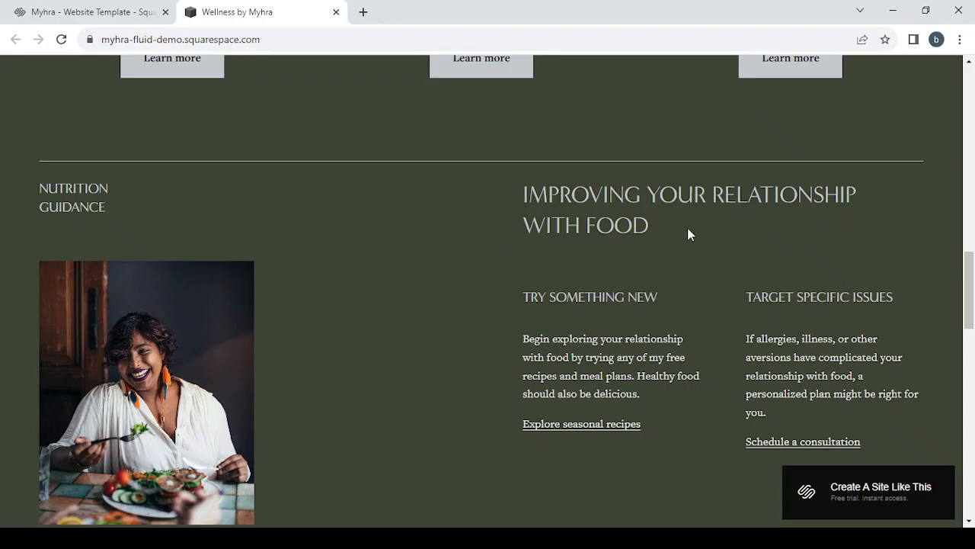
{"action": "scroll", "scroll_direction": "down", "scroll_amount": 3}
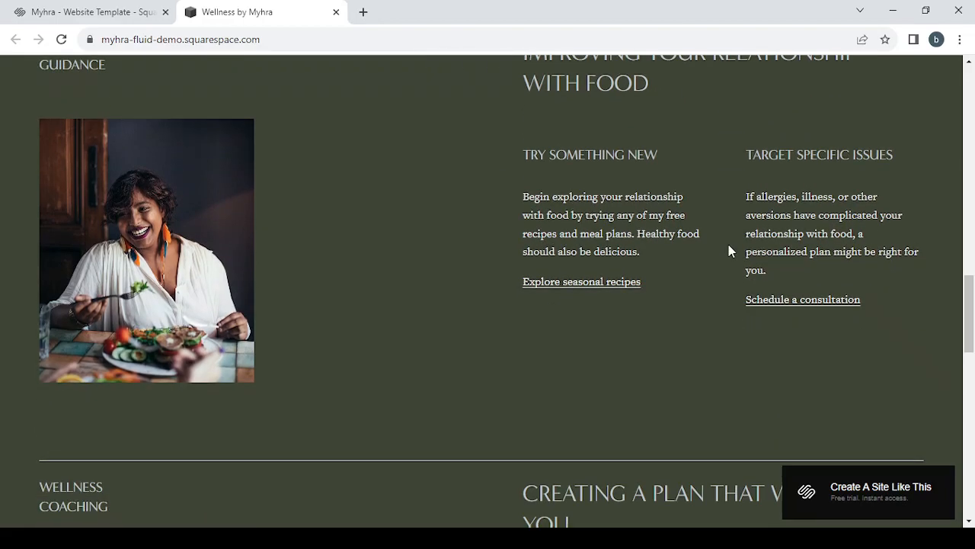
{"action": "scroll", "scroll_direction": "down", "scroll_amount": 3}
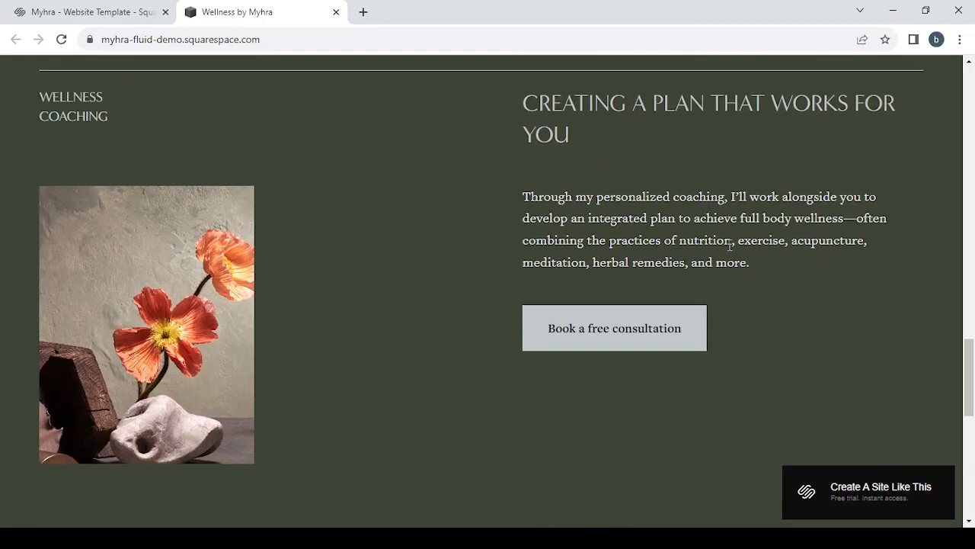
{"action": "scroll", "scroll_direction": "down", "scroll_amount": 3}
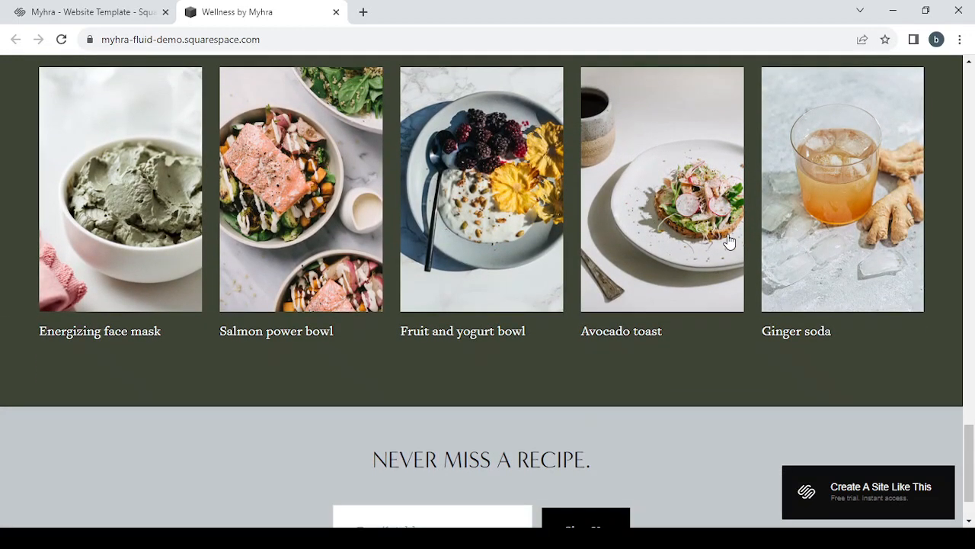
{"action": "scroll", "scroll_direction": "down", "scroll_amount": 3}
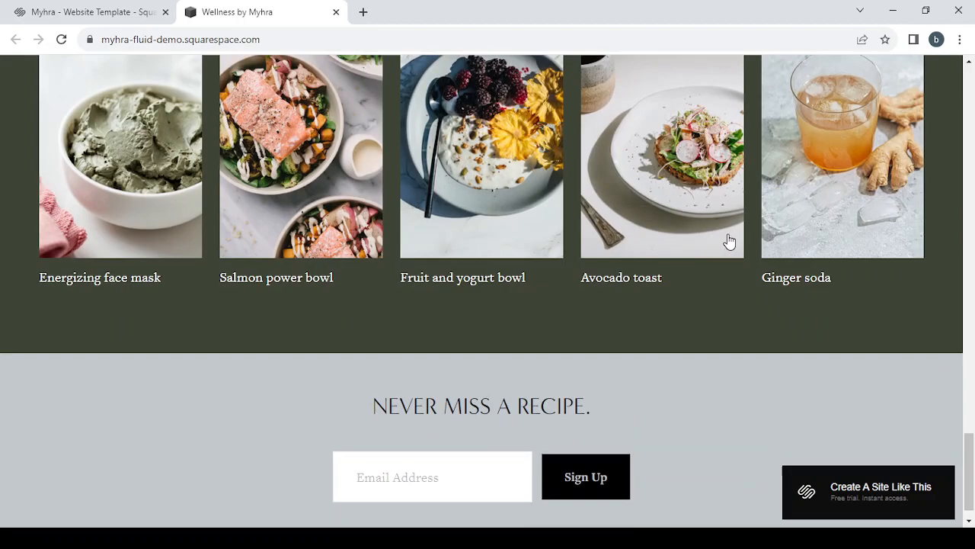
{"action": "scroll", "scroll_direction": "up", "scroll_amount": 3}
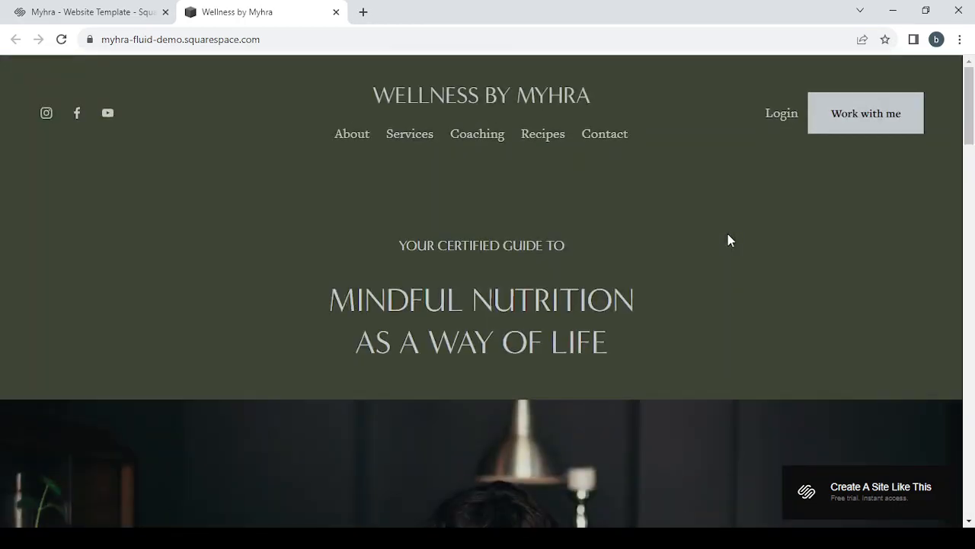
{"action": "scroll", "scroll_direction": "down", "scroll_amount": 3}
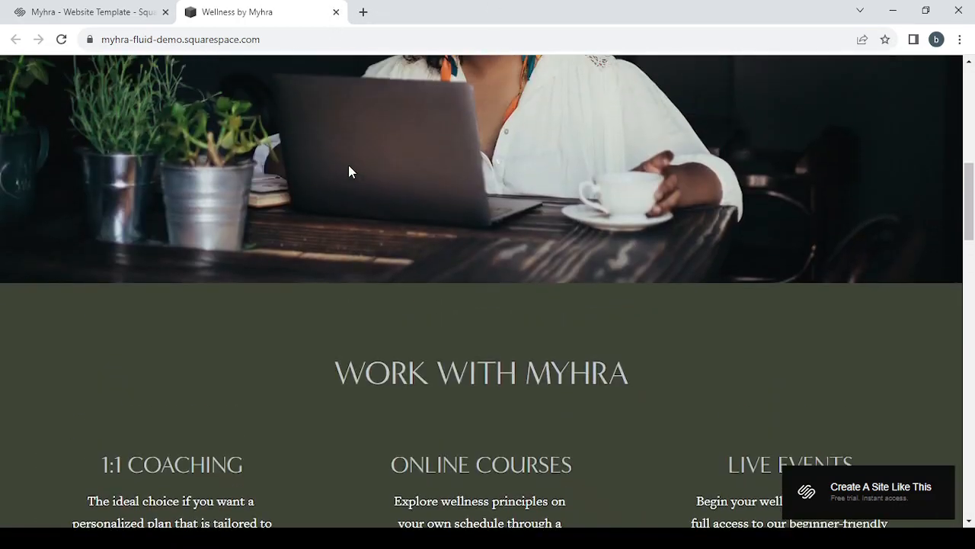
{"action": "scroll", "scroll_direction": "up", "scroll_amount": 3}
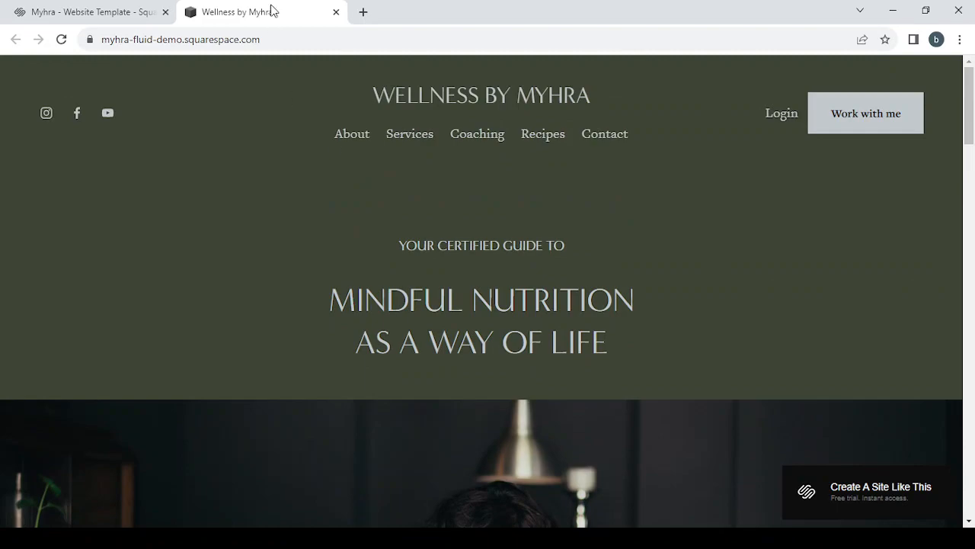
Close the demo tab and start a new site with the Myhra design
{"action": "left_click", "coordinate": [335, 12]}
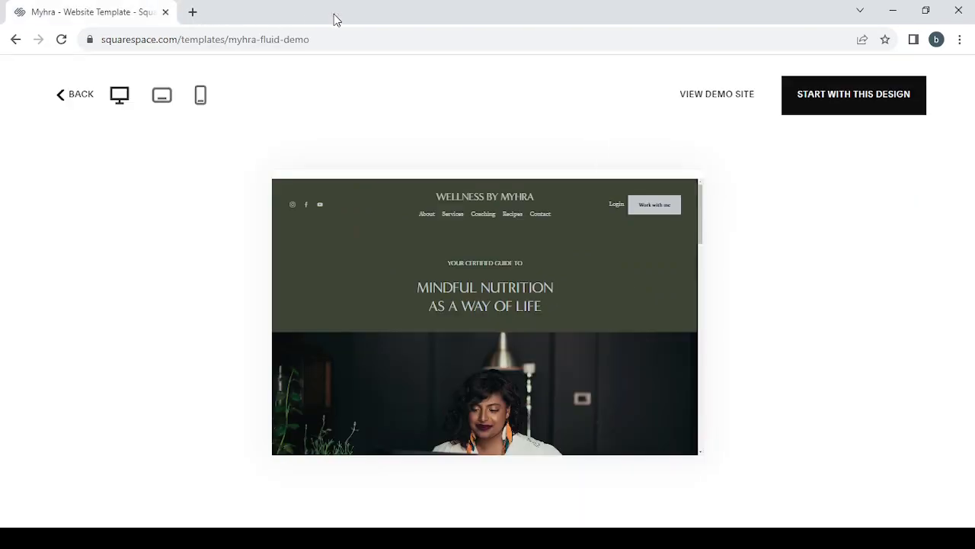
{"action": "mouse_move", "coordinate": [853, 95]}
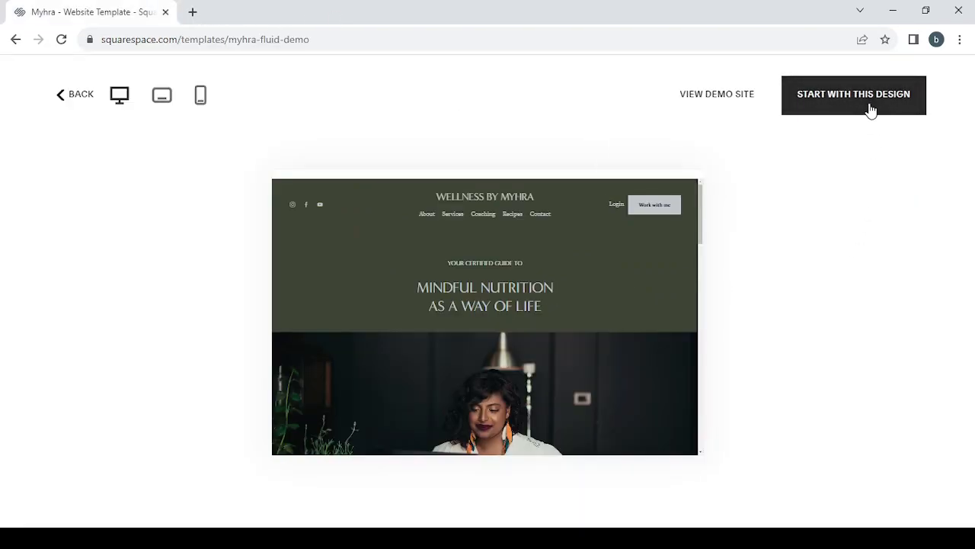
{"action": "left_click", "coordinate": [853, 95]}
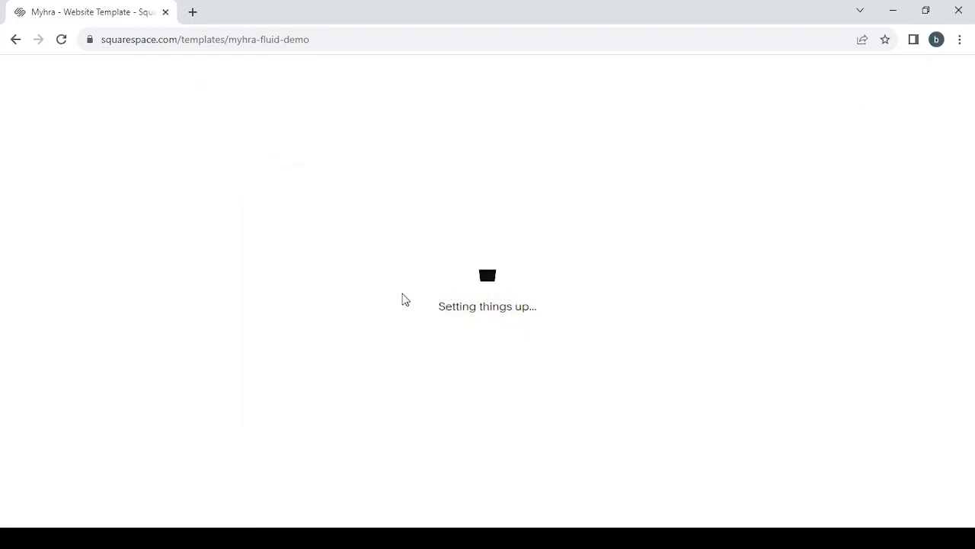
{"action": "left_click", "coordinate": [61, 40]}
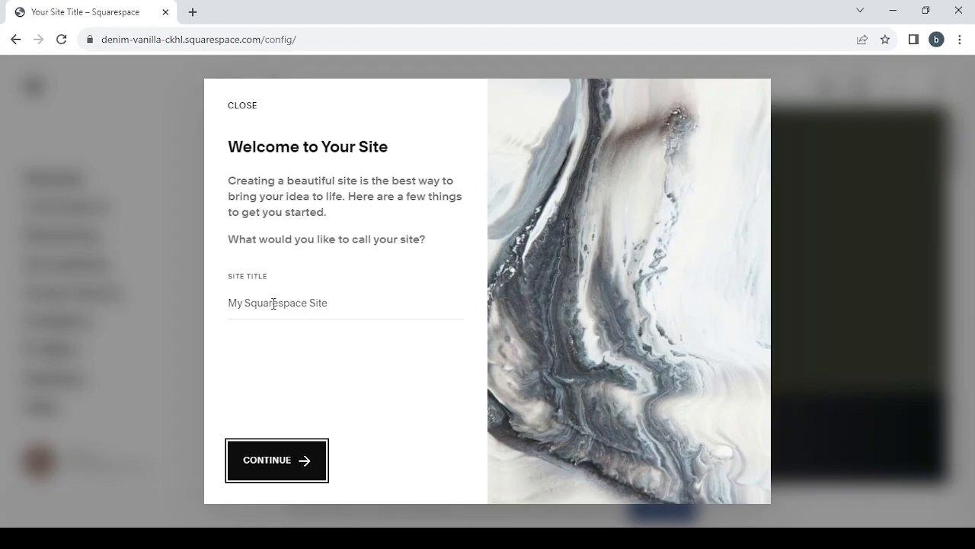
{"action": "mouse_move", "coordinate": [246, 125]}
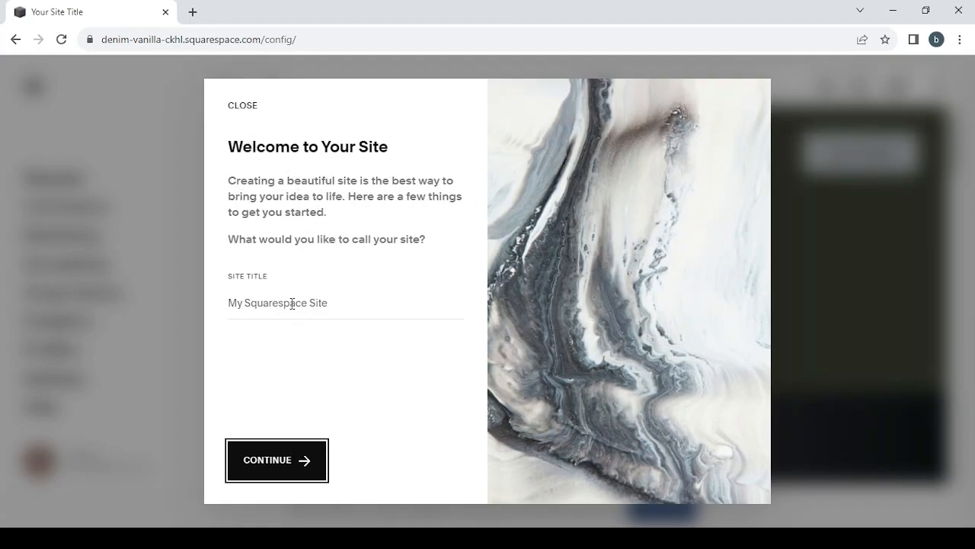
{"action": "left_click", "coordinate": [344, 302]}
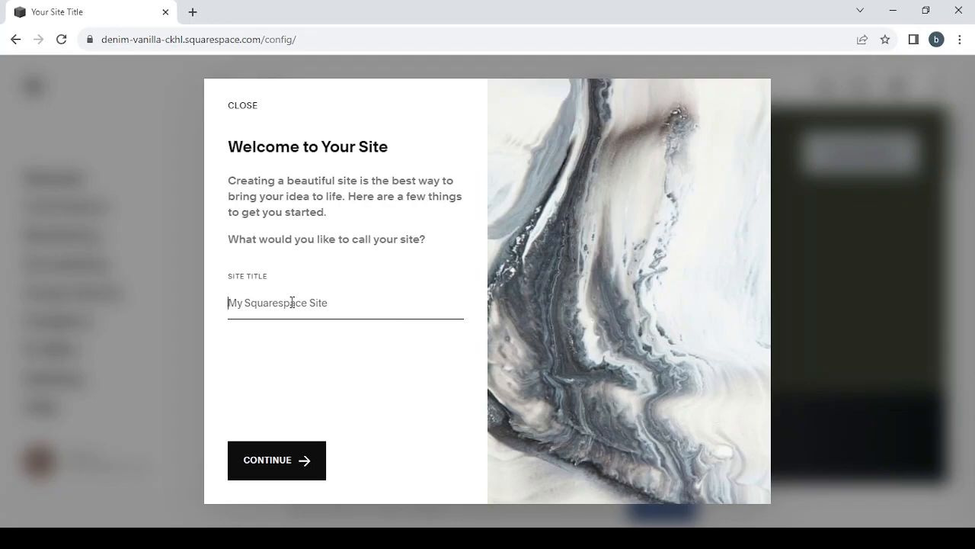
{"action": "type", "text": "Nutrition and Healthy Eating Resources"}
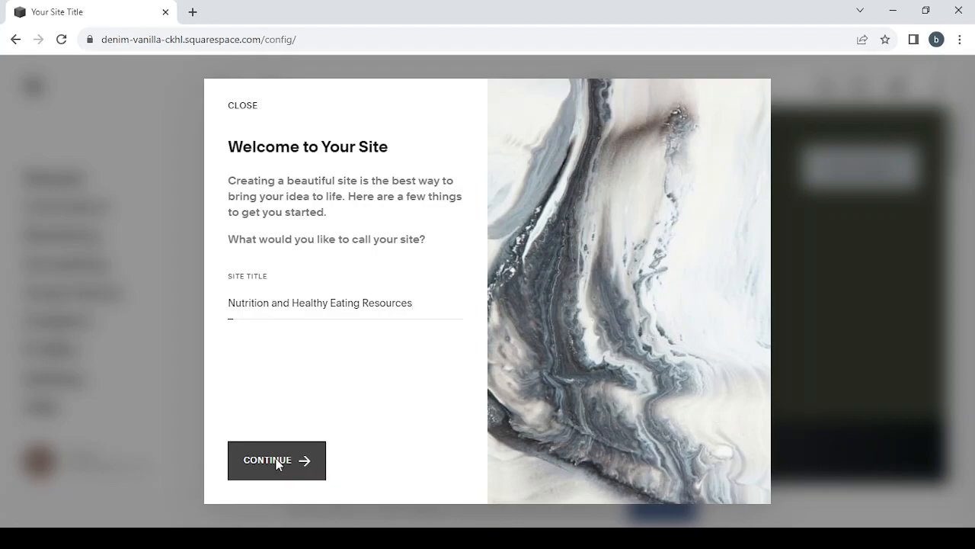
{"action": "left_click", "coordinate": [277, 461]}
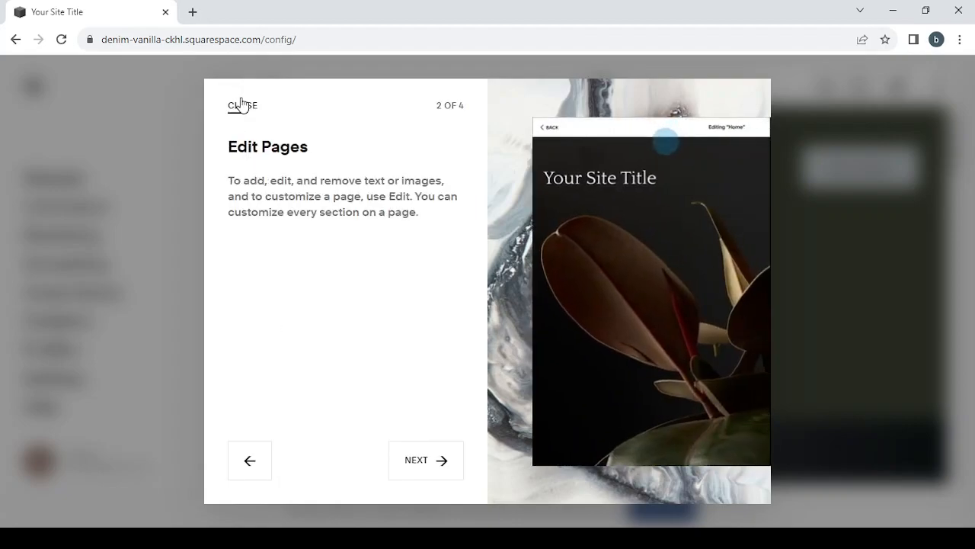
{"action": "left_click", "coordinate": [242, 105]}
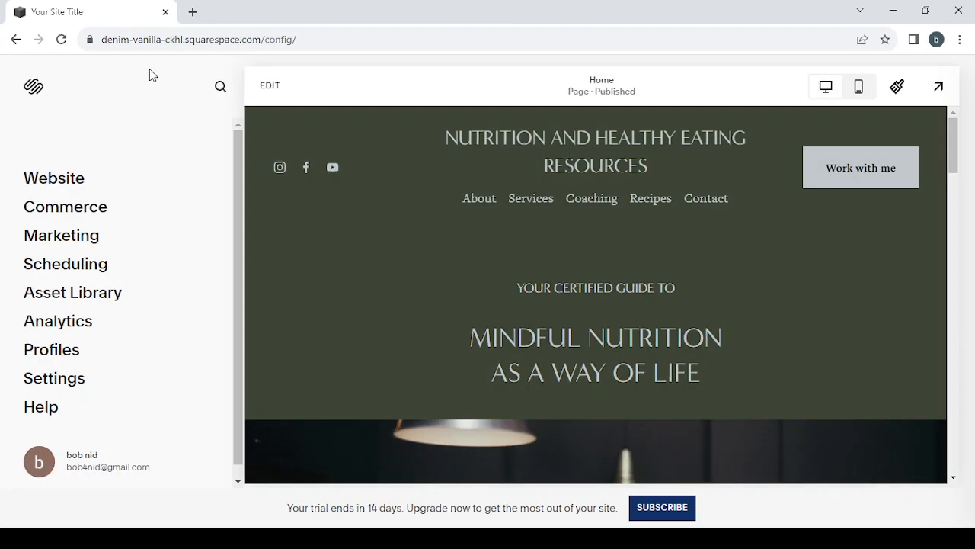
{"action": "mouse_move", "coordinate": [128, 169]}
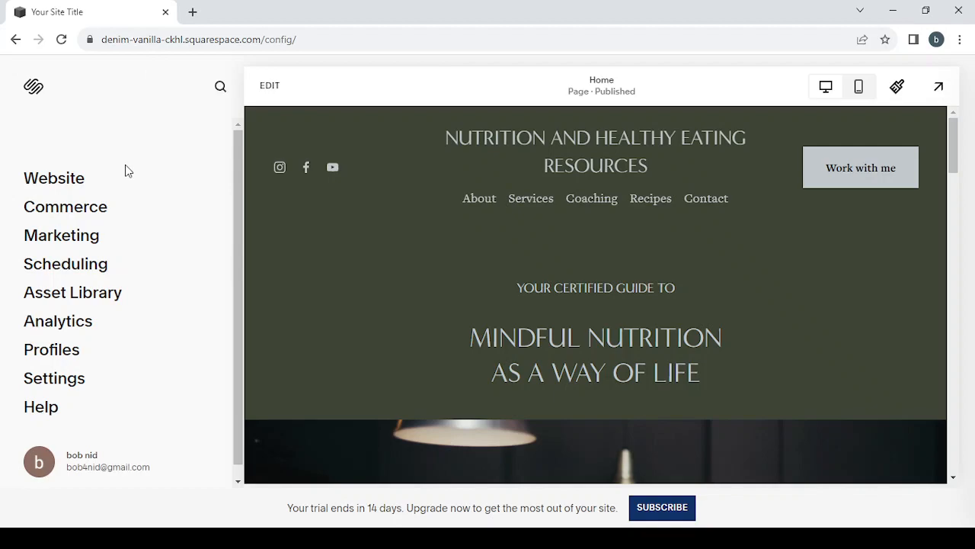
{"action": "mouse_move", "coordinate": [107, 161]}
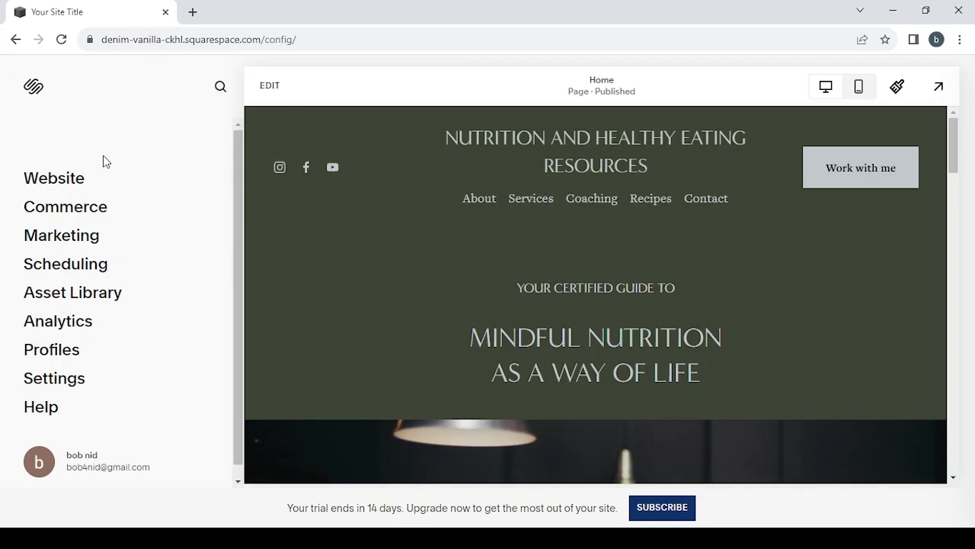
{"action": "mouse_move", "coordinate": [135, 219]}
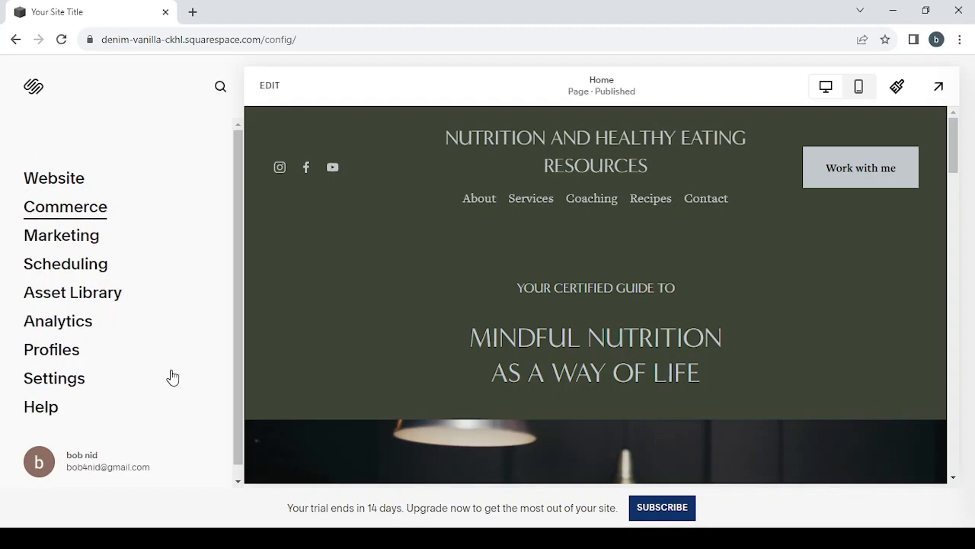
{"action": "mouse_move", "coordinate": [146, 207]}
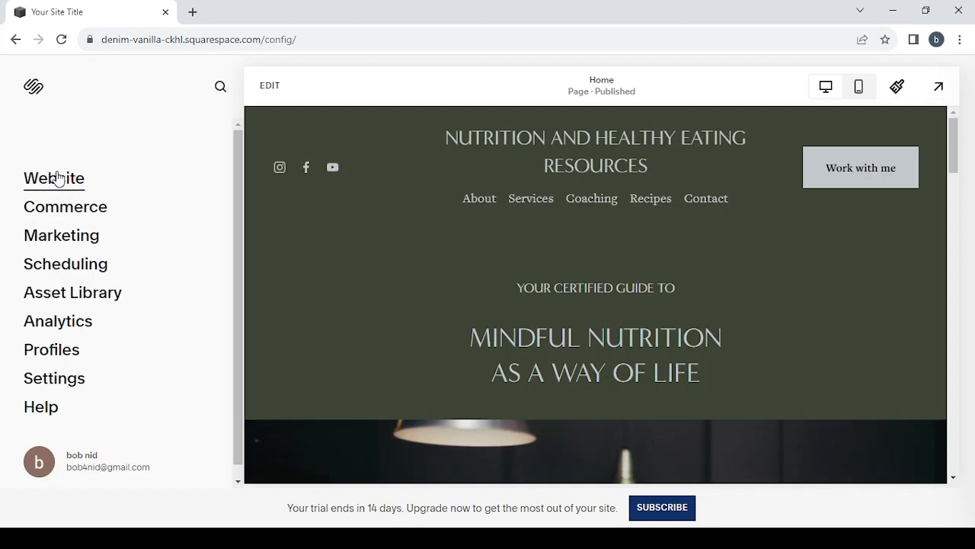
Show the Website Pages panel and scroll through navigation pages, member areas and unlinked pages
{"action": "left_click", "coordinate": [54, 176]}
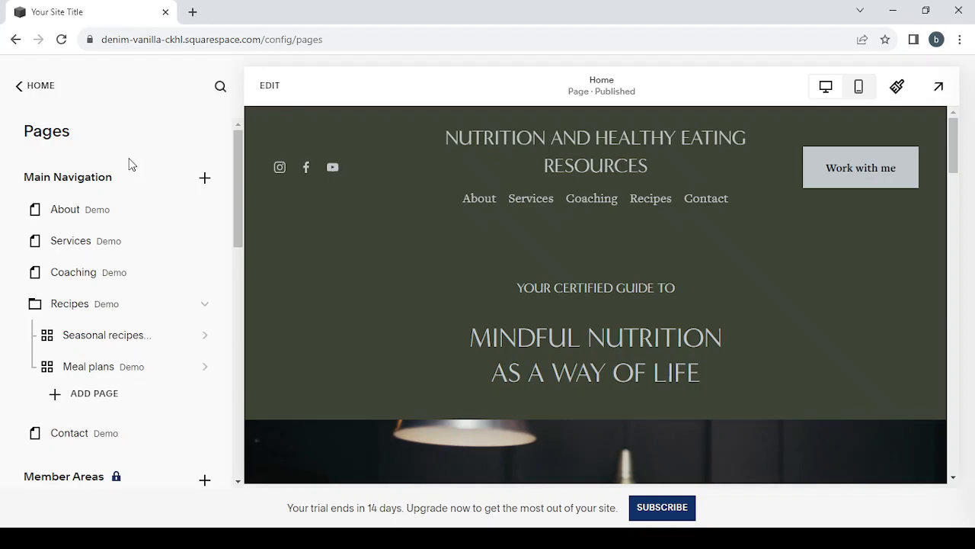
{"action": "mouse_move", "coordinate": [88, 211]}
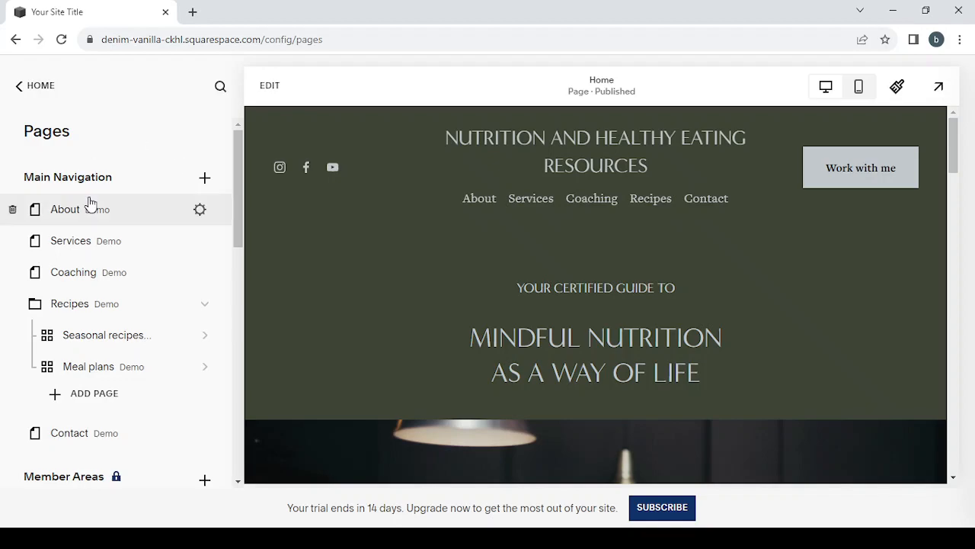
{"action": "mouse_move", "coordinate": [88, 198]}
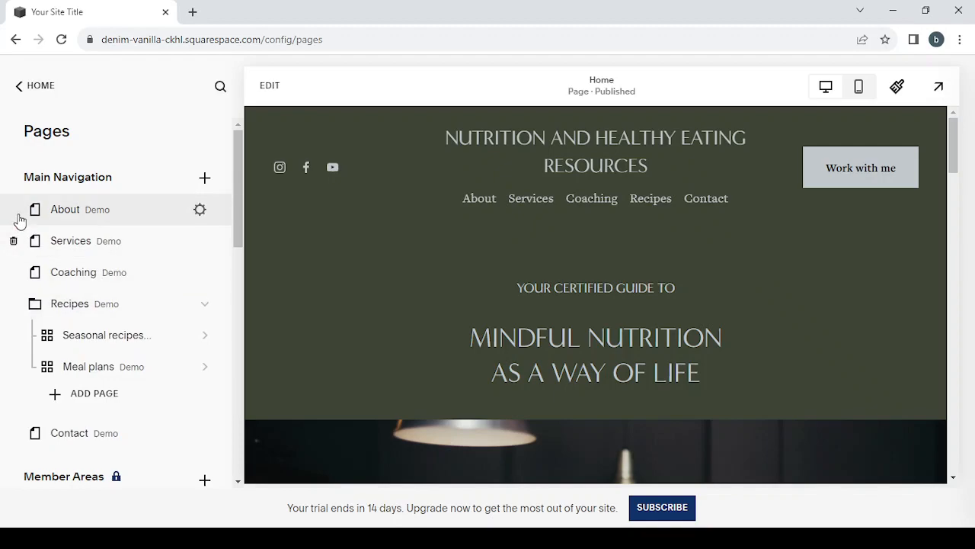
{"action": "mouse_move", "coordinate": [110, 303]}
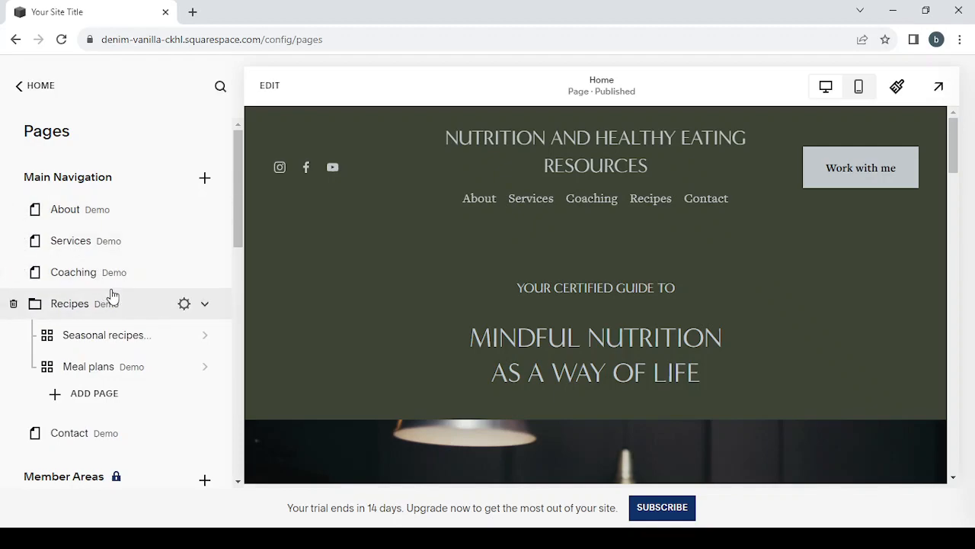
{"action": "scroll", "scroll_direction": "down", "scroll_amount": 3}
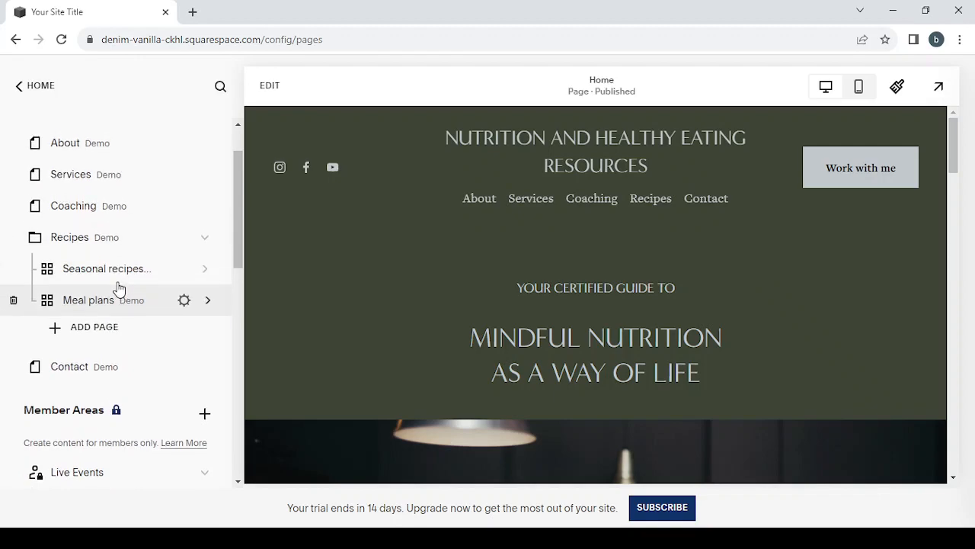
{"action": "scroll", "scroll_direction": "down", "scroll_amount": 3}
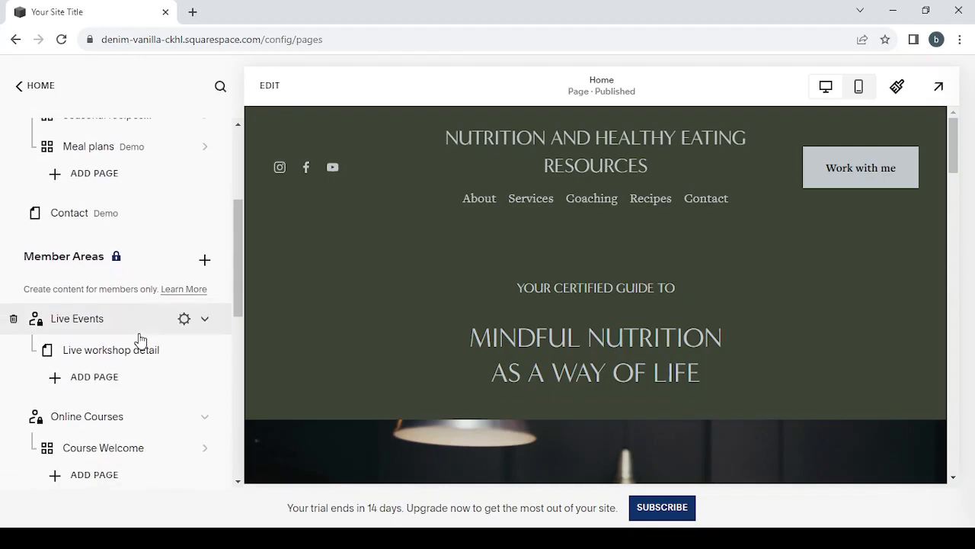
{"action": "scroll", "scroll_direction": "down", "scroll_amount": 3}
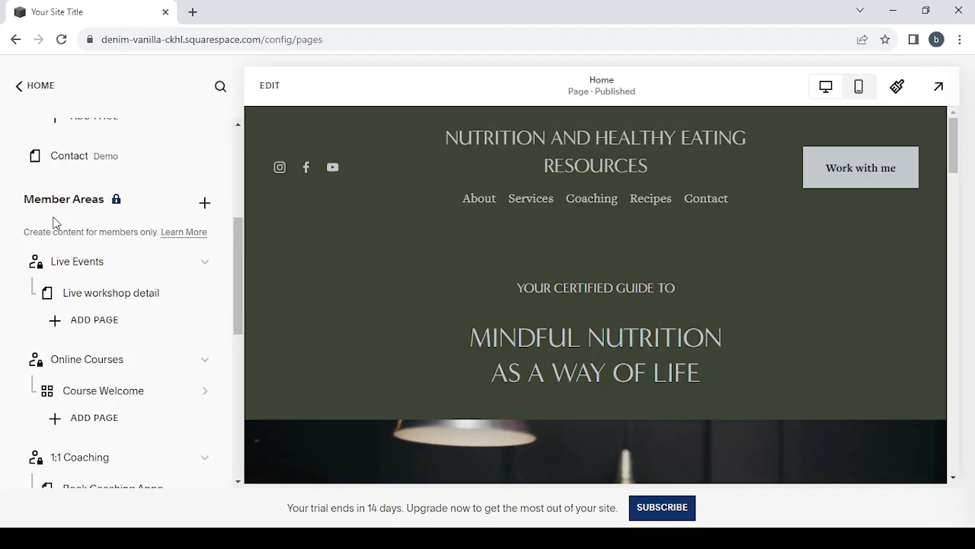
{"action": "mouse_move", "coordinate": [42, 262]}
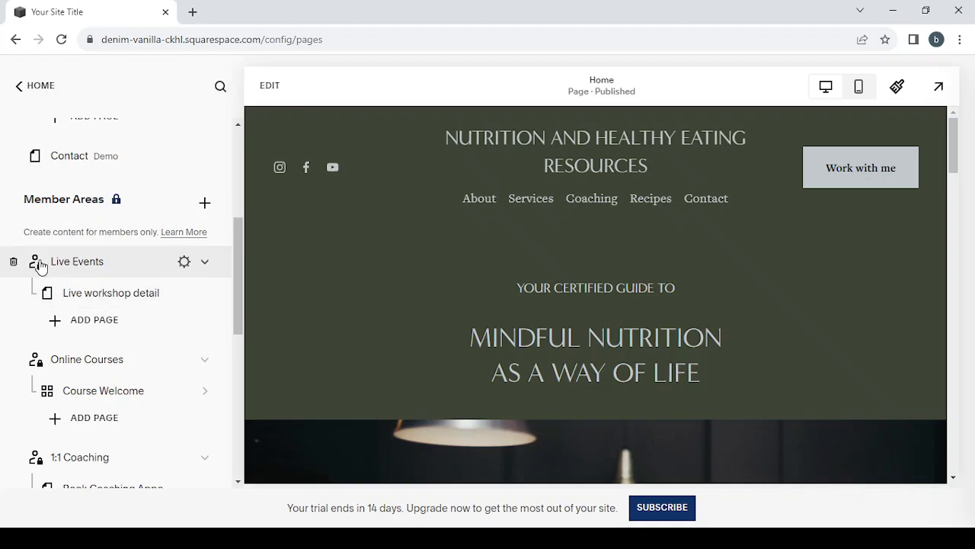
{"action": "scroll", "scroll_direction": "down", "scroll_amount": 3}
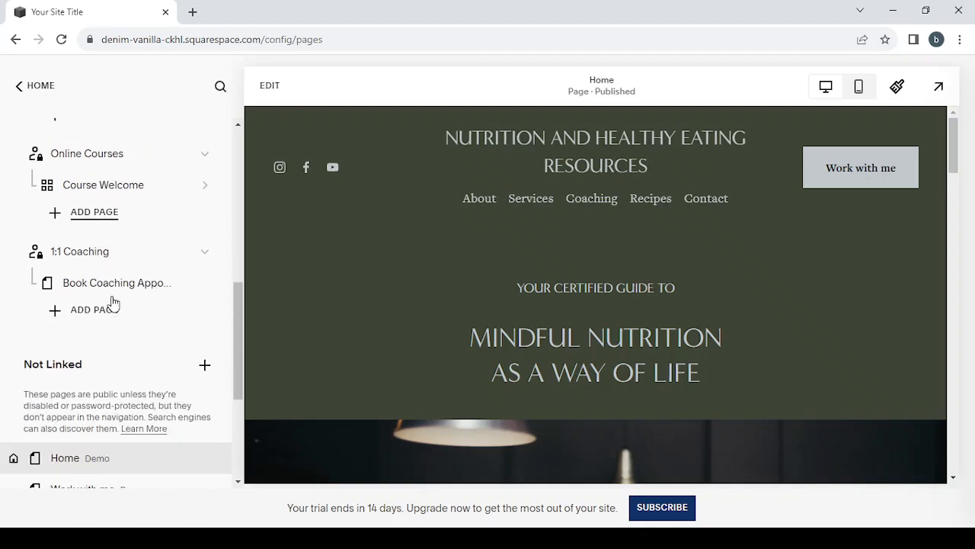
{"action": "scroll", "scroll_direction": "down", "scroll_amount": 3}
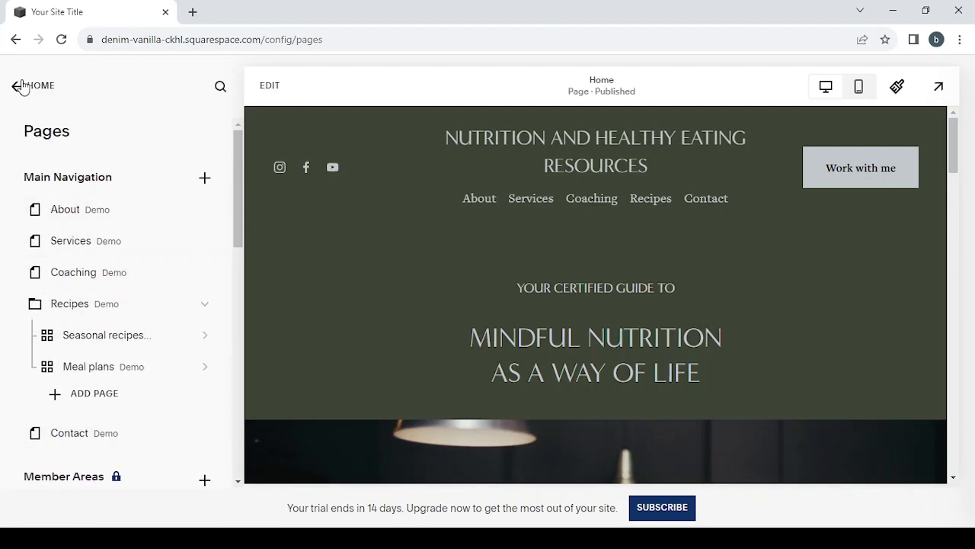
Return to the dashboard and view the Commerce store setup checklist at 0%
{"action": "left_click", "coordinate": [18, 86]}
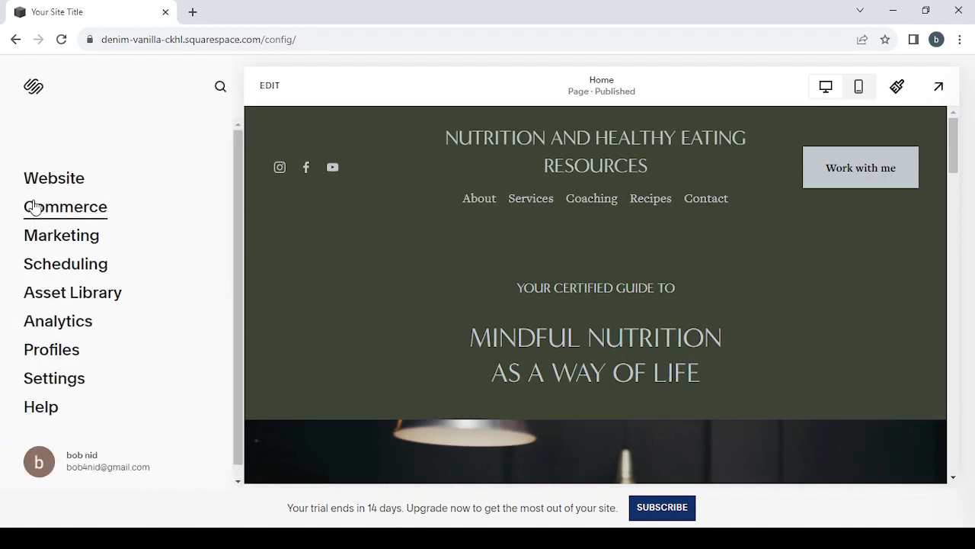
{"action": "left_click", "coordinate": [66, 207]}
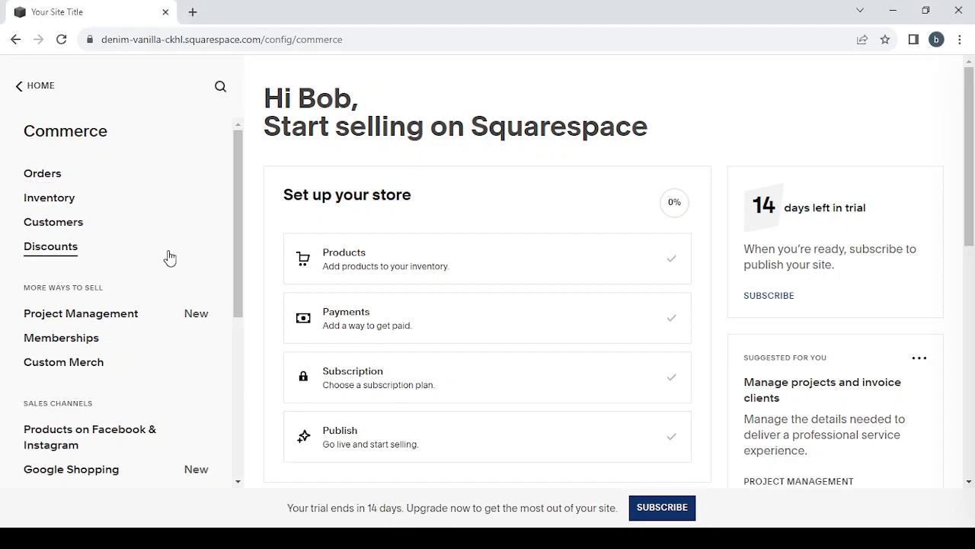
{"action": "mouse_move", "coordinate": [63, 363]}
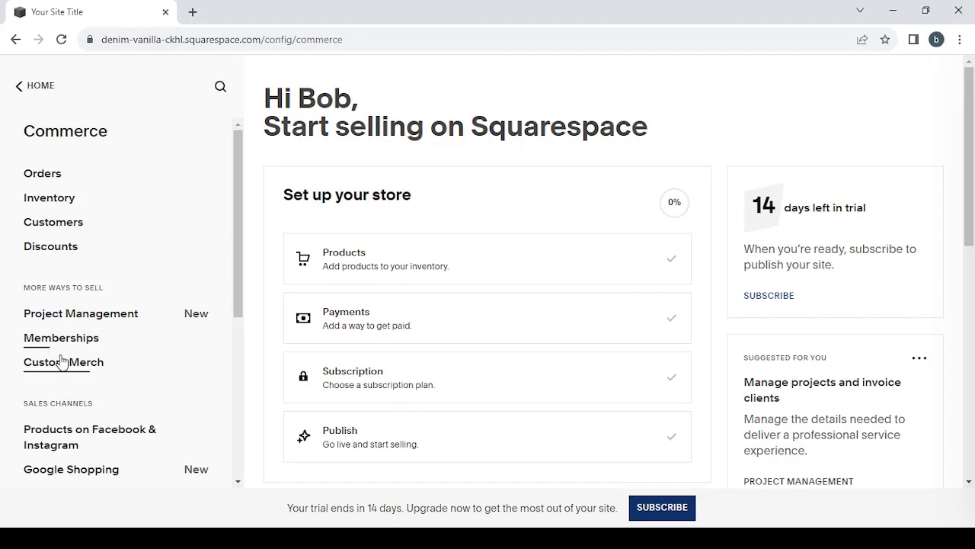
{"action": "mouse_move", "coordinate": [387, 319]}
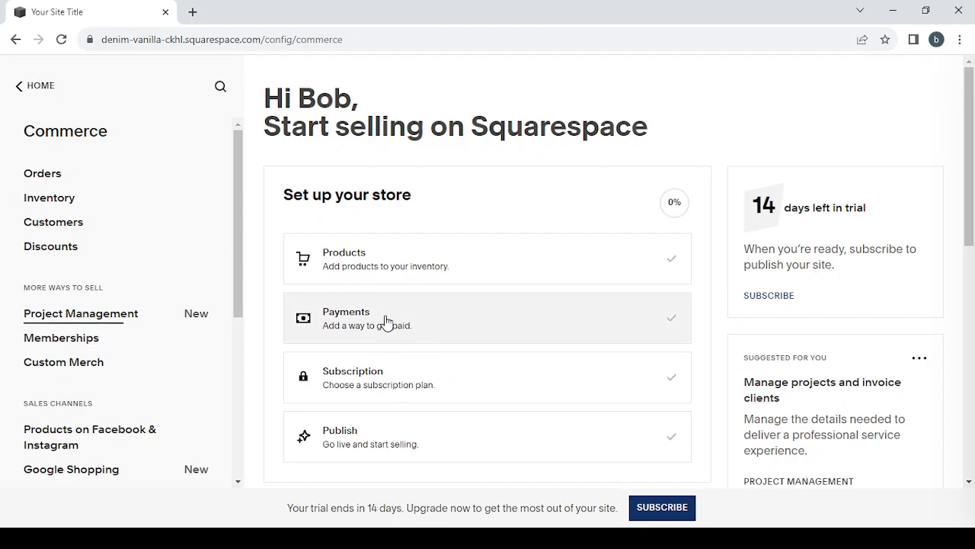
{"action": "mouse_move", "coordinate": [515, 287]}
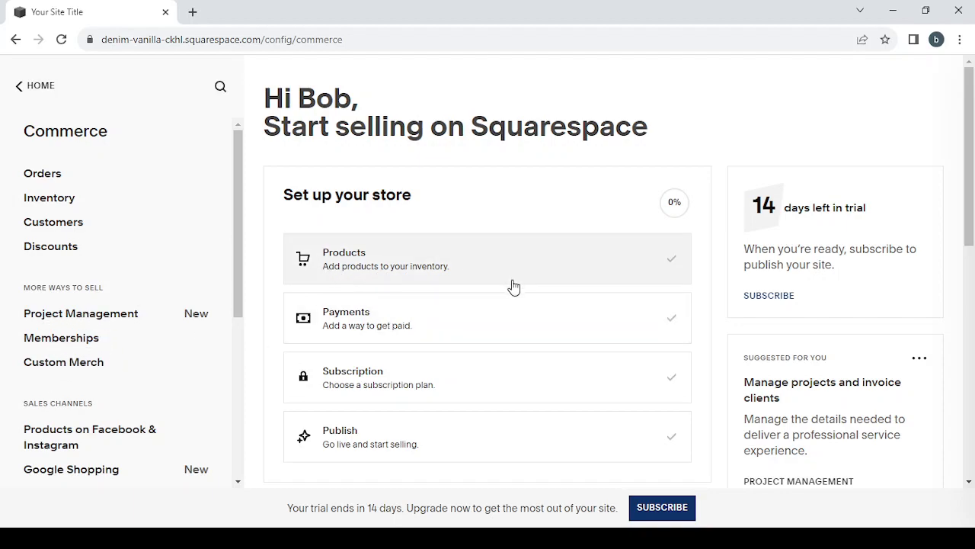
{"action": "scroll", "scroll_direction": "down", "scroll_amount": 3}
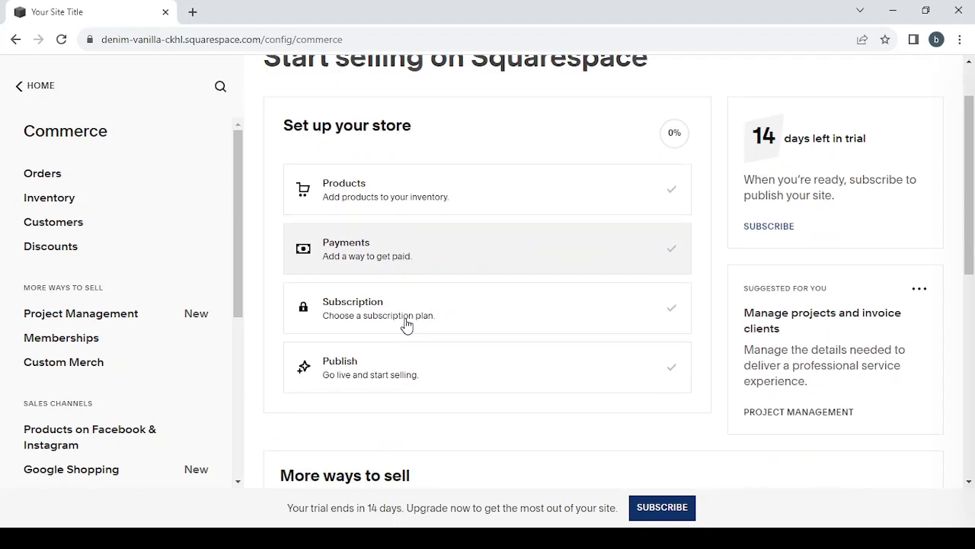
{"action": "scroll", "scroll_direction": "up", "scroll_amount": 3}
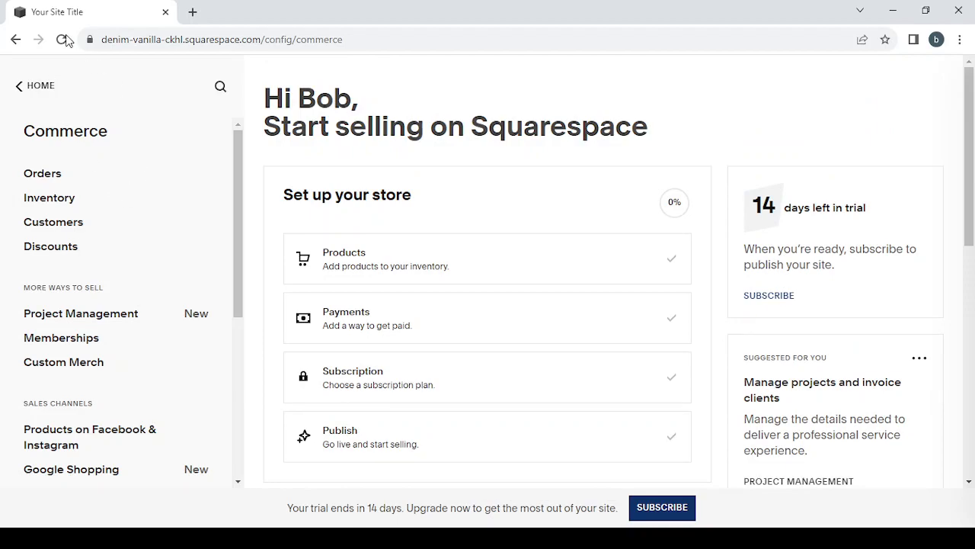
{"action": "mouse_move", "coordinate": [18, 90]}
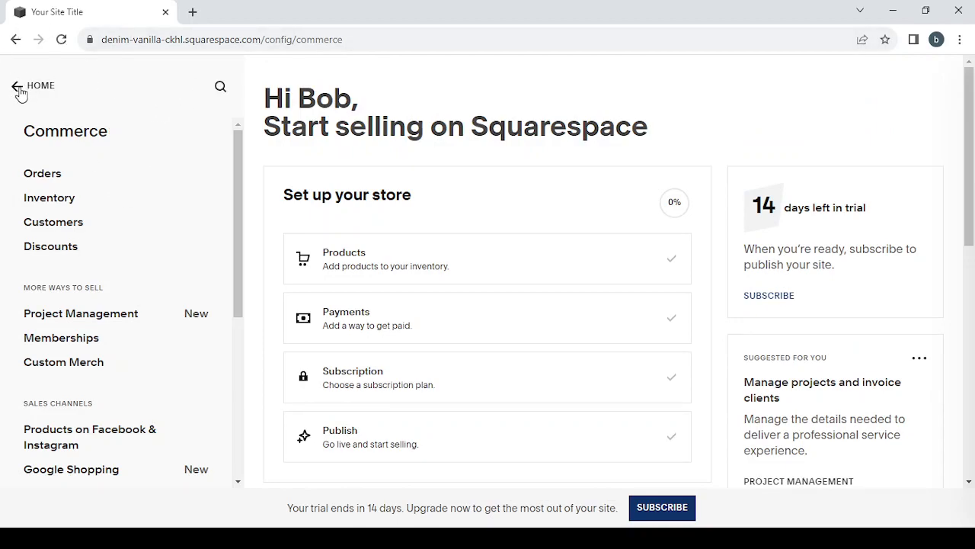
View the Marketing overview with email campaigns and audience-growth steps, then return to the top-level dashboard
{"action": "left_click", "coordinate": [40, 85]}
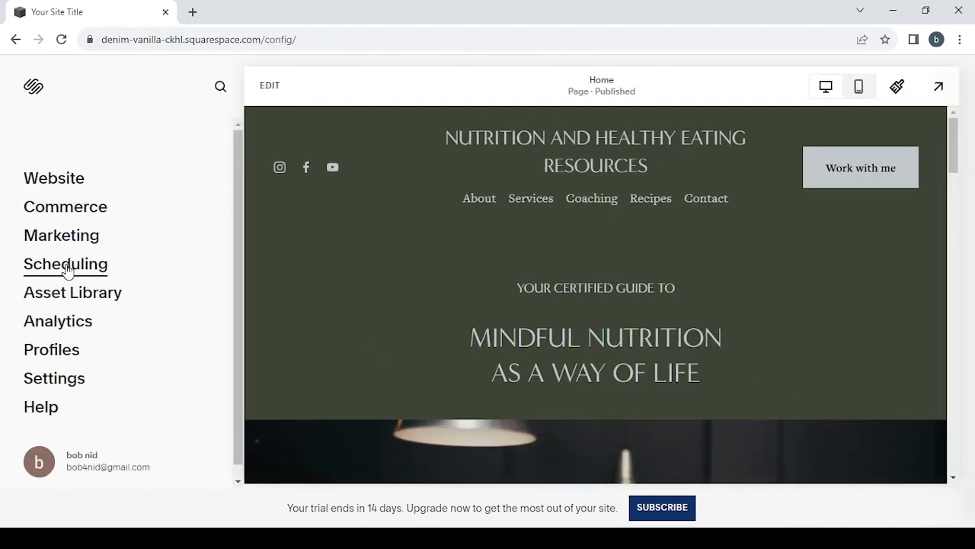
{"action": "mouse_move", "coordinate": [34, 144]}
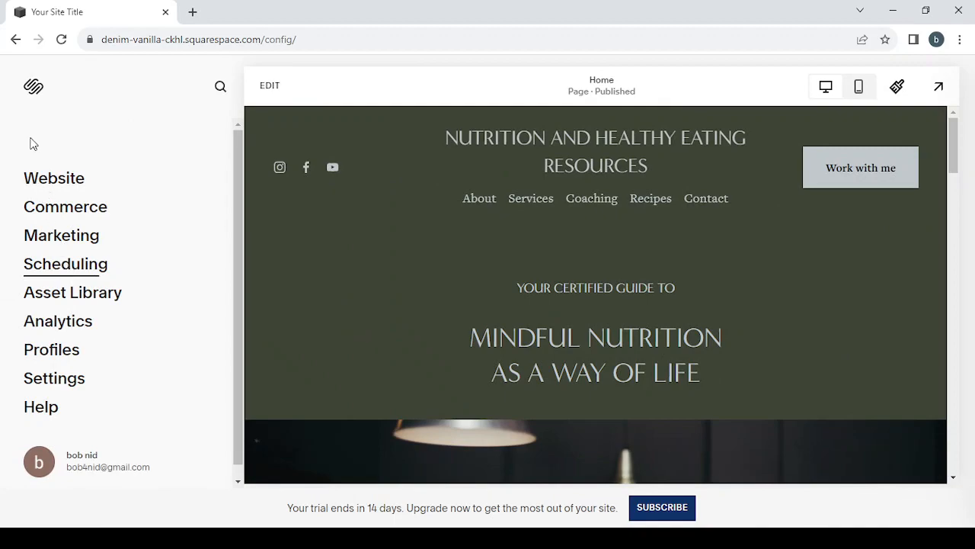
{"action": "mouse_move", "coordinate": [61, 235]}
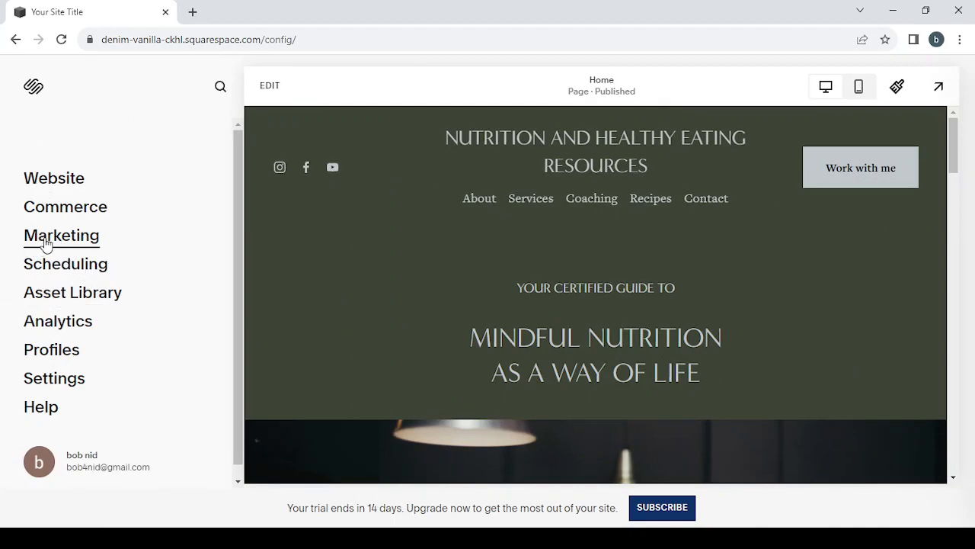
{"action": "left_click", "coordinate": [60, 234]}
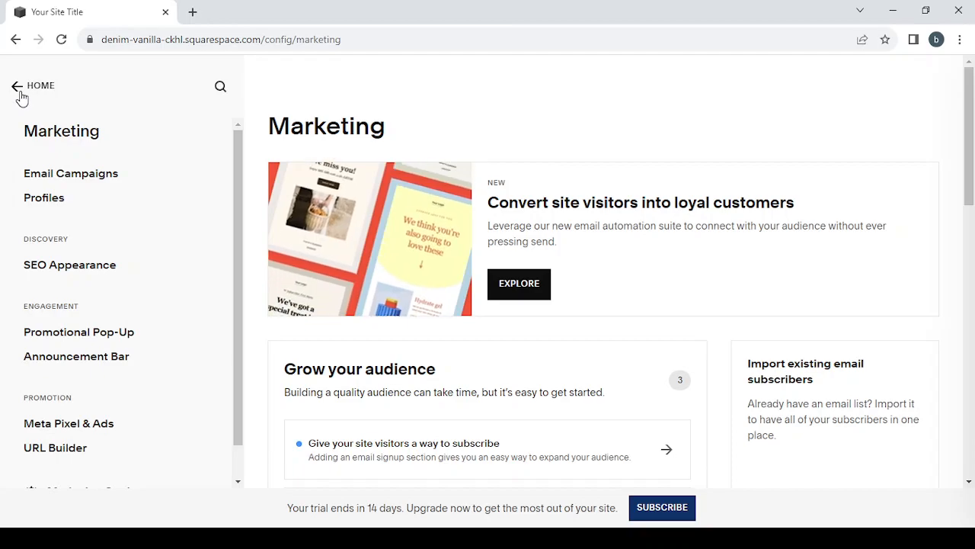
{"action": "left_click", "coordinate": [18, 85]}
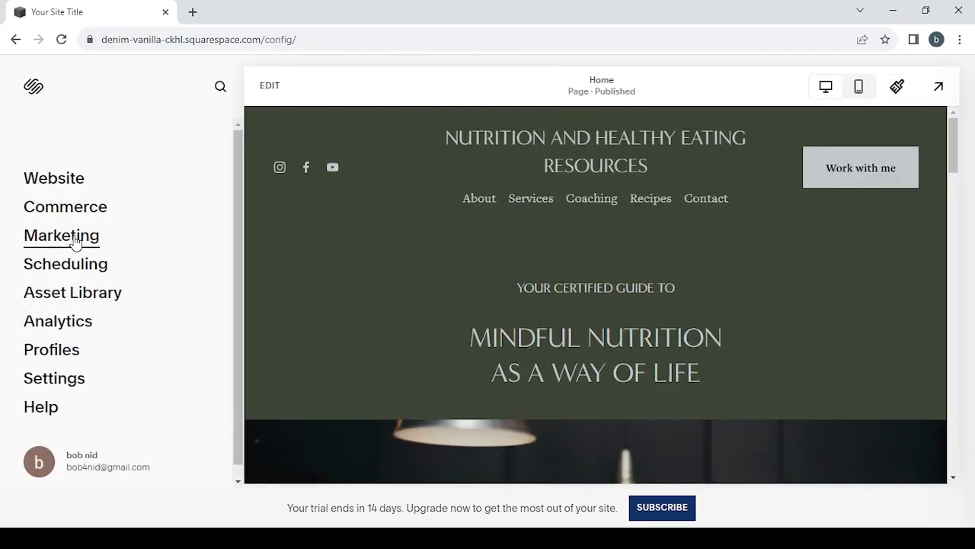
{"action": "left_click", "coordinate": [61, 235]}
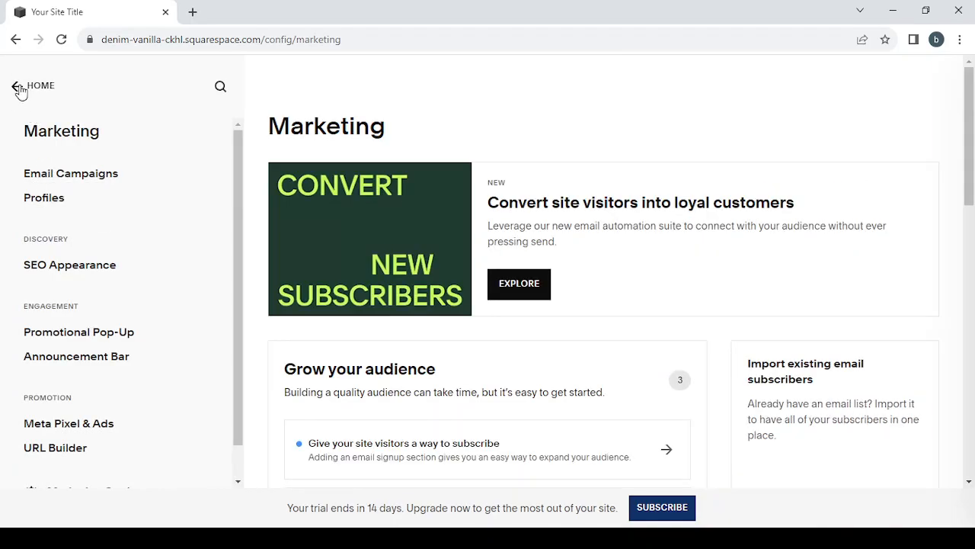
{"action": "left_click", "coordinate": [15, 86]}
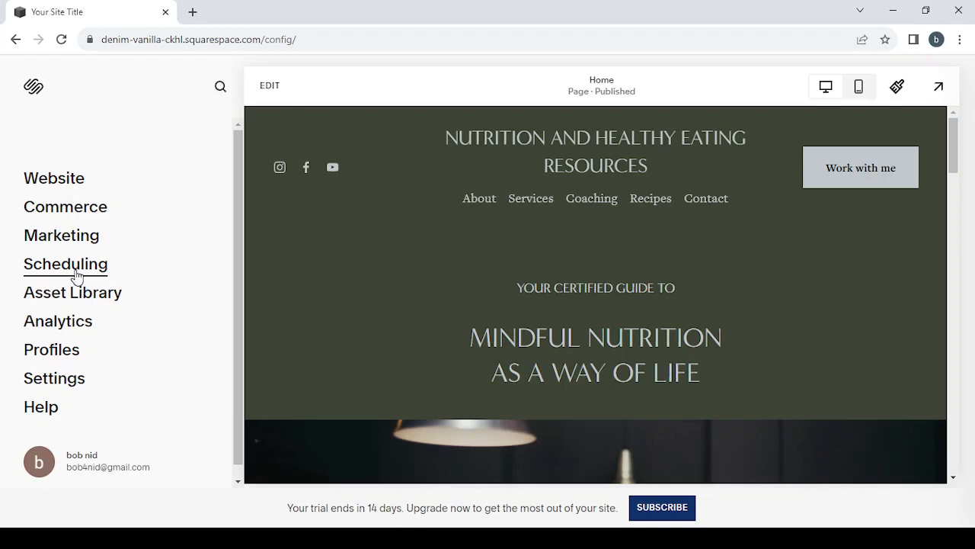
{"action": "mouse_move", "coordinate": [74, 293]}
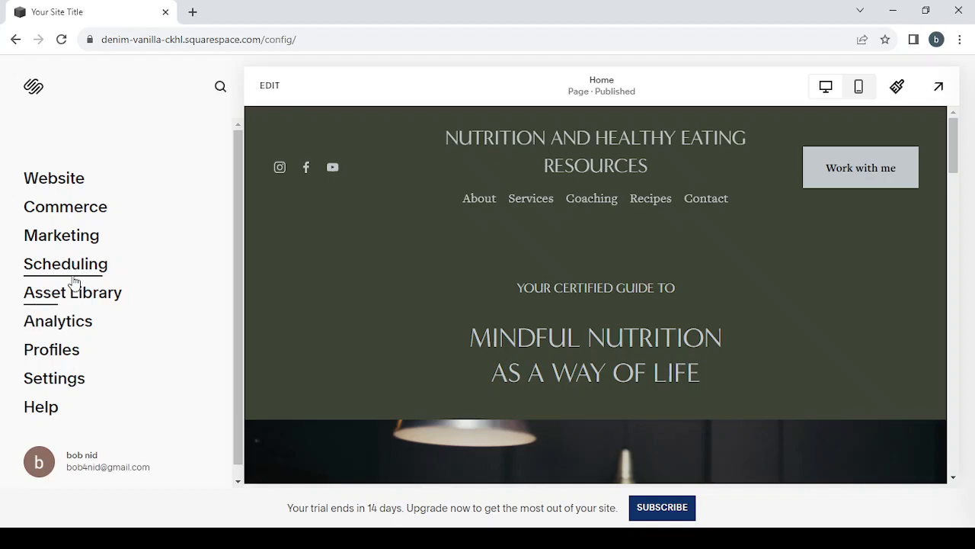
{"action": "mouse_move", "coordinate": [66, 263]}
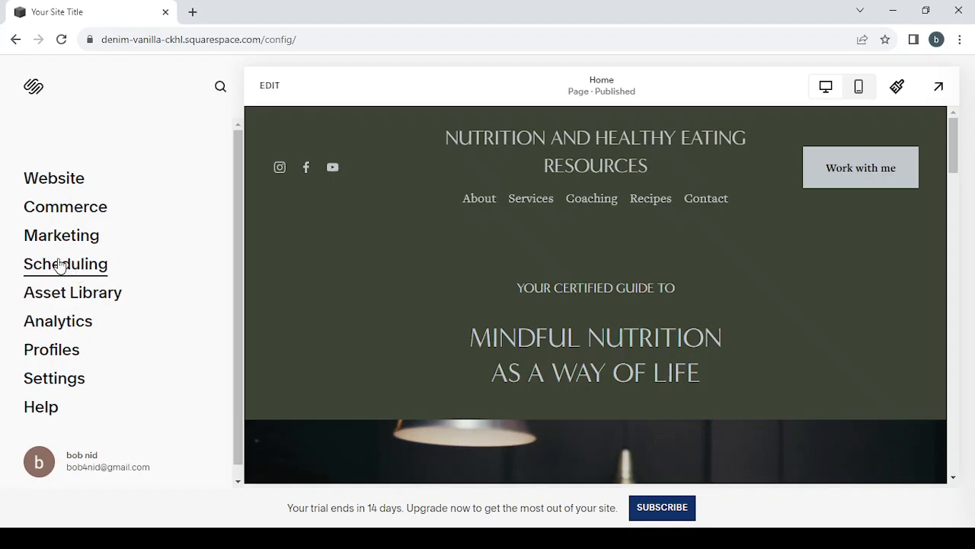
{"action": "mouse_move", "coordinate": [46, 305]}
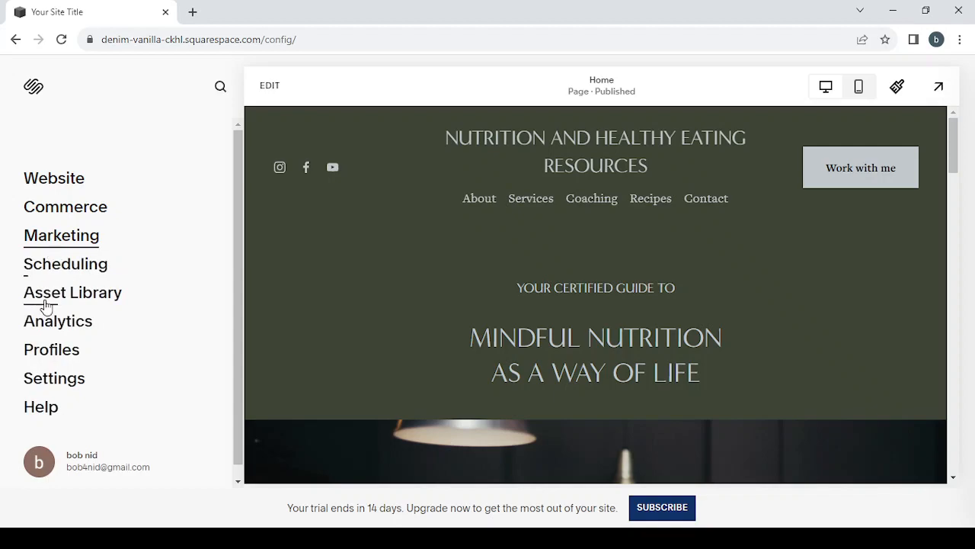
Show the Asset Library's empty All Files view
{"action": "left_click", "coordinate": [73, 293]}
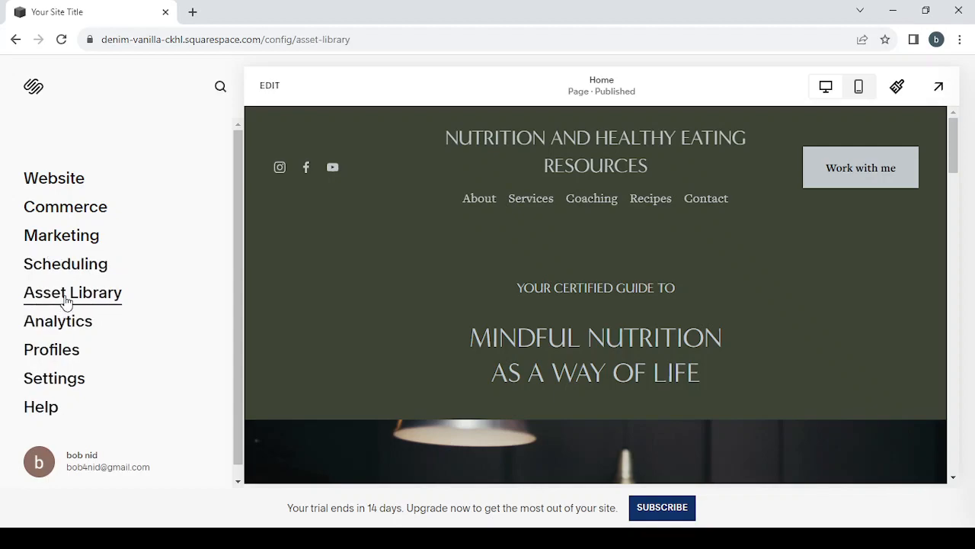
{"action": "left_click", "coordinate": [73, 293]}
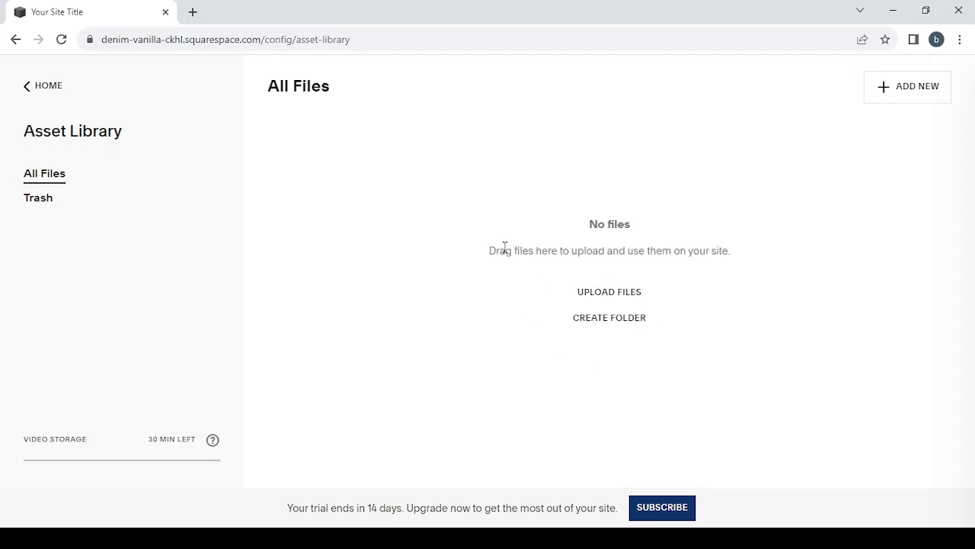
{"action": "mouse_move", "coordinate": [564, 295]}
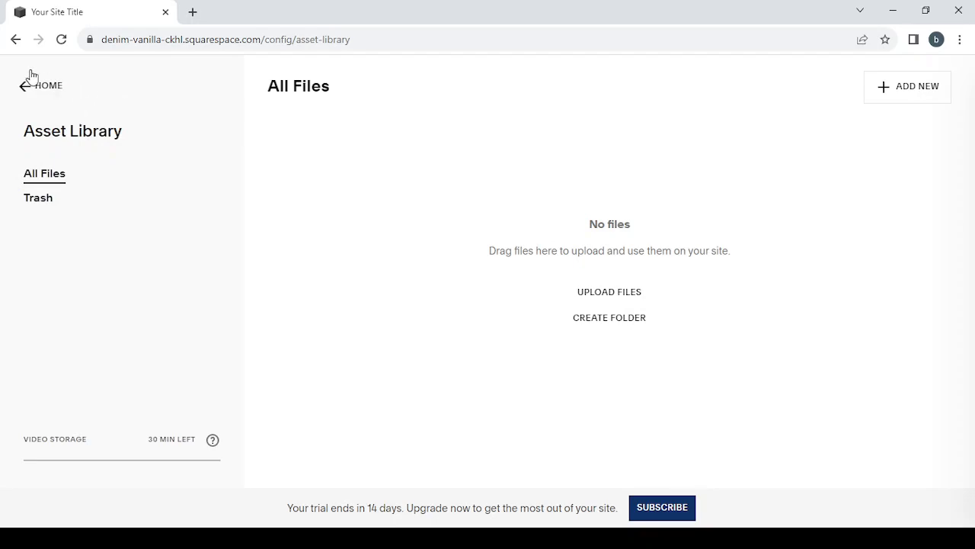
Check the Analytics sales report showing zero revenue, then return to the main dashboard menu
{"action": "left_click", "coordinate": [31, 85]}
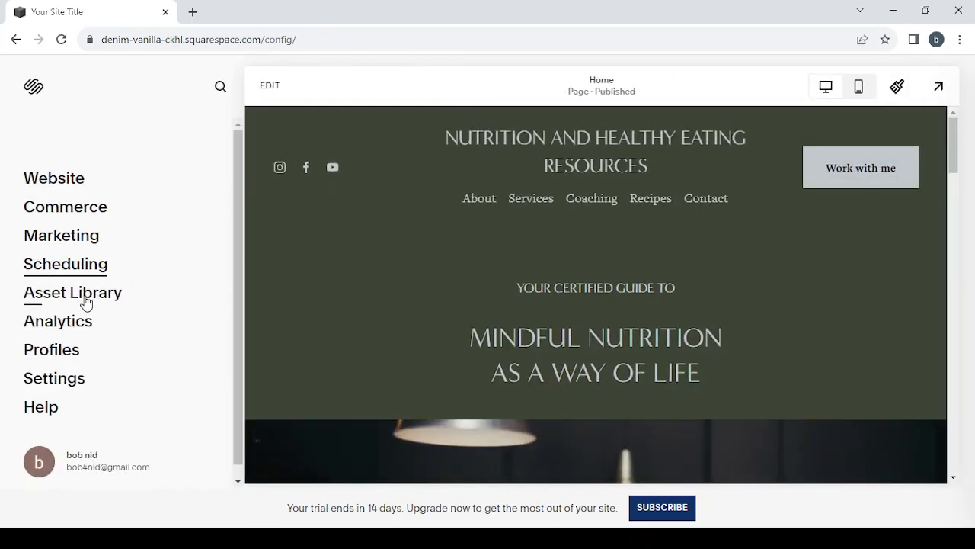
{"action": "left_click", "coordinate": [58, 320]}
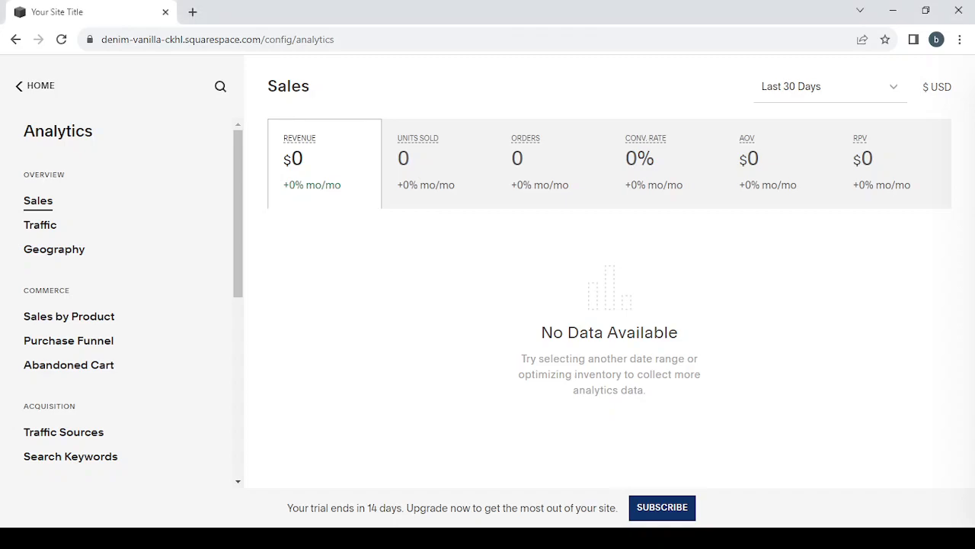
{"action": "mouse_move", "coordinate": [557, 250]}
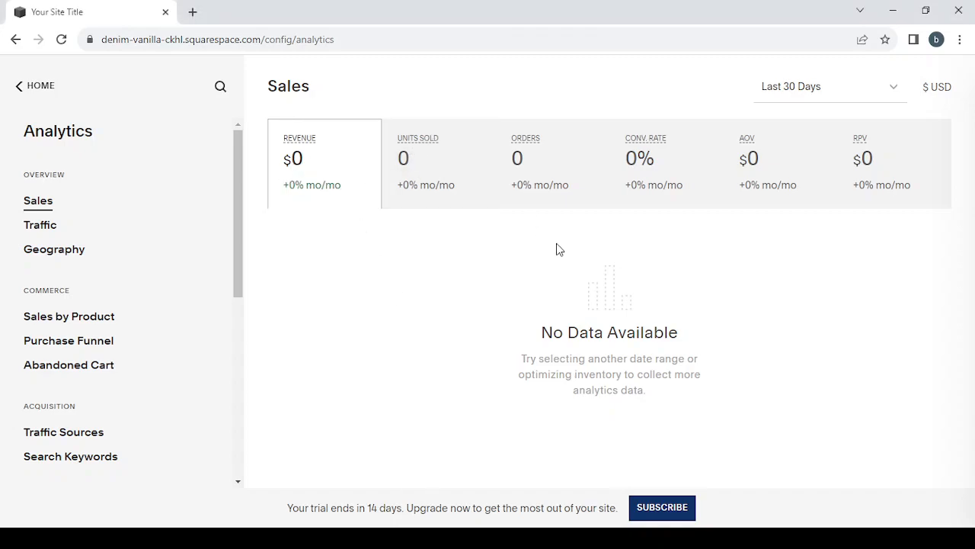
{"action": "mouse_move", "coordinate": [524, 189]}
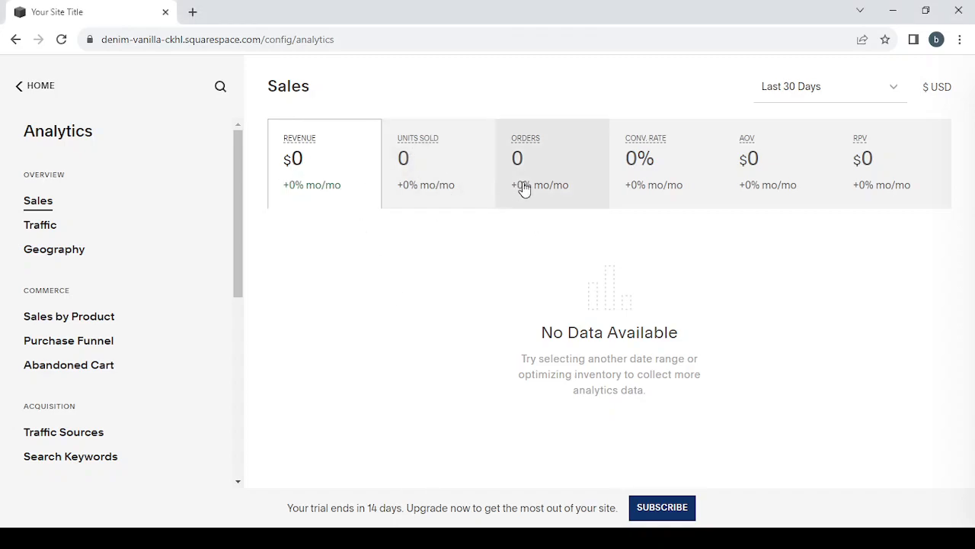
{"action": "mouse_move", "coordinate": [780, 186]}
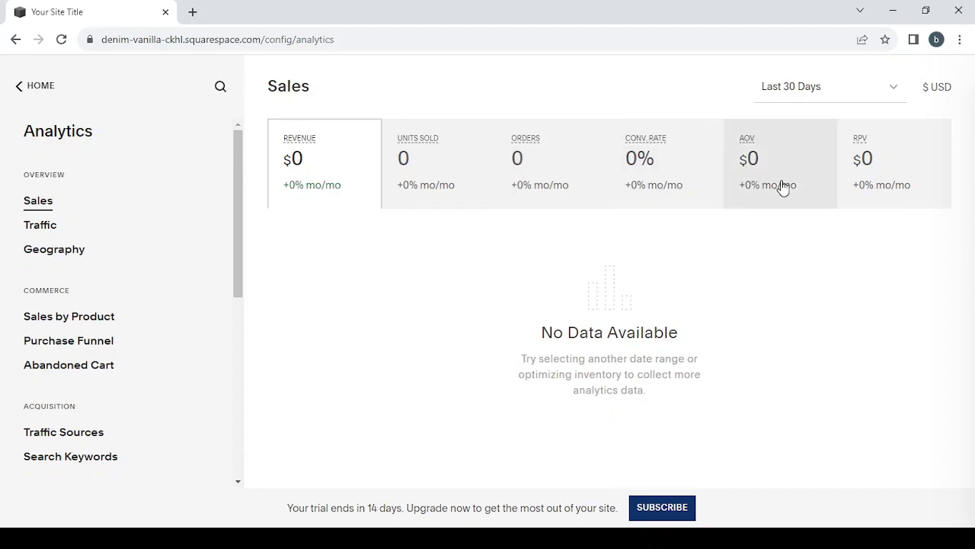
{"action": "mouse_move", "coordinate": [137, 343]}
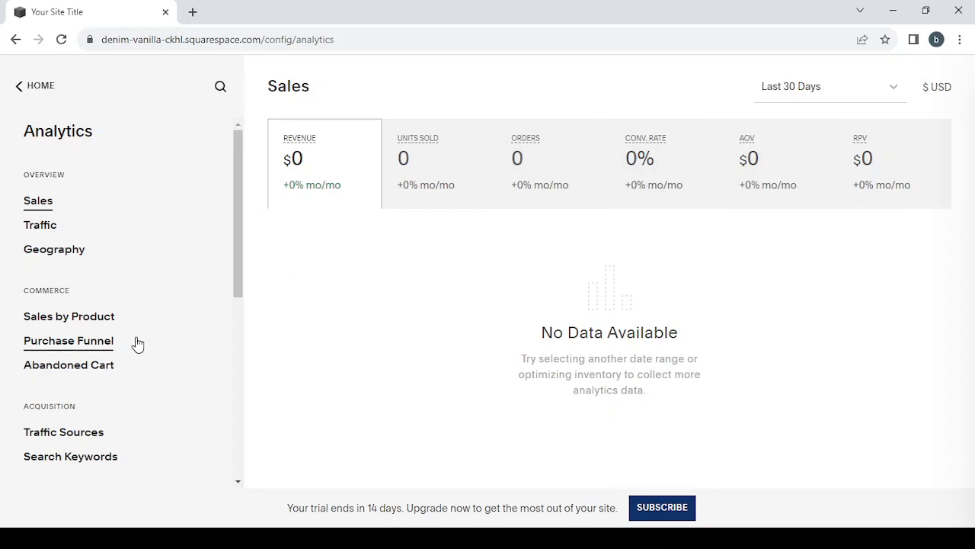
{"action": "mouse_move", "coordinate": [113, 436]}
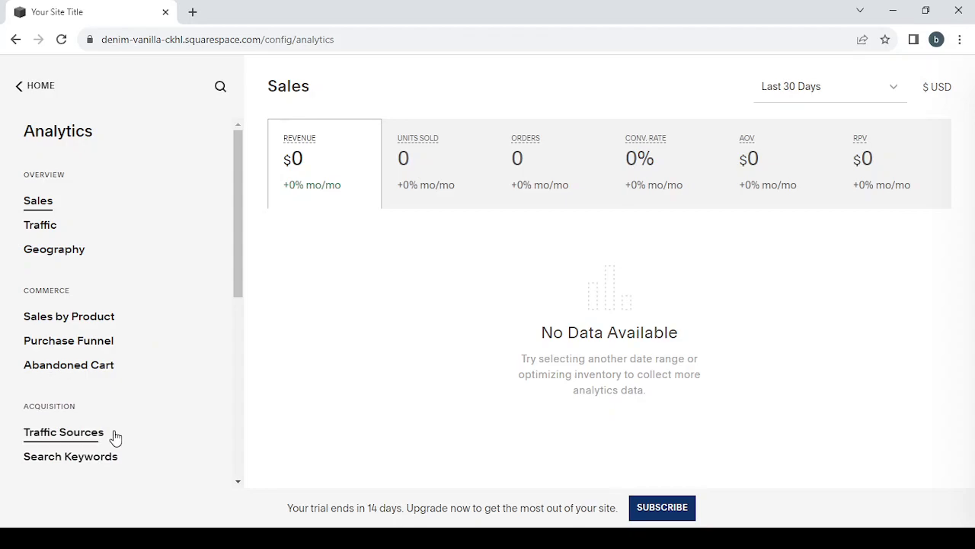
{"action": "mouse_move", "coordinate": [17, 90]}
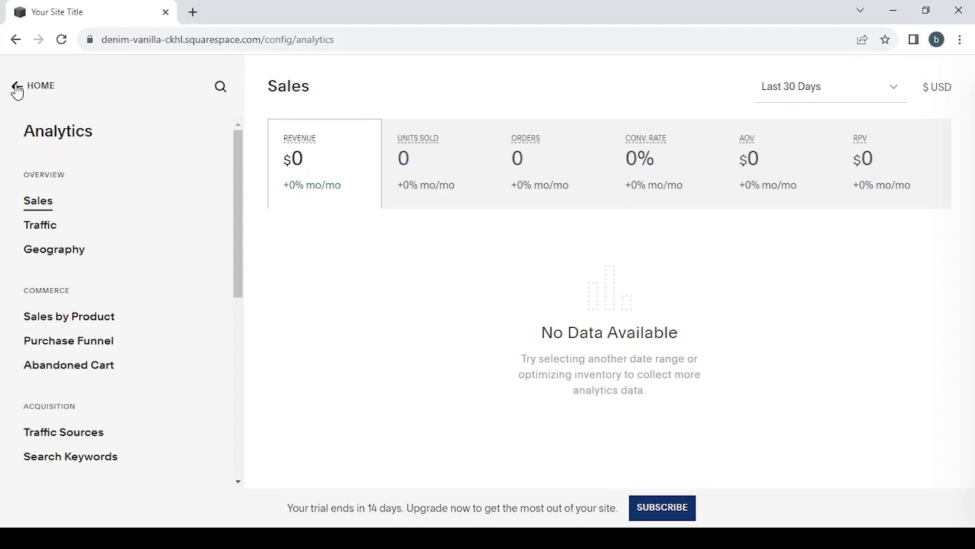
{"action": "left_click", "coordinate": [15, 86]}
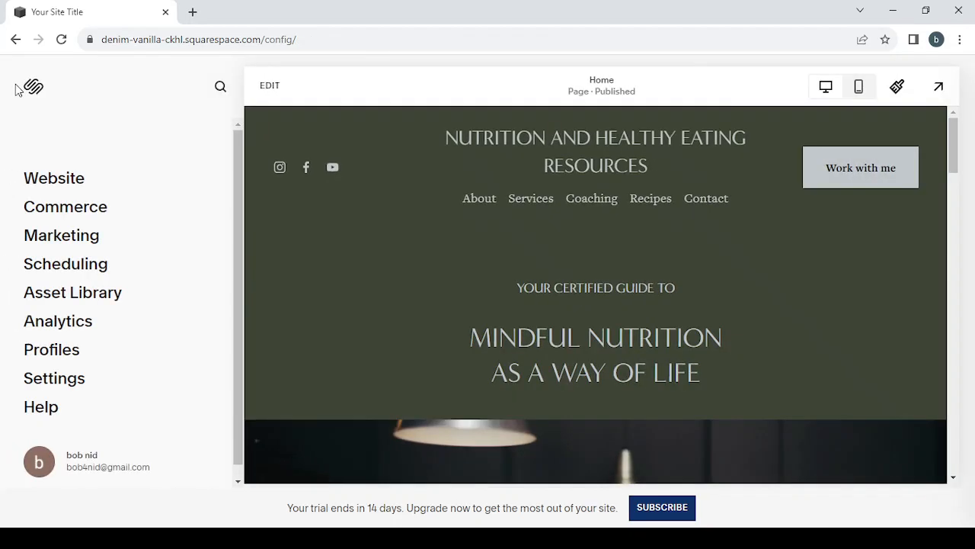
{"action": "mouse_move", "coordinate": [52, 349]}
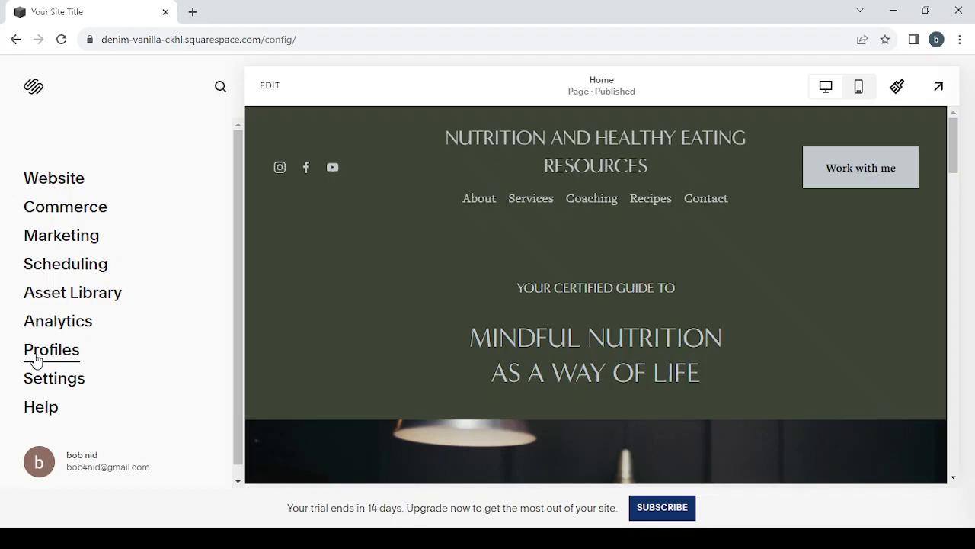
{"action": "mouse_move", "coordinate": [39, 406]}
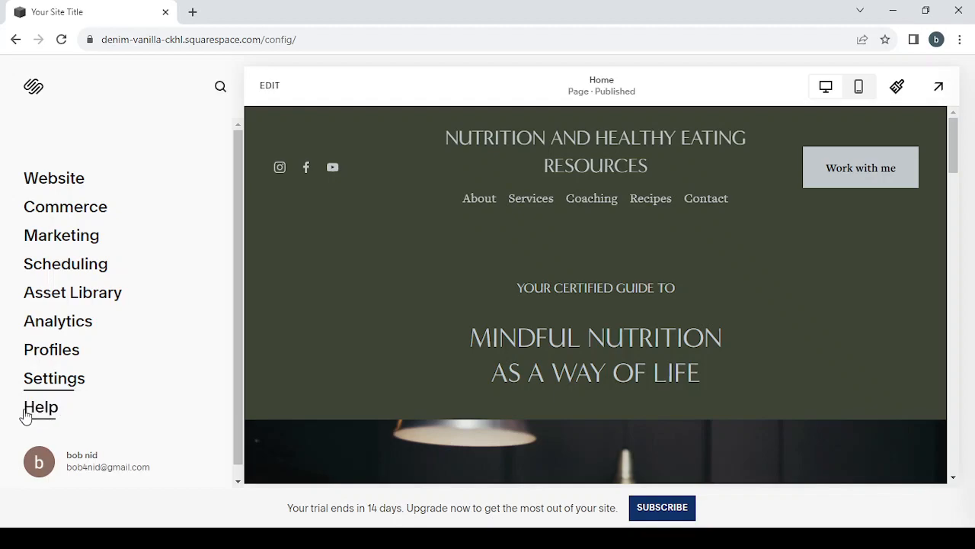
{"action": "mouse_move", "coordinate": [33, 414]}
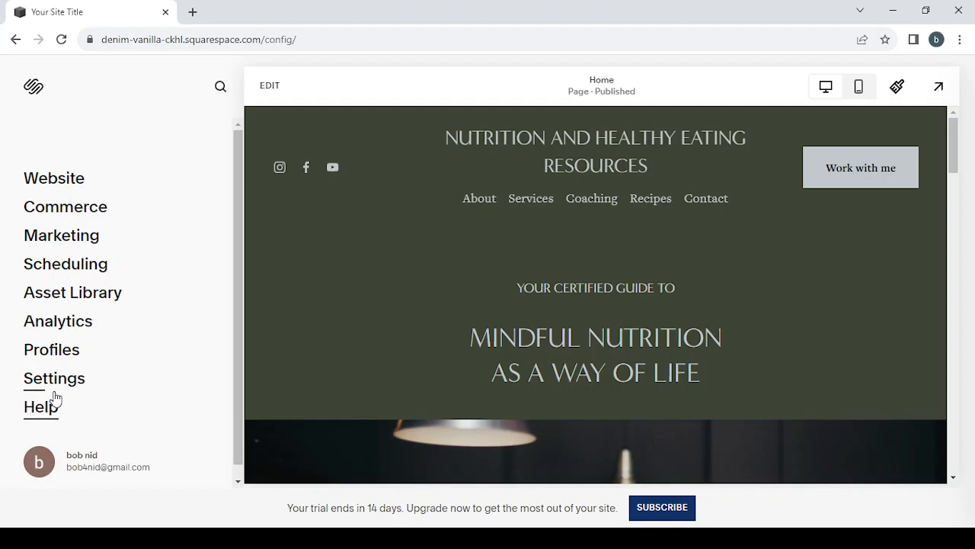
Show the Settings panel with domain, email and website options
{"action": "left_click", "coordinate": [55, 378]}
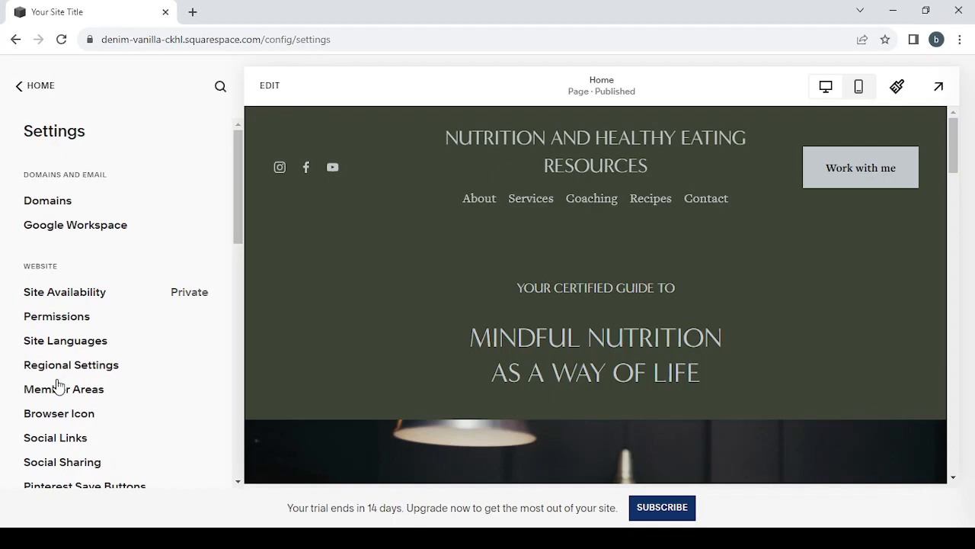
{"action": "mouse_move", "coordinate": [48, 201]}
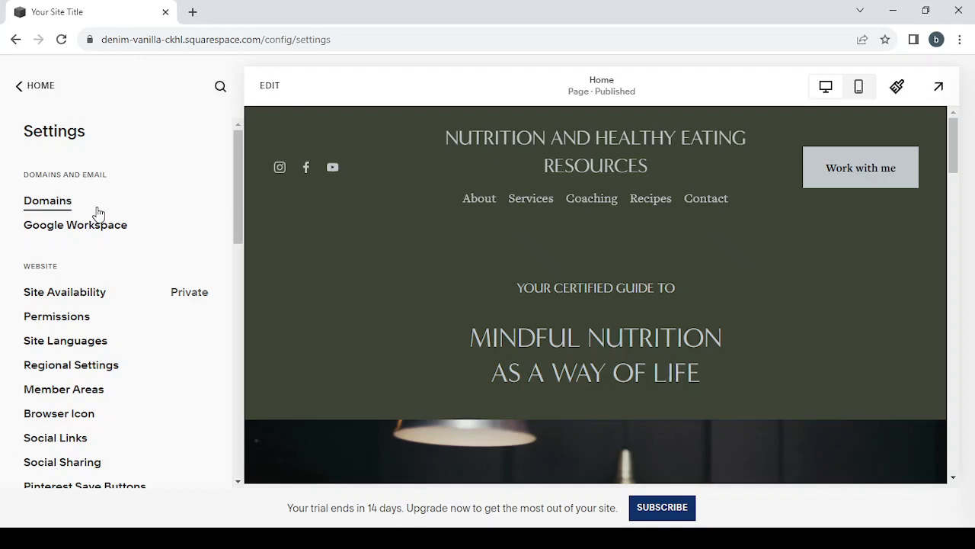
{"action": "mouse_move", "coordinate": [64, 235]}
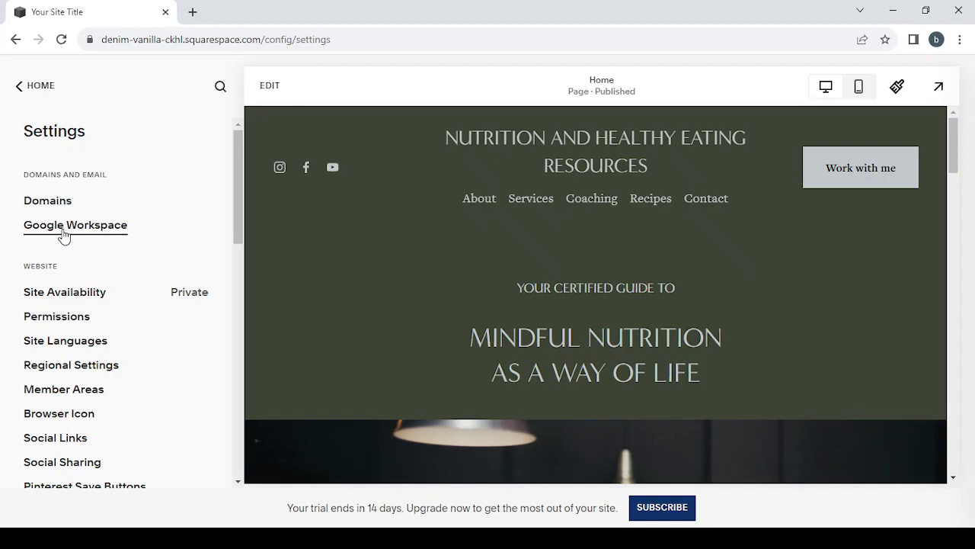
{"action": "mouse_move", "coordinate": [107, 293]}
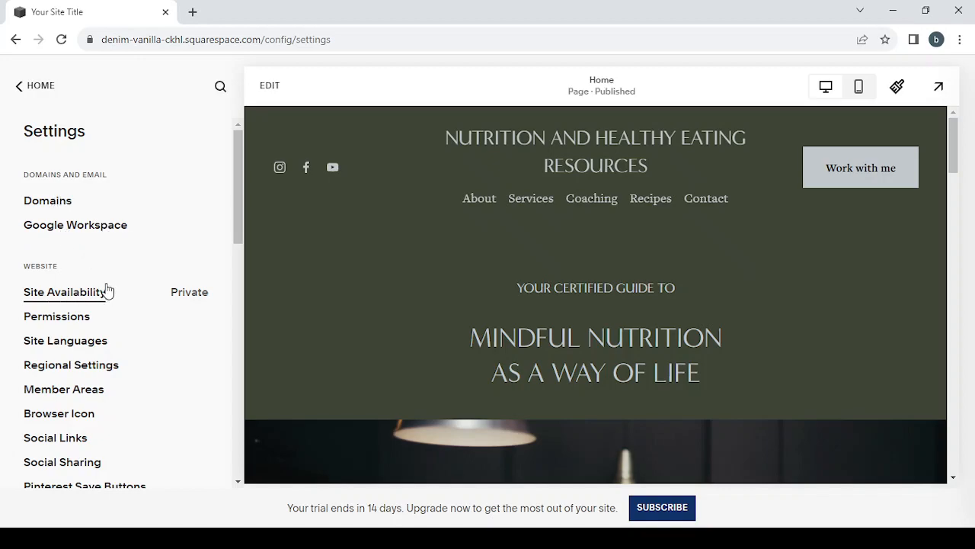
{"action": "mouse_move", "coordinate": [168, 305]}
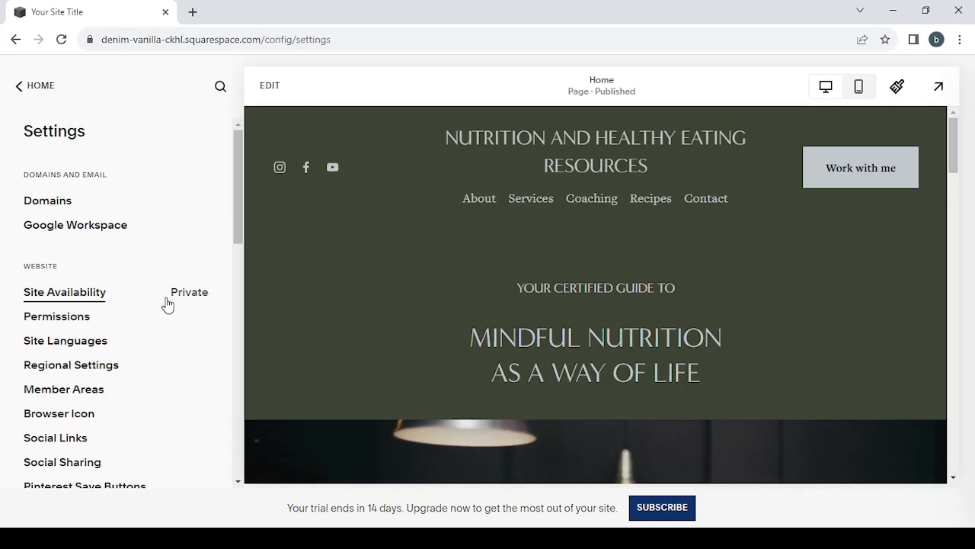
{"action": "mouse_move", "coordinate": [128, 354]}
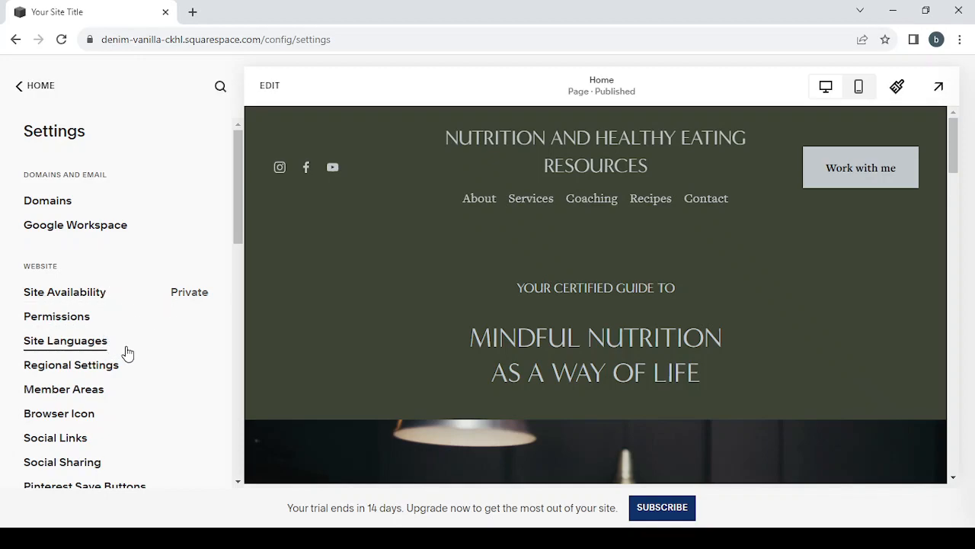
Reach the Commerce section of Settings and enter Store Payments, showing Stripe and PayPal processors
{"action": "scroll", "scroll_direction": "down", "scroll_amount": 3}
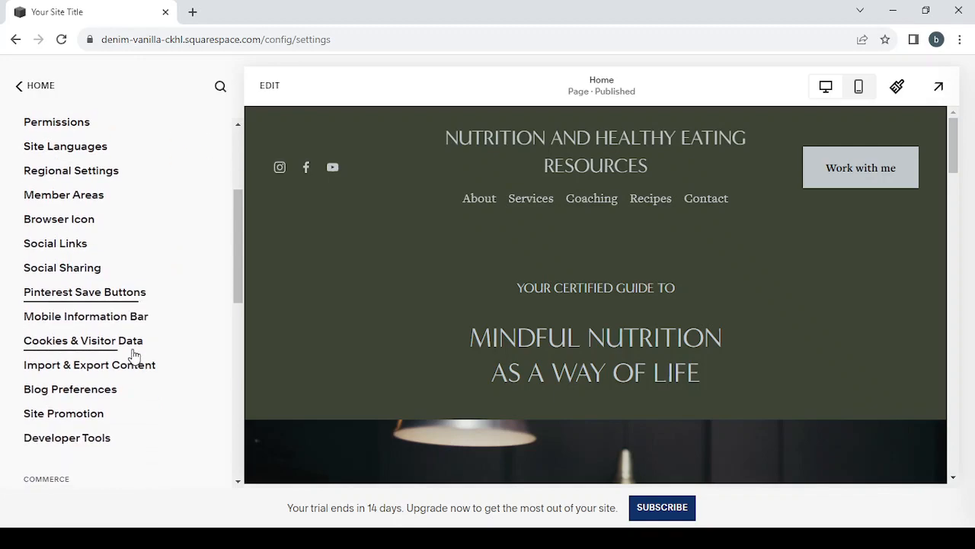
{"action": "scroll", "scroll_direction": "down", "scroll_amount": 3}
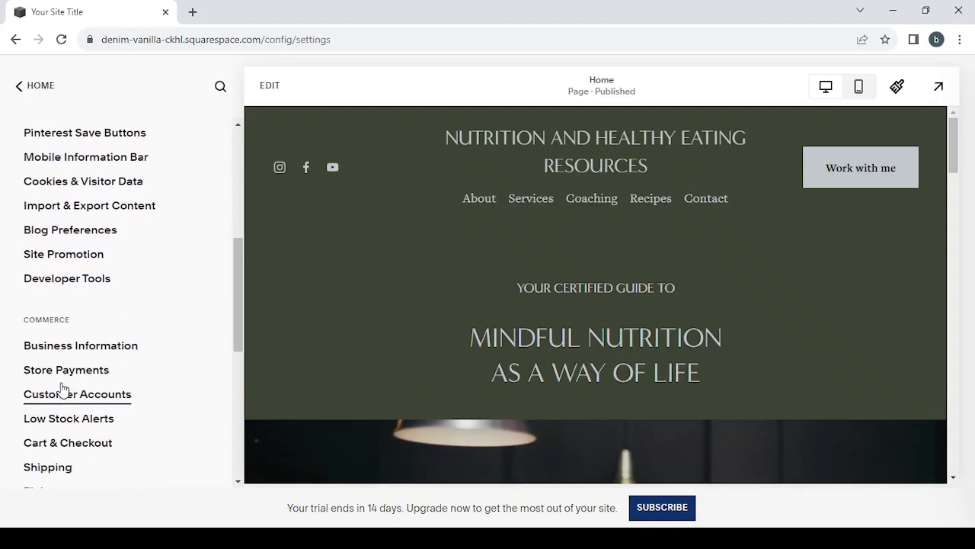
{"action": "left_click", "coordinate": [67, 370]}
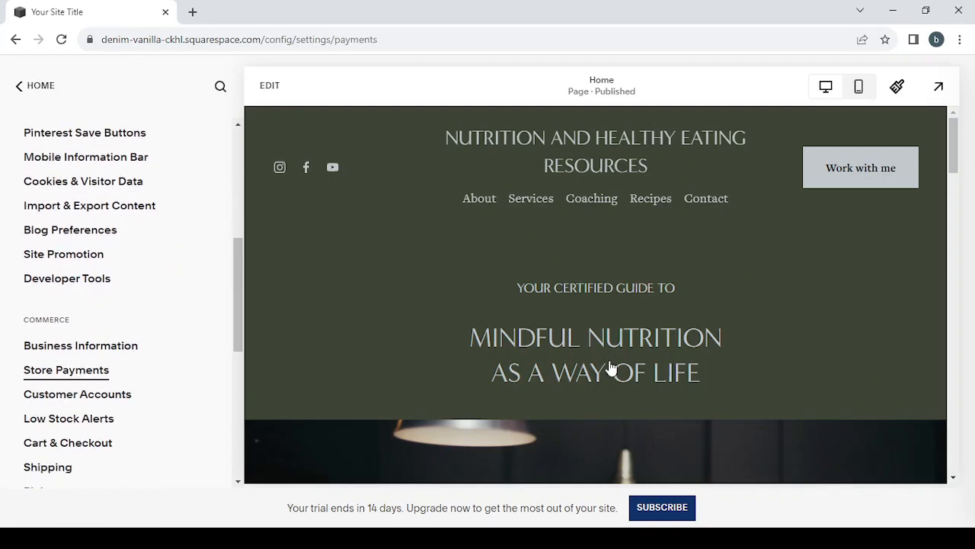
{"action": "left_click", "coordinate": [66, 370]}
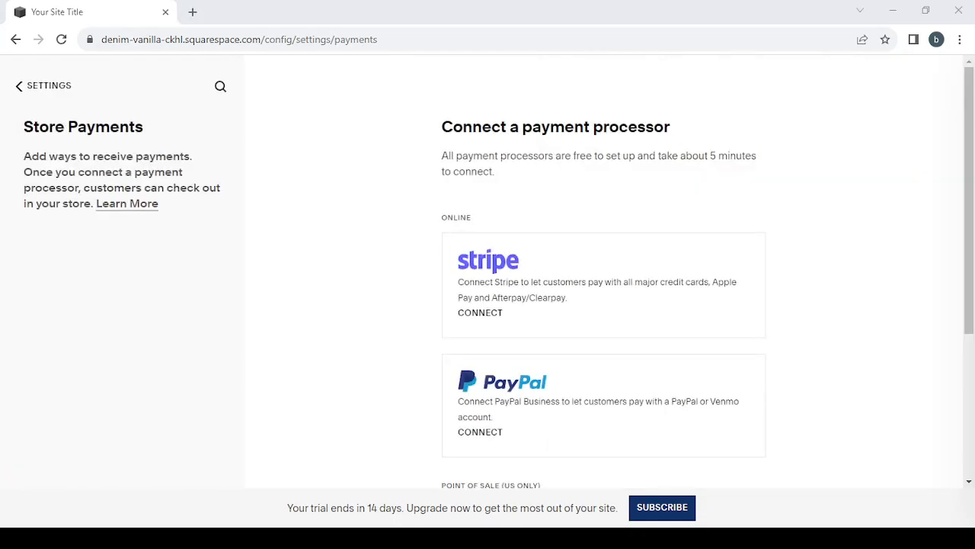
{"action": "mouse_move", "coordinate": [588, 298]}
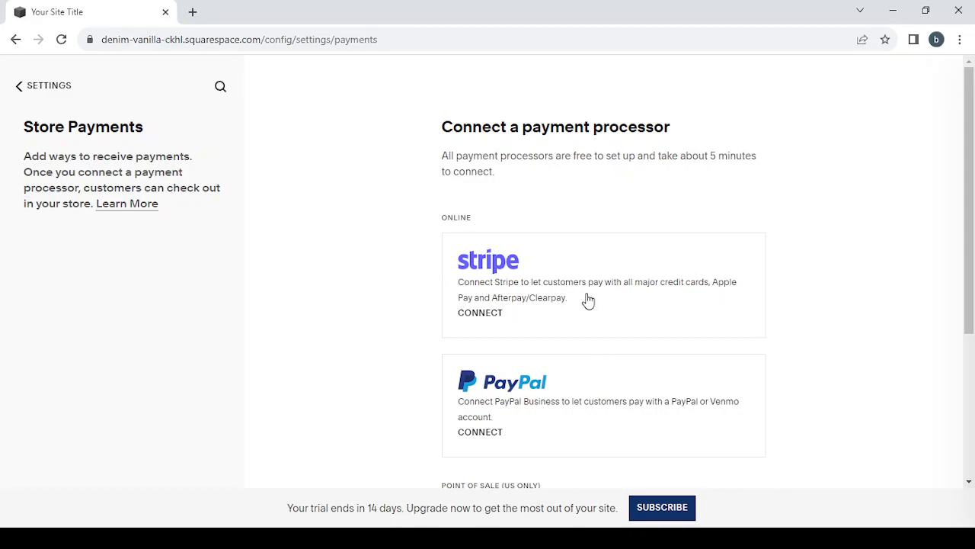
Review Stripe, PayPal, Square point-of-sale and store currency, then go back to the Settings list
{"action": "scroll", "scroll_direction": "down", "scroll_amount": 3}
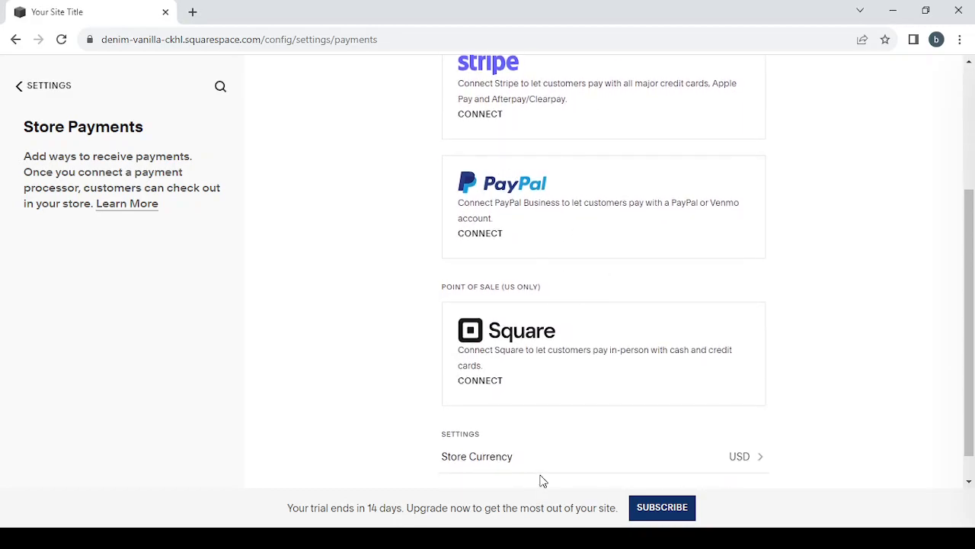
{"action": "mouse_move", "coordinate": [528, 364]}
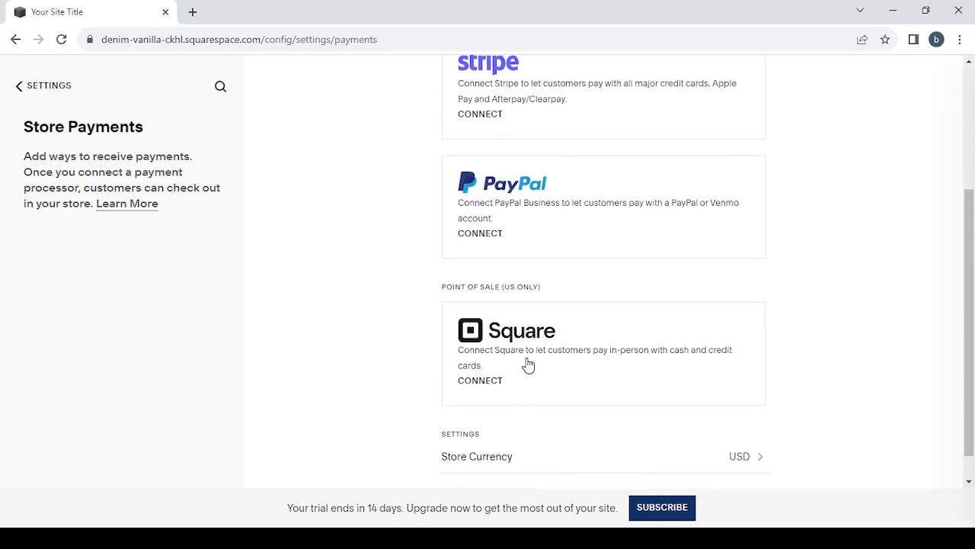
{"action": "mouse_move", "coordinate": [586, 460]}
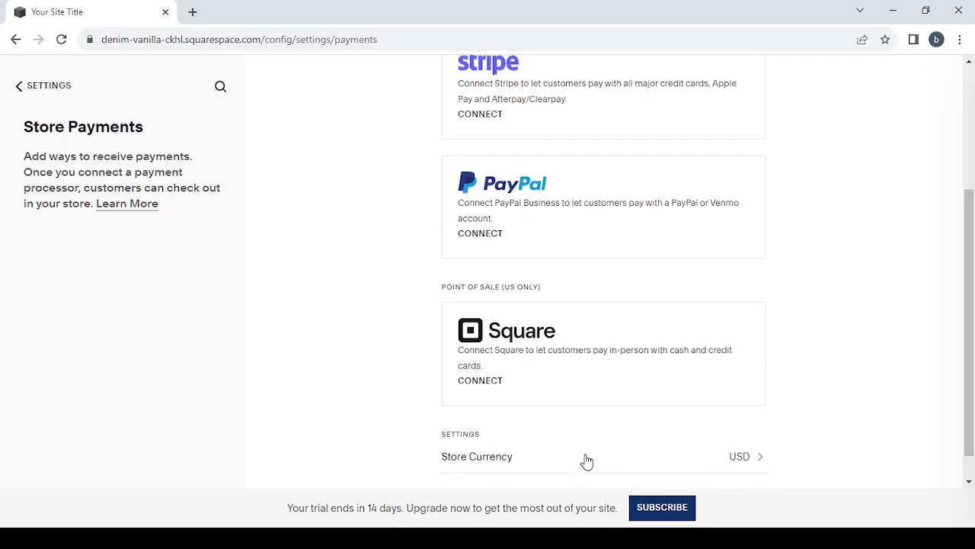
{"action": "mouse_move", "coordinate": [673, 457]}
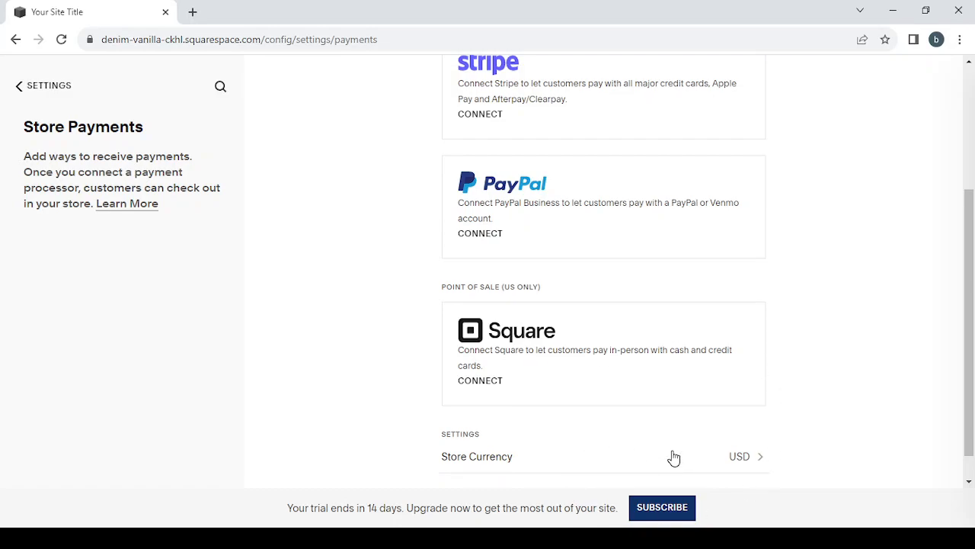
{"action": "mouse_move", "coordinate": [714, 458]}
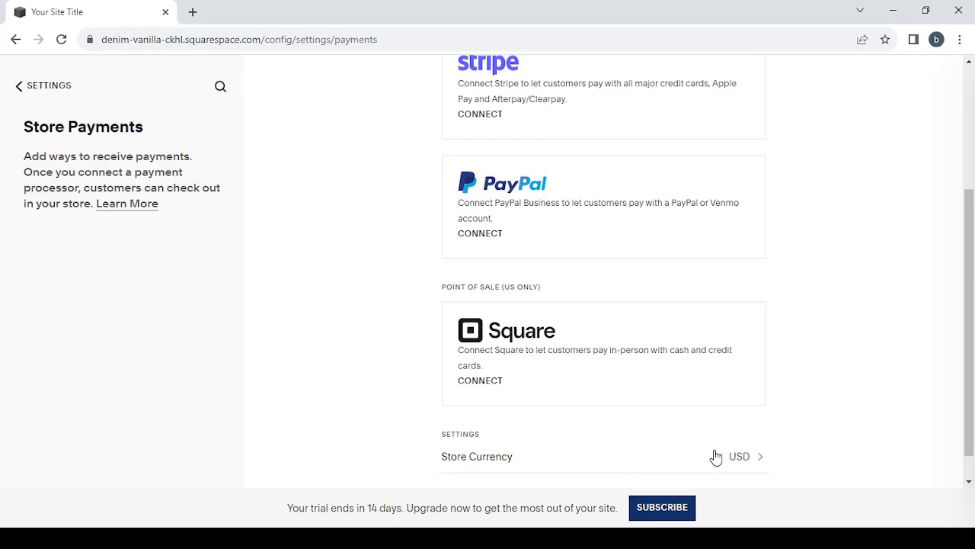
{"action": "mouse_move", "coordinate": [387, 424]}
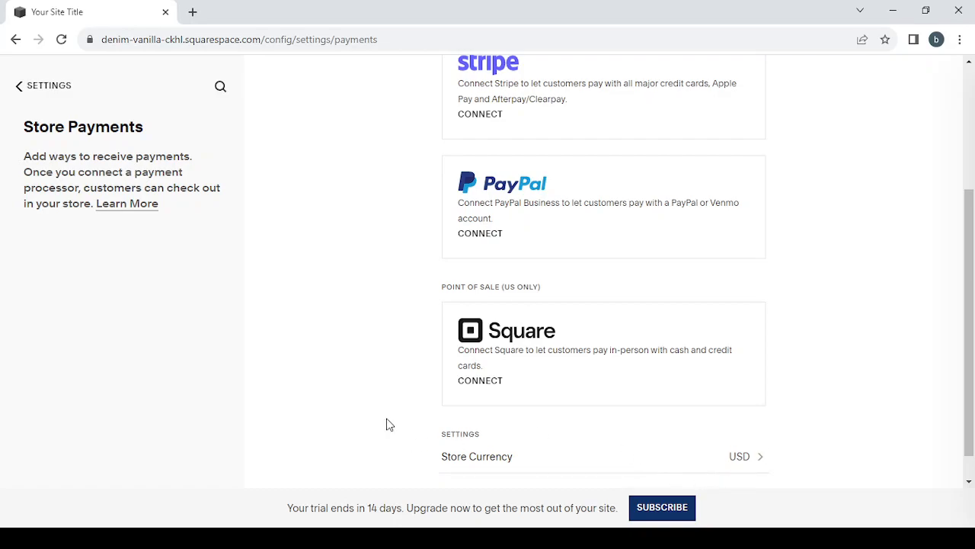
{"action": "scroll", "scroll_direction": "up", "scroll_amount": 3}
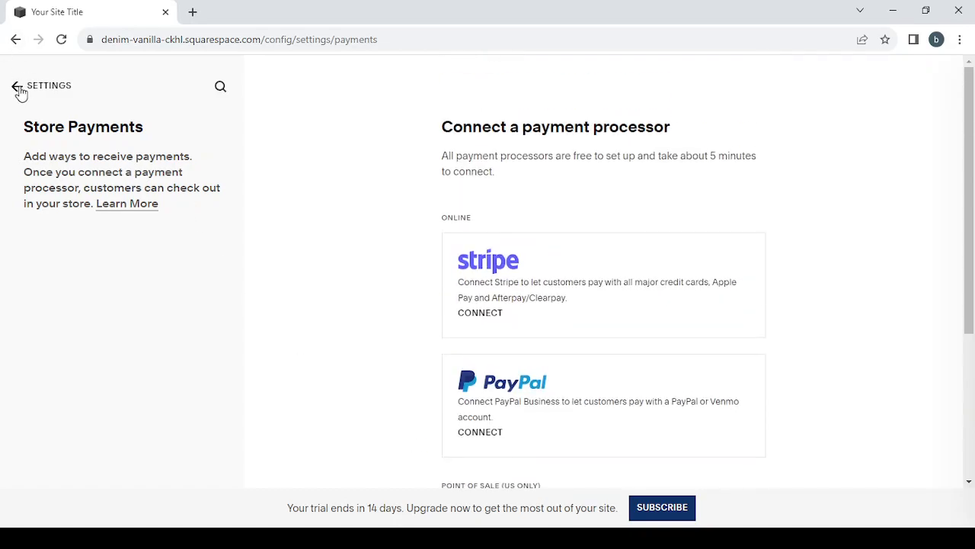
{"action": "left_click", "coordinate": [14, 85]}
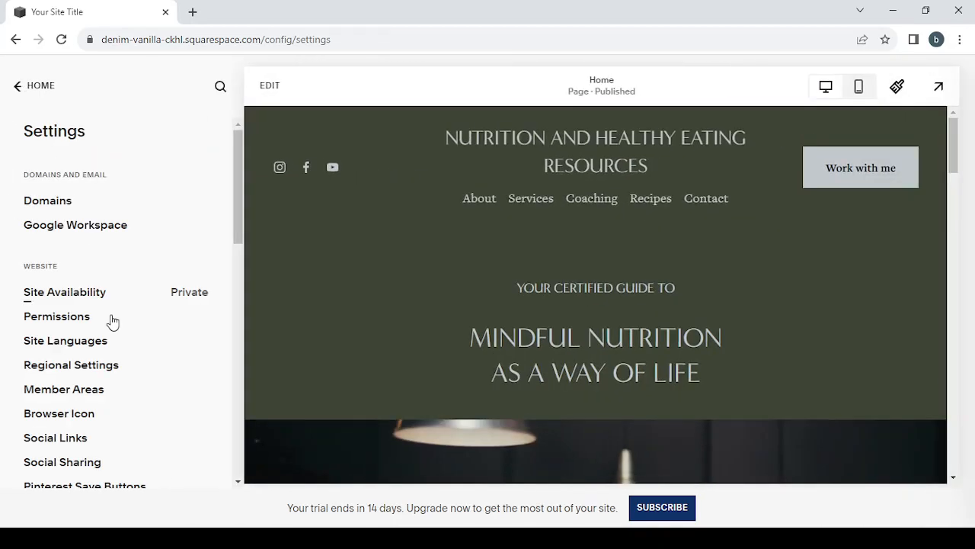
{"action": "mouse_move", "coordinate": [17, 90]}
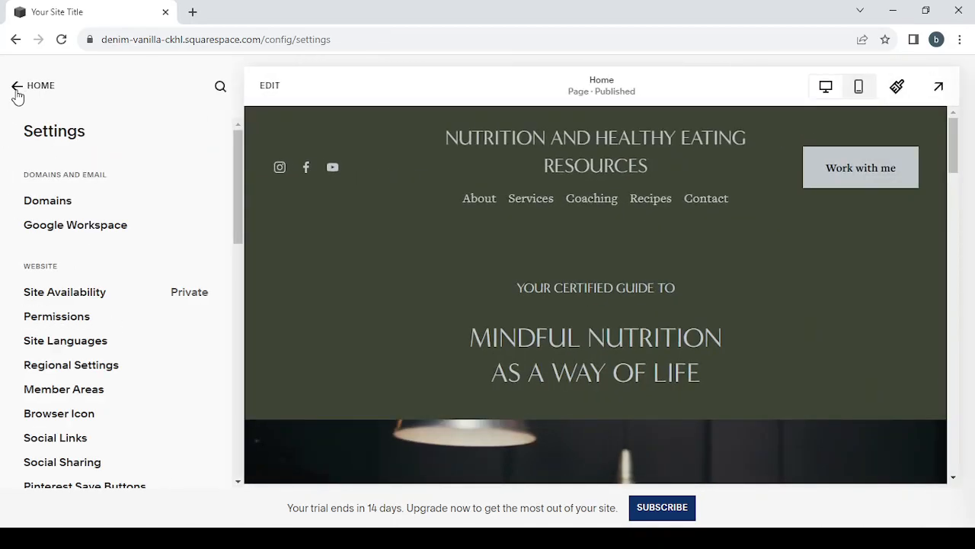
Leave Settings for the Home dashboard and enter the page editor on the homepage
{"action": "left_click", "coordinate": [31, 85]}
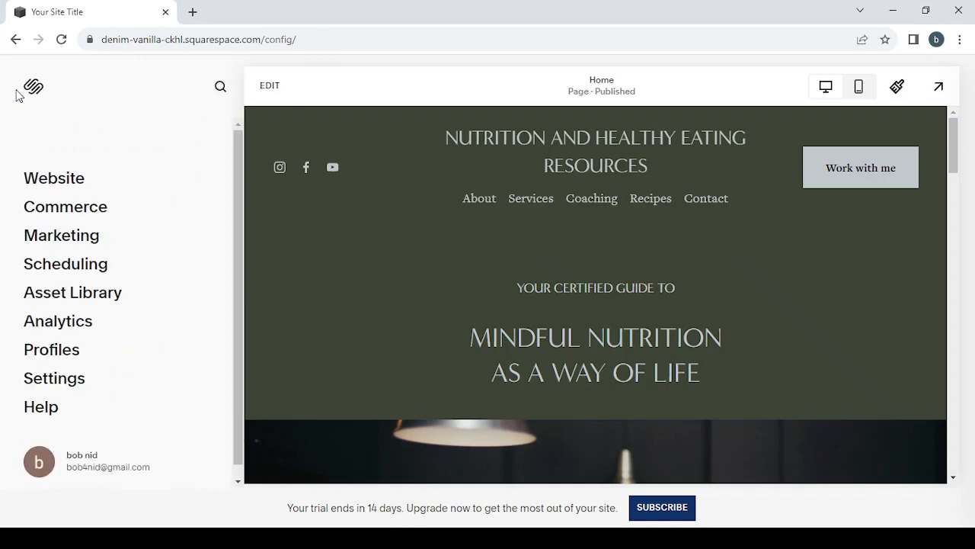
{"action": "mouse_move", "coordinate": [268, 86]}
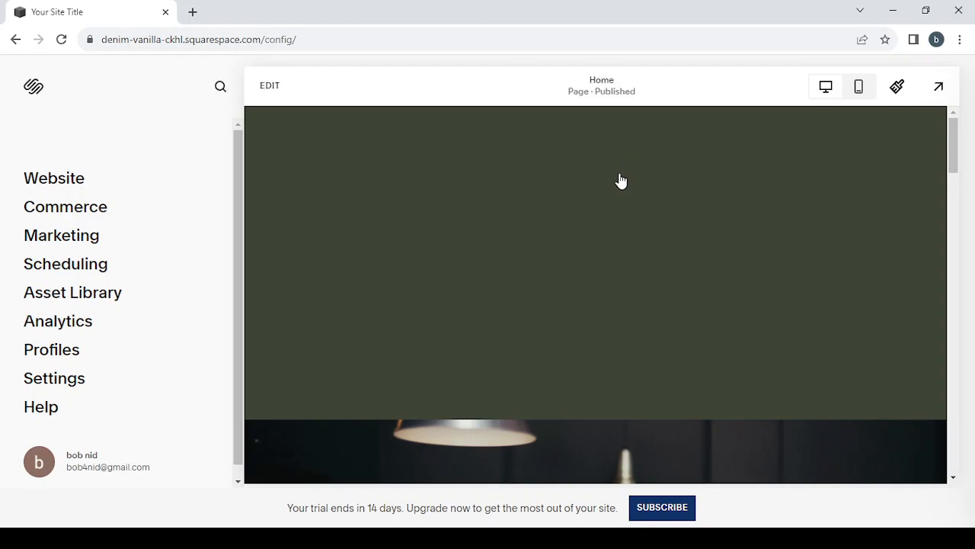
{"action": "left_click", "coordinate": [269, 85]}
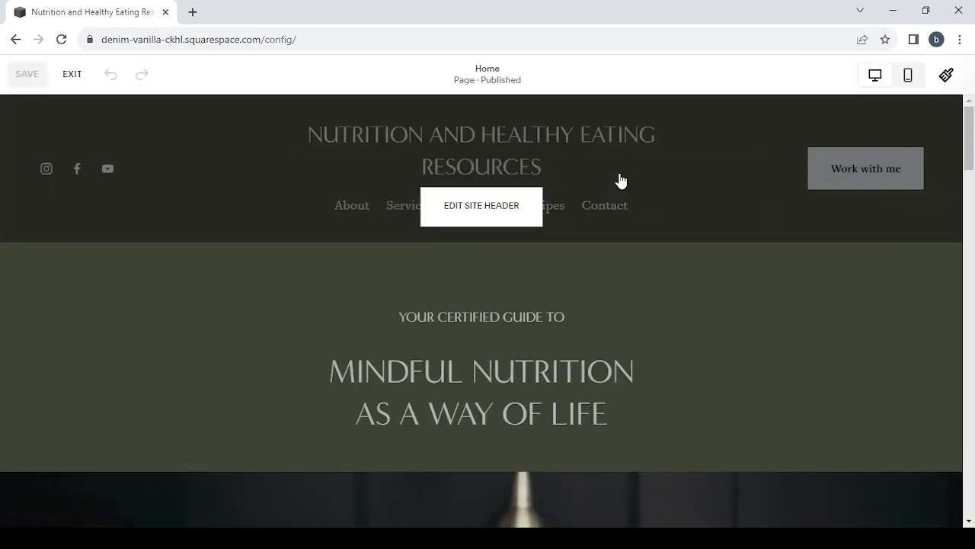
{"action": "mouse_move", "coordinate": [776, 384]}
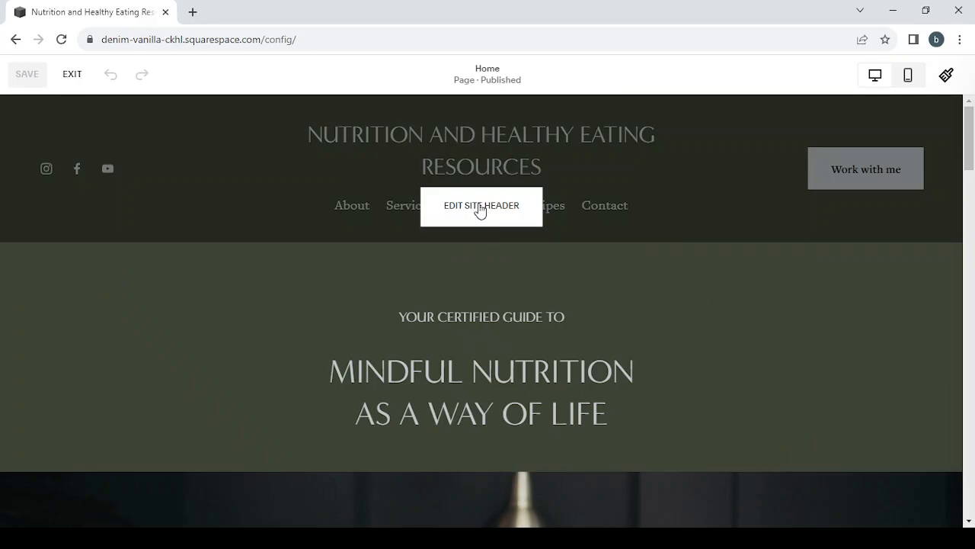
{"action": "scroll", "scroll_direction": "down", "scroll_amount": 3}
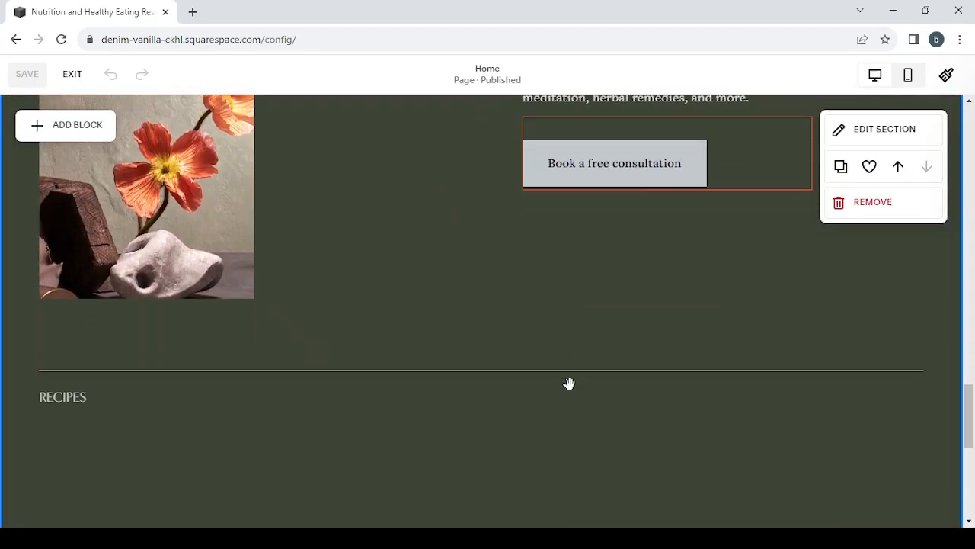
{"action": "scroll", "scroll_direction": "down", "scroll_amount": 3}
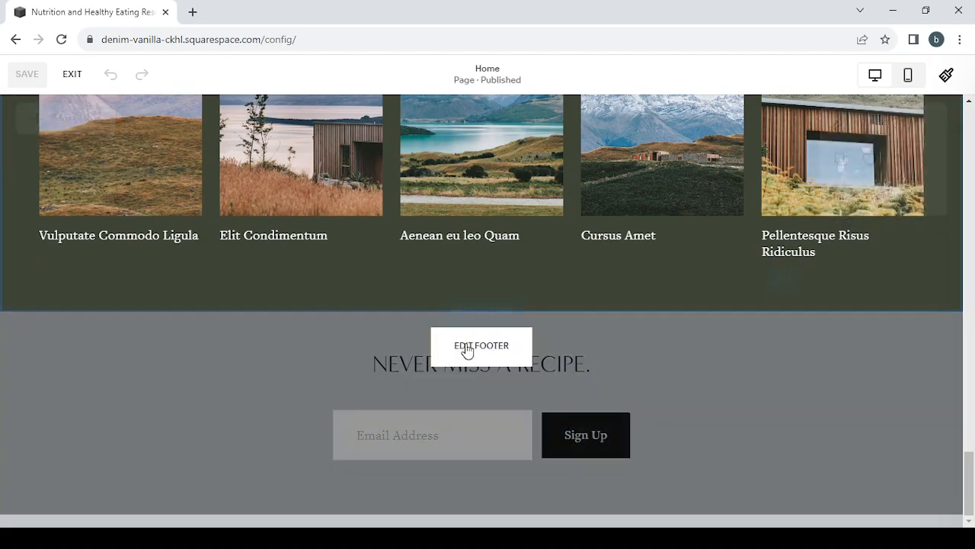
{"action": "mouse_move", "coordinate": [624, 366]}
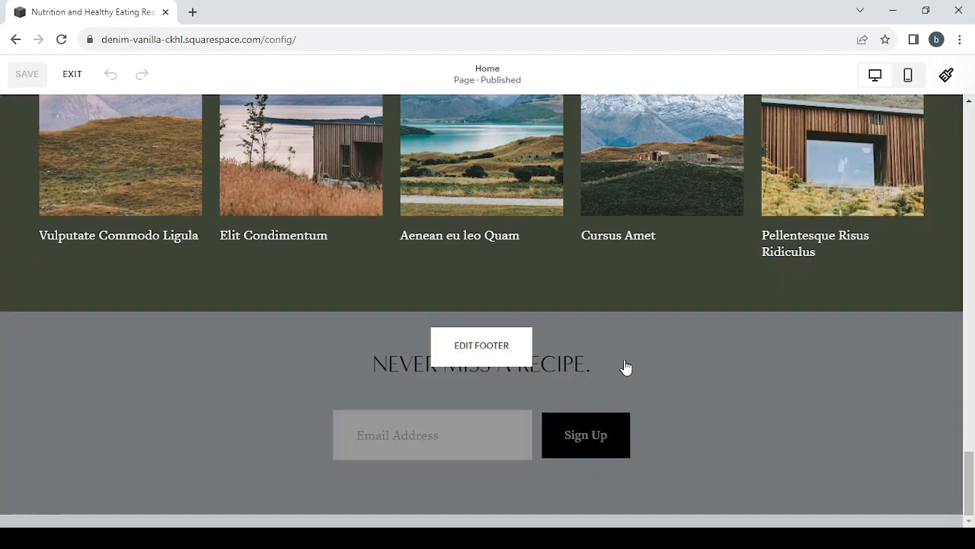
{"action": "scroll", "scroll_direction": "down", "scroll_amount": 3}
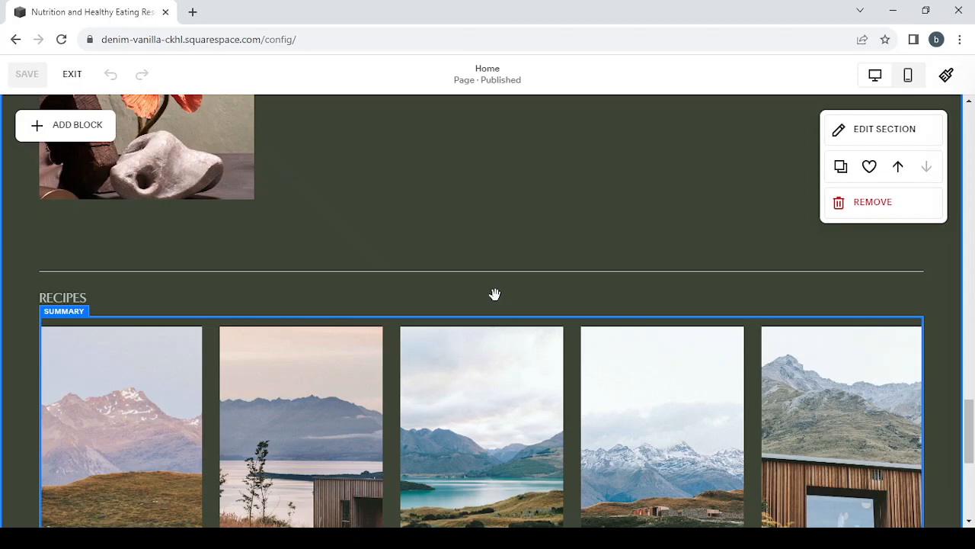
{"action": "scroll", "scroll_direction": "up", "scroll_amount": 3}
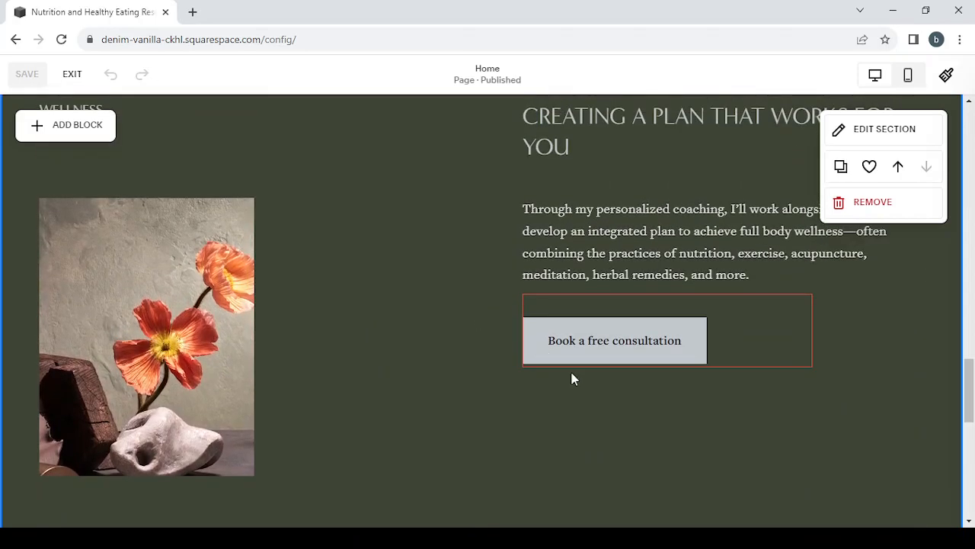
{"action": "mouse_move", "coordinate": [629, 358]}
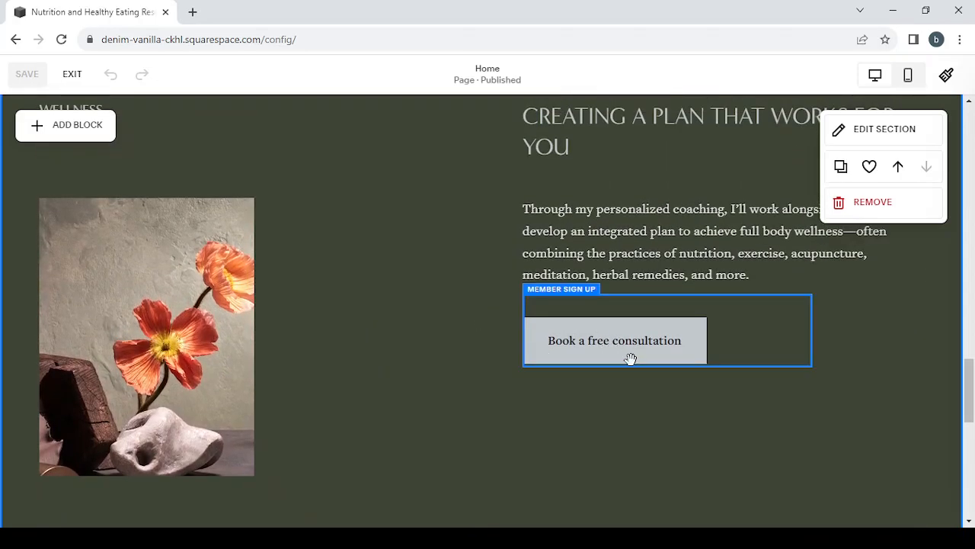
{"action": "mouse_move", "coordinate": [631, 349]}
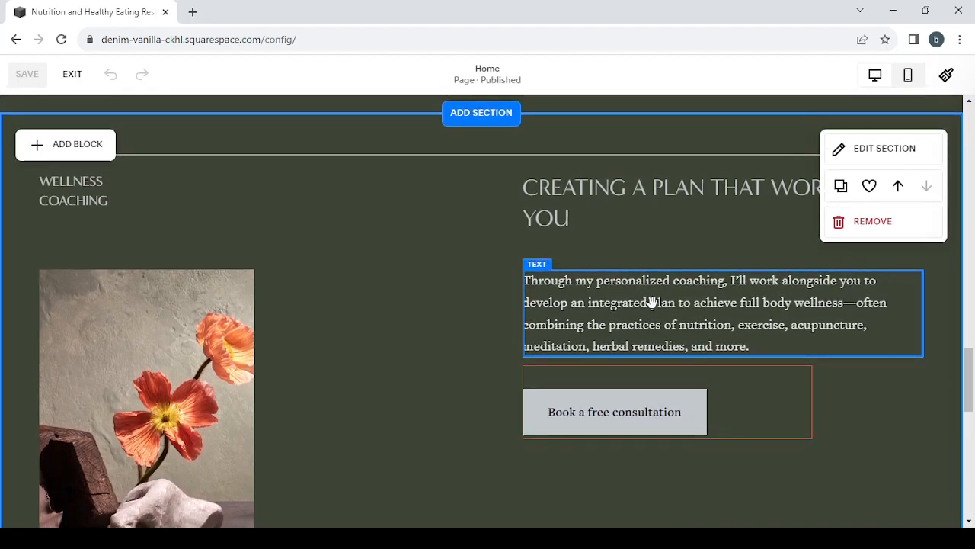
{"action": "scroll", "scroll_direction": "down", "scroll_amount": 3}
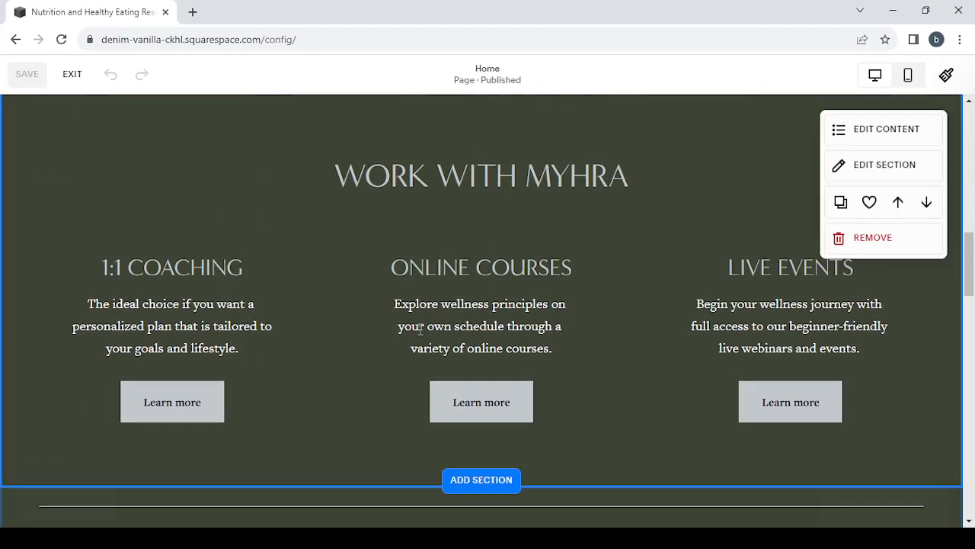
{"action": "scroll", "scroll_direction": "up", "scroll_amount": 3}
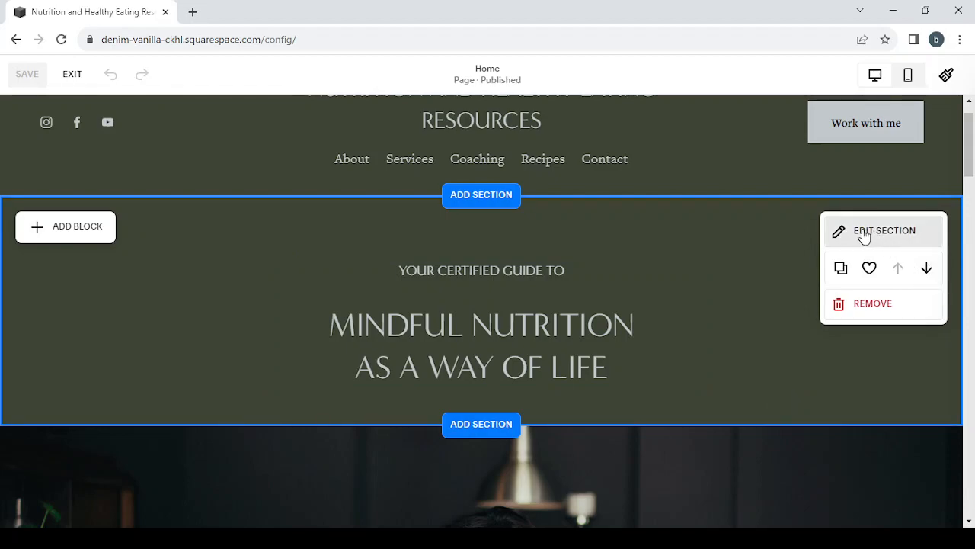
{"action": "mouse_move", "coordinate": [726, 359]}
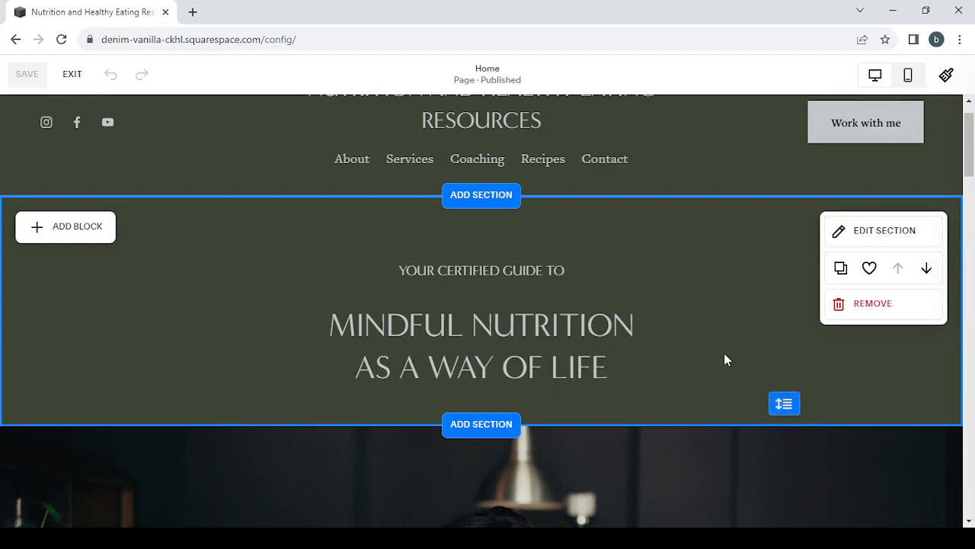